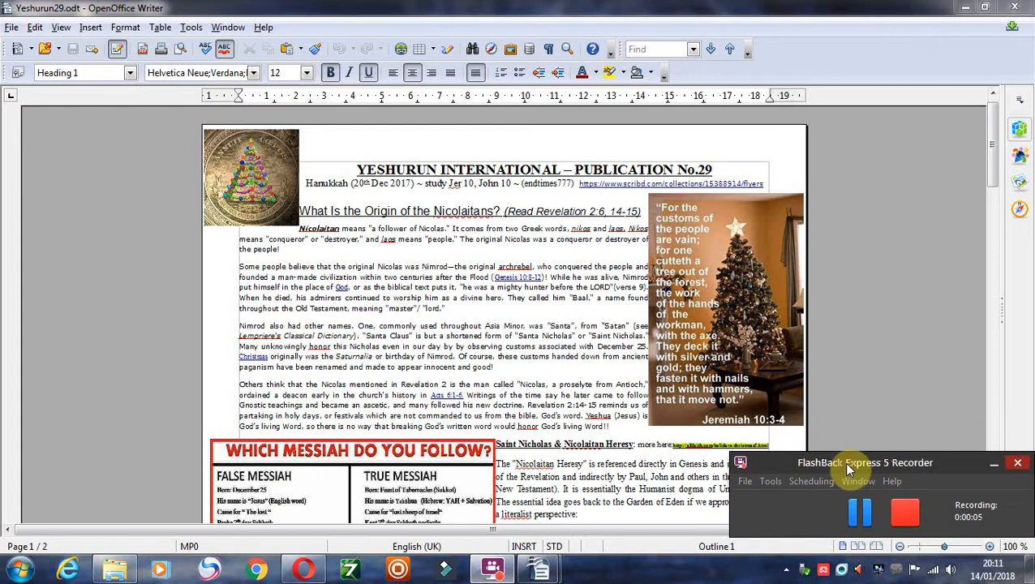
{"action": "mouse_move", "coordinate": [850, 360]}
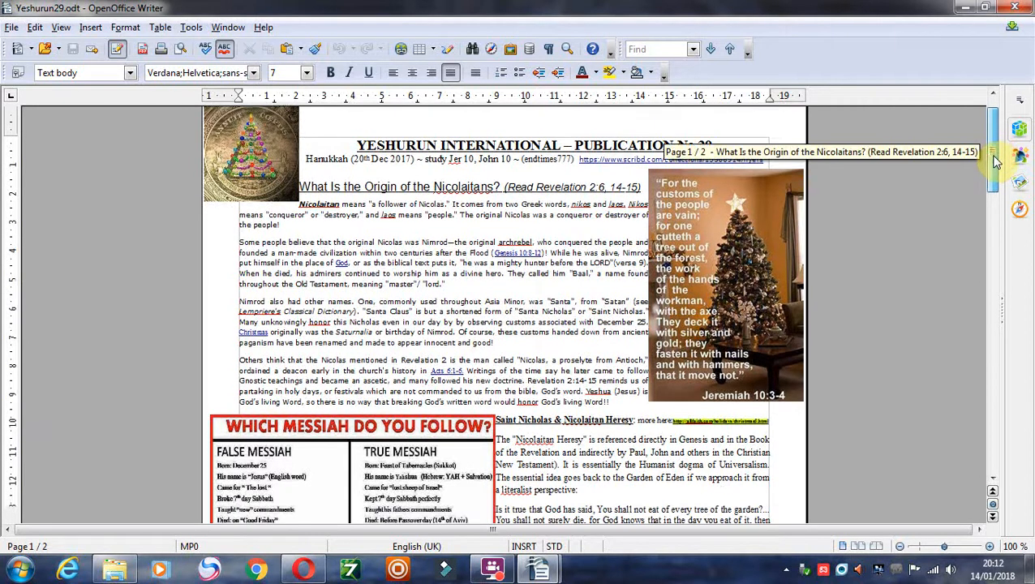
Scroll down past the rest of page 1 to the John 10:22-42 section opening page 2
{"action": "scroll", "scroll_direction": "down", "scroll_amount": 3}
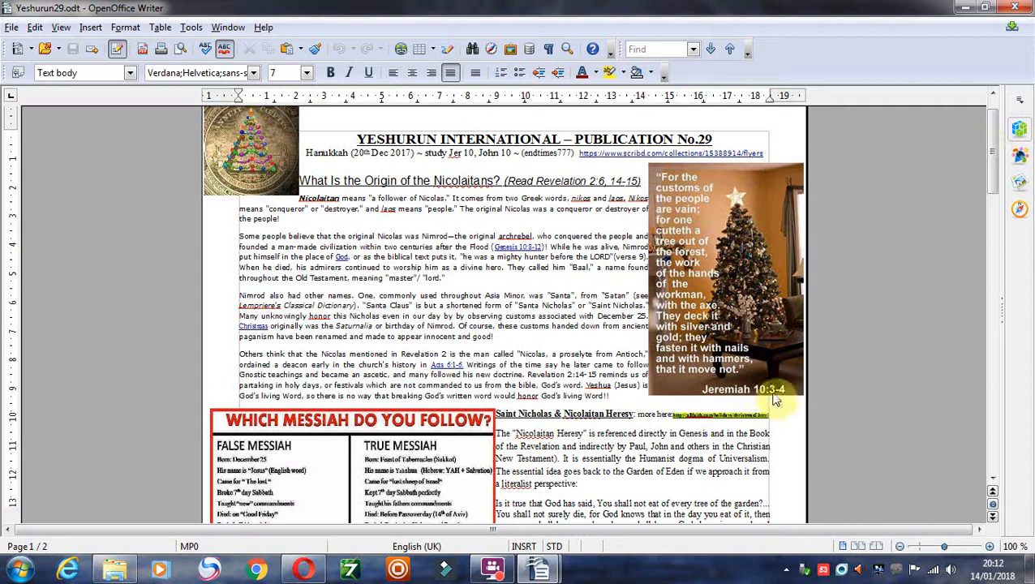
{"action": "mouse_move", "coordinate": [801, 334]}
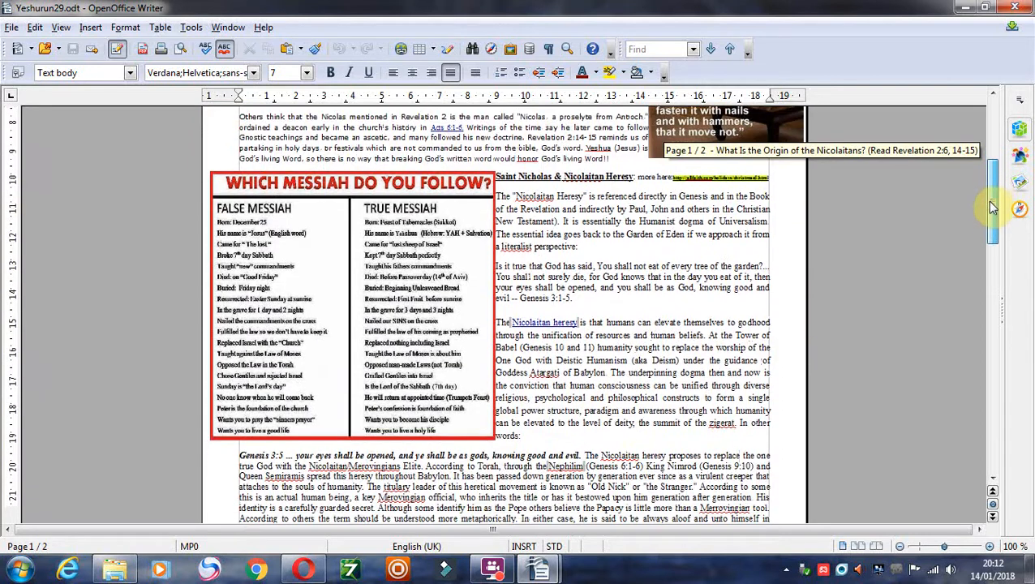
{"action": "scroll", "scroll_direction": "down", "scroll_amount": 3}
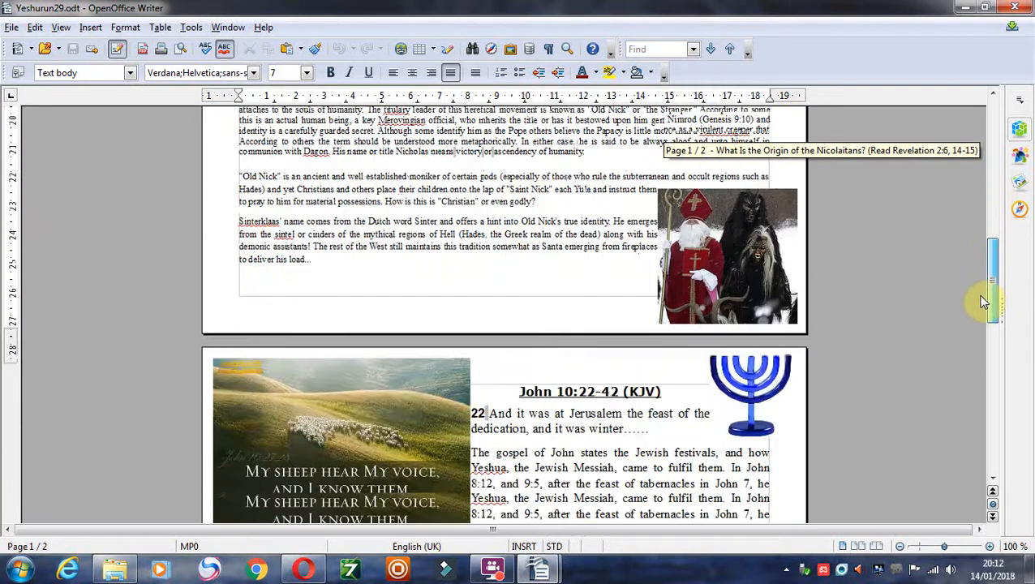
{"action": "scroll", "scroll_direction": "down", "scroll_amount": 3}
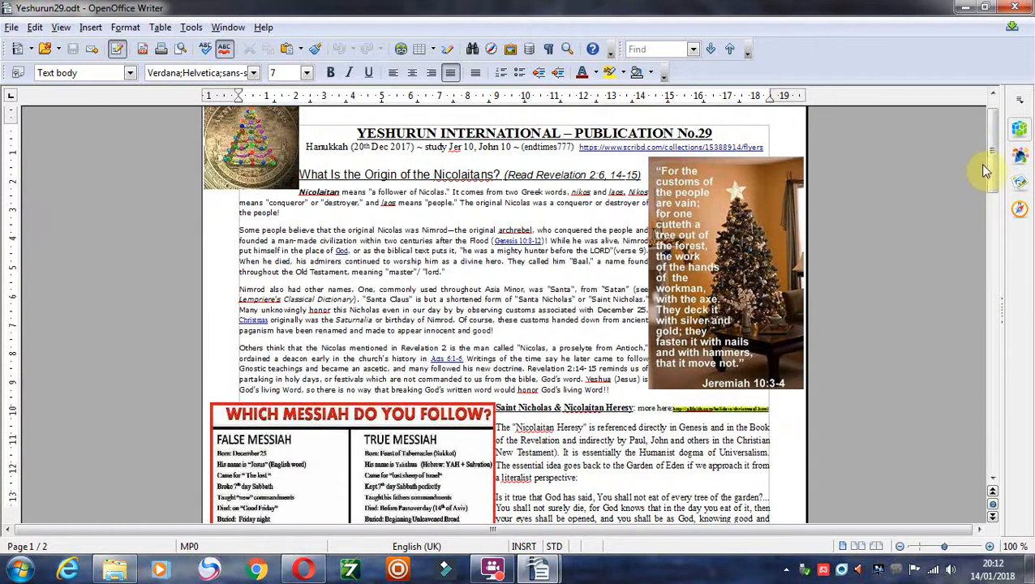
{"action": "mouse_move", "coordinate": [992, 133]}
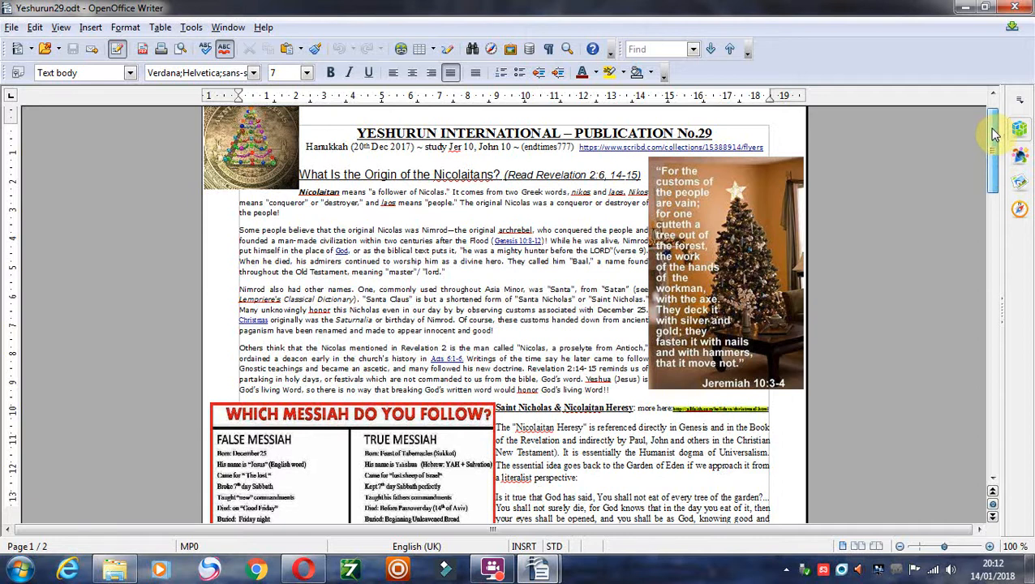
{"action": "scroll", "scroll_direction": "down", "scroll_amount": 3}
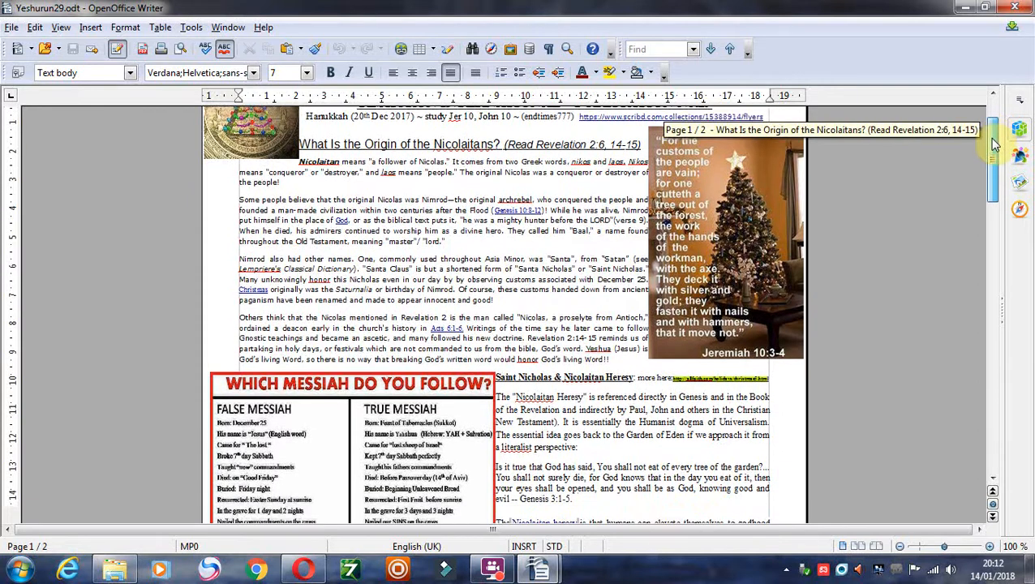
{"action": "scroll", "scroll_direction": "down", "scroll_amount": 3}
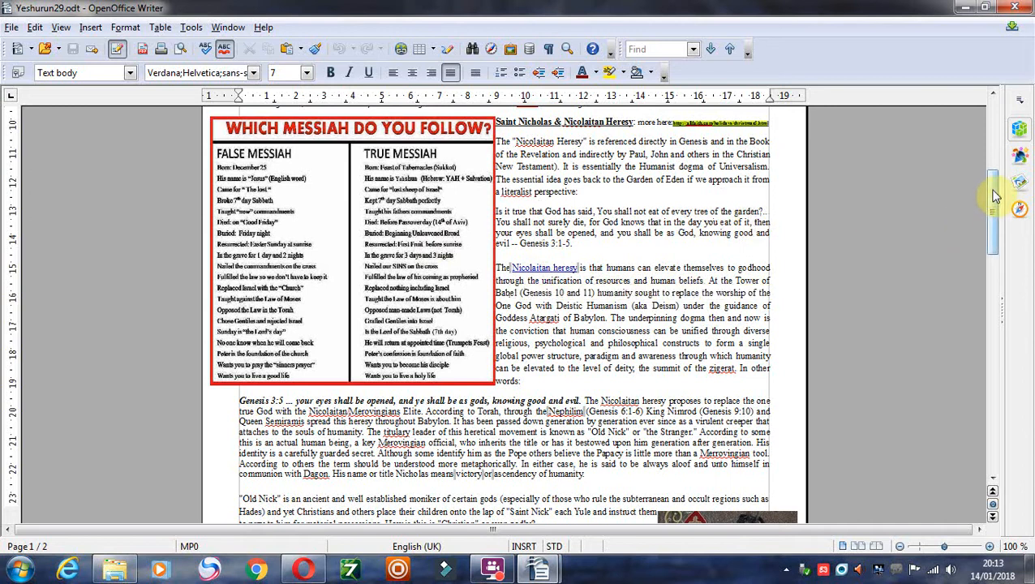
{"action": "scroll", "scroll_direction": "down", "scroll_amount": 3}
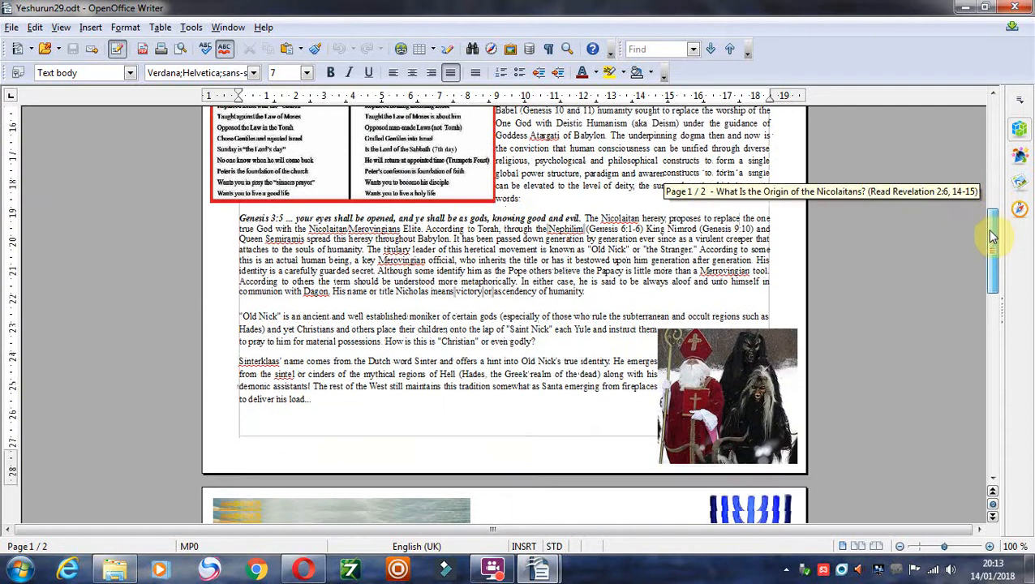
{"action": "scroll", "scroll_direction": "down", "scroll_amount": 3}
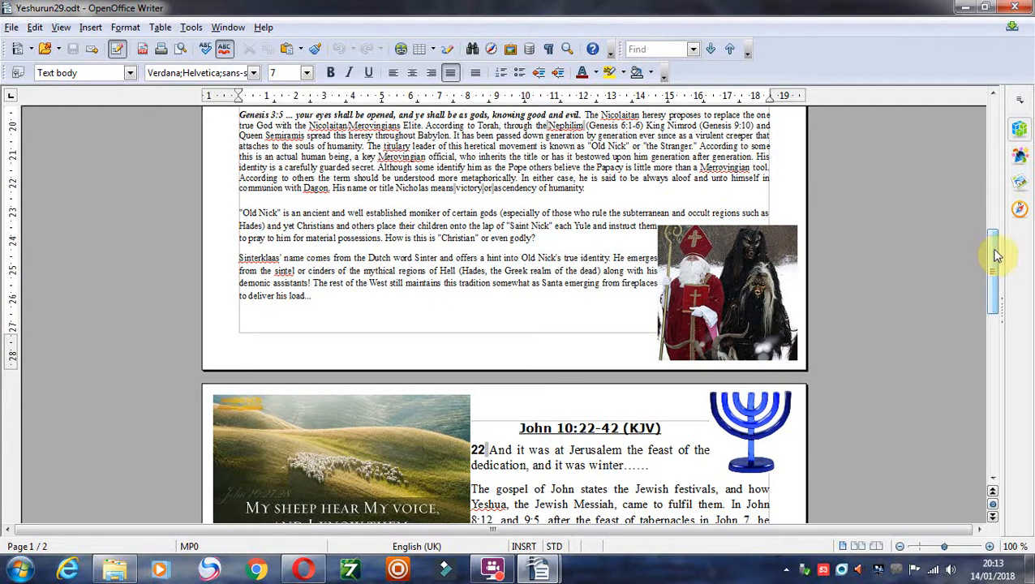
{"action": "scroll", "scroll_direction": "down", "scroll_amount": 3}
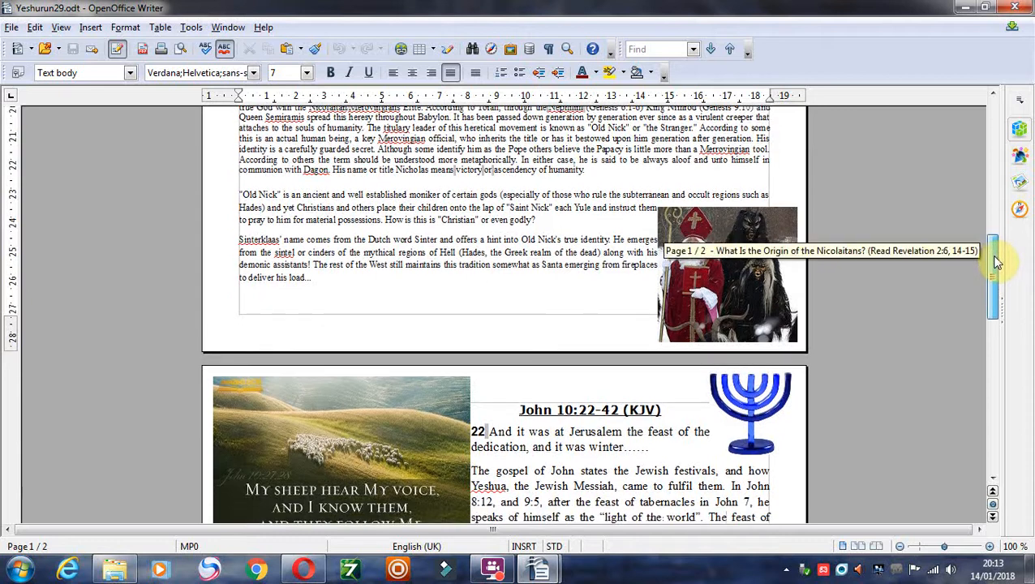
{"action": "scroll", "scroll_direction": "down", "scroll_amount": 3}
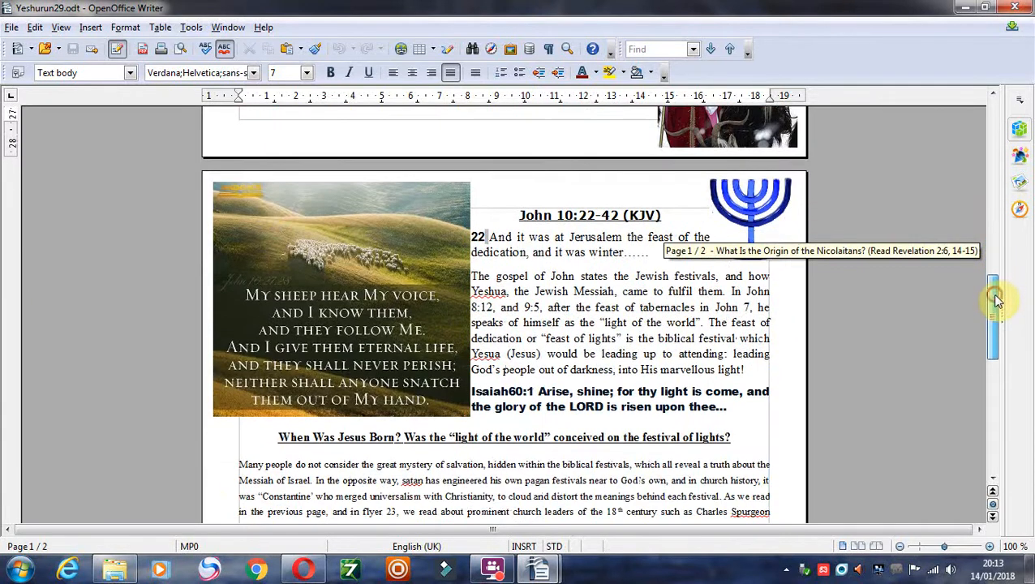
{"action": "scroll", "scroll_direction": "down", "scroll_amount": 3}
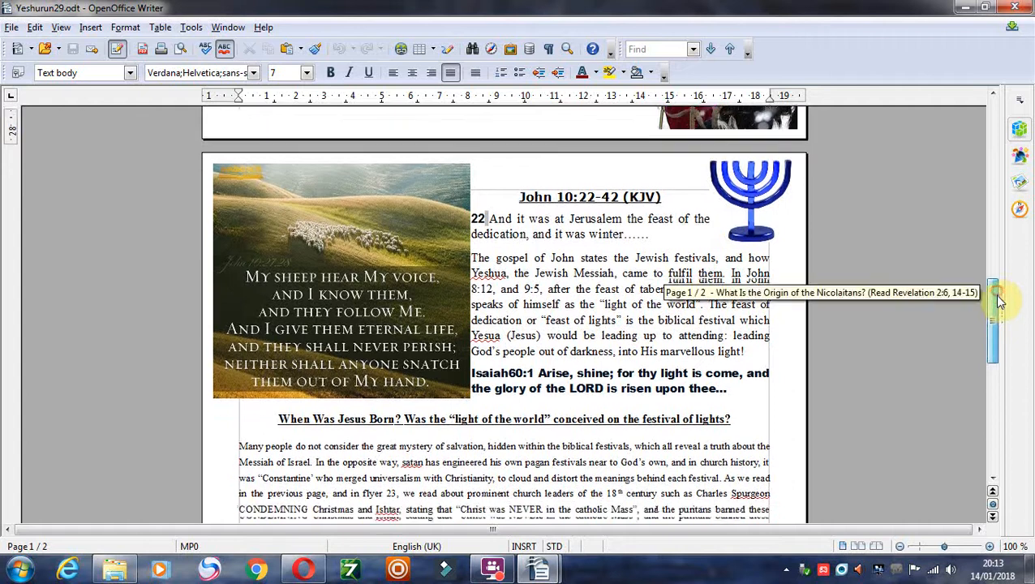
{"action": "scroll", "scroll_direction": "down", "scroll_amount": 3}
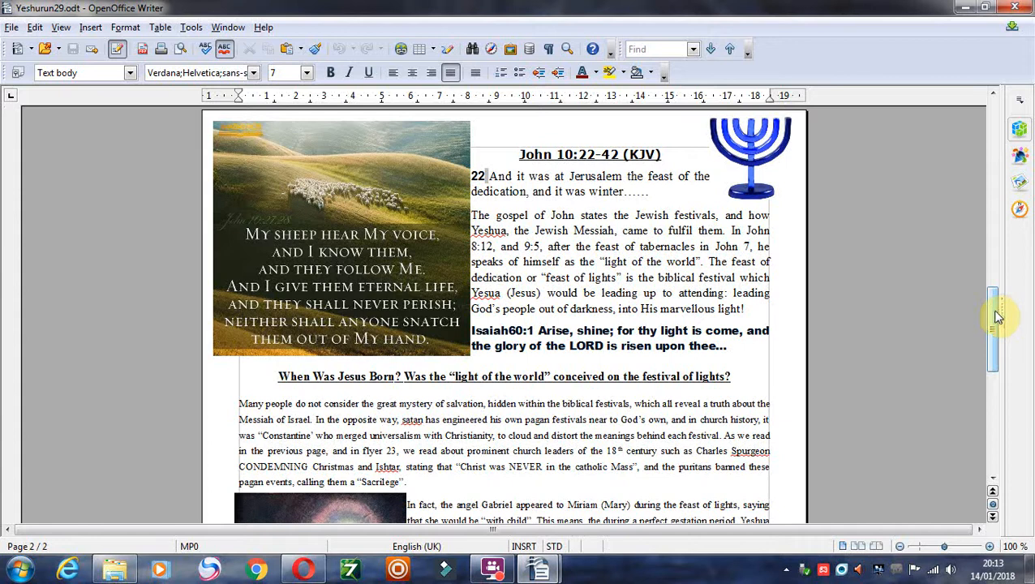
Scroll down page 2 through the Feast of Tabernacles passage to the closing paragraph
{"action": "scroll", "scroll_direction": "down", "scroll_amount": 3}
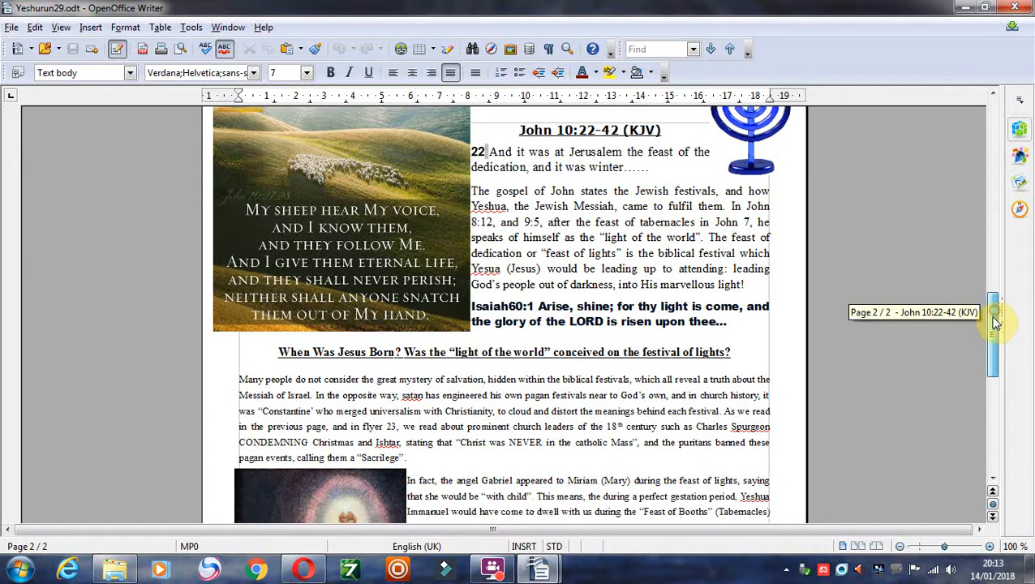
{"action": "scroll", "scroll_direction": "down", "scroll_amount": 3}
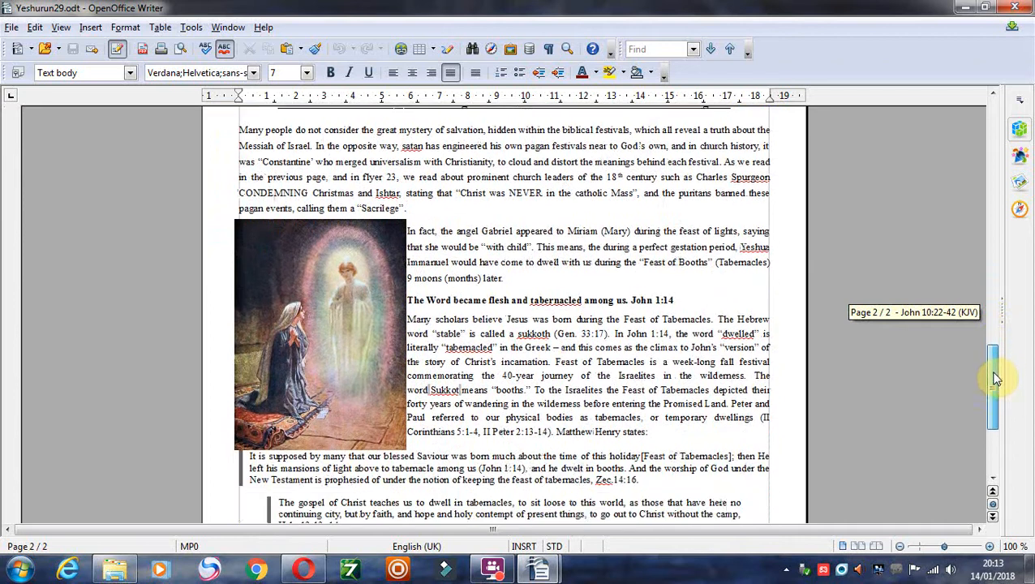
{"action": "scroll", "scroll_direction": "down", "scroll_amount": 3}
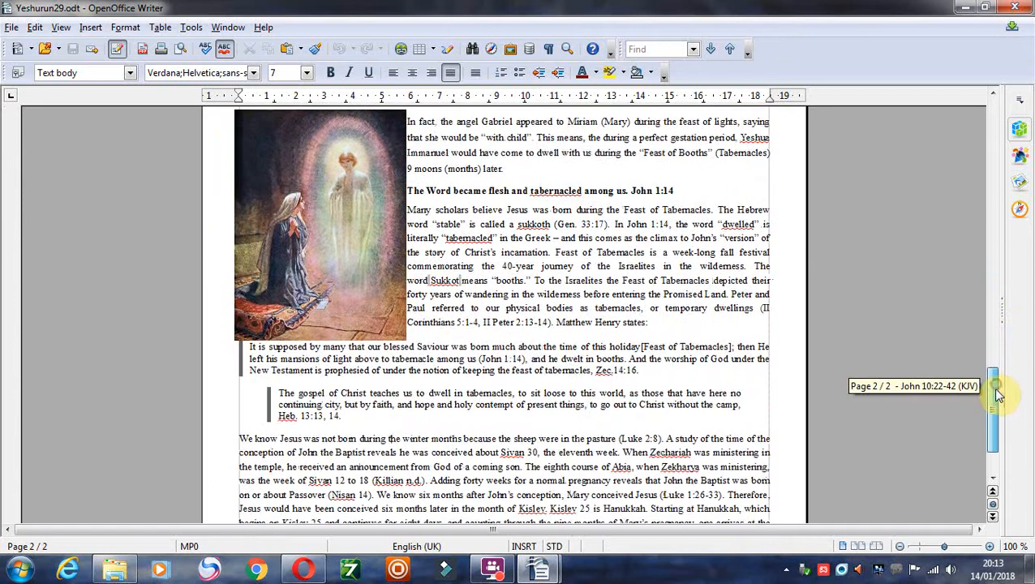
{"action": "scroll", "scroll_direction": "down", "scroll_amount": 3}
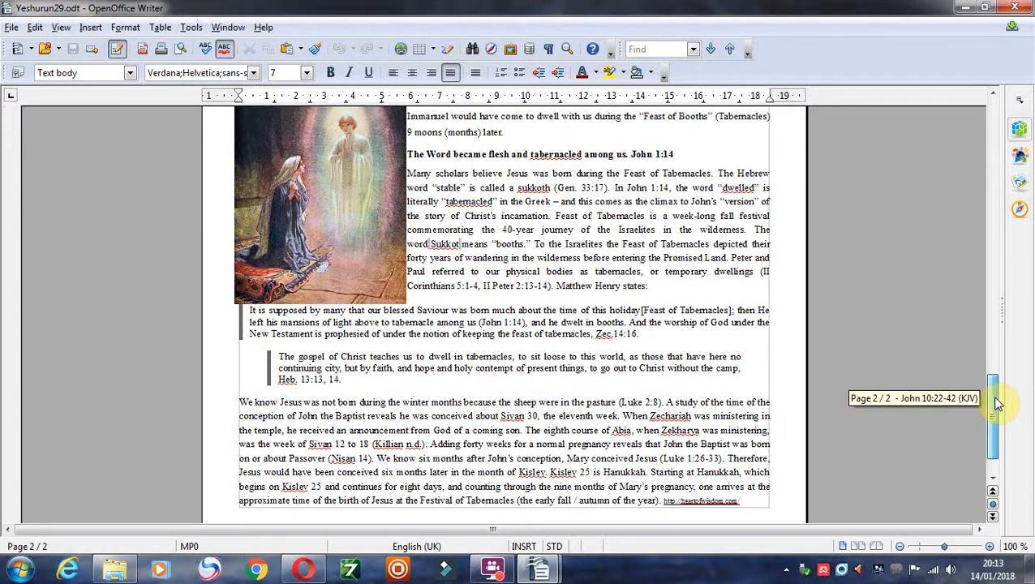
{"action": "mouse_move", "coordinate": [997, 404]}
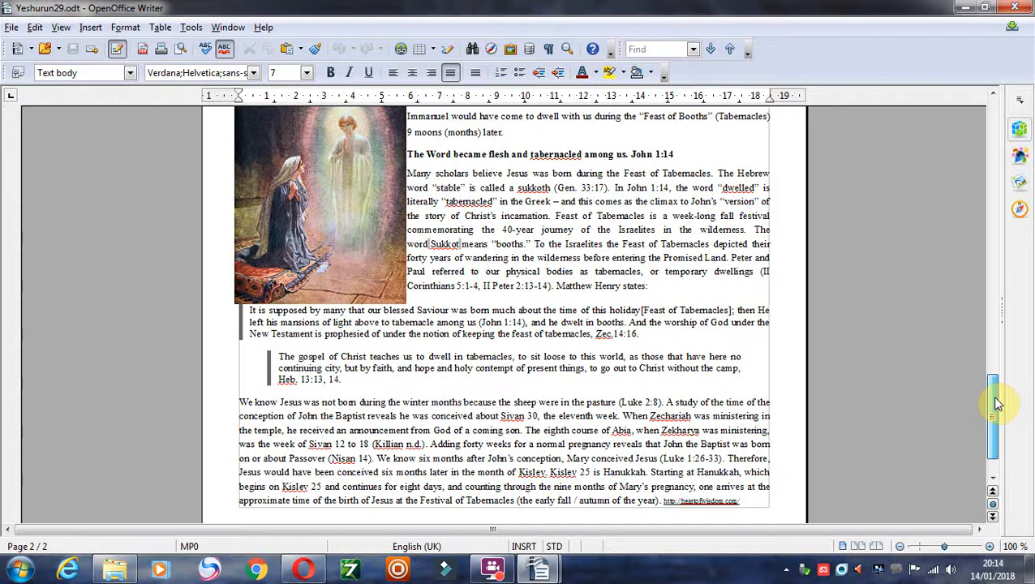
{"action": "scroll", "scroll_direction": "down", "scroll_amount": 3}
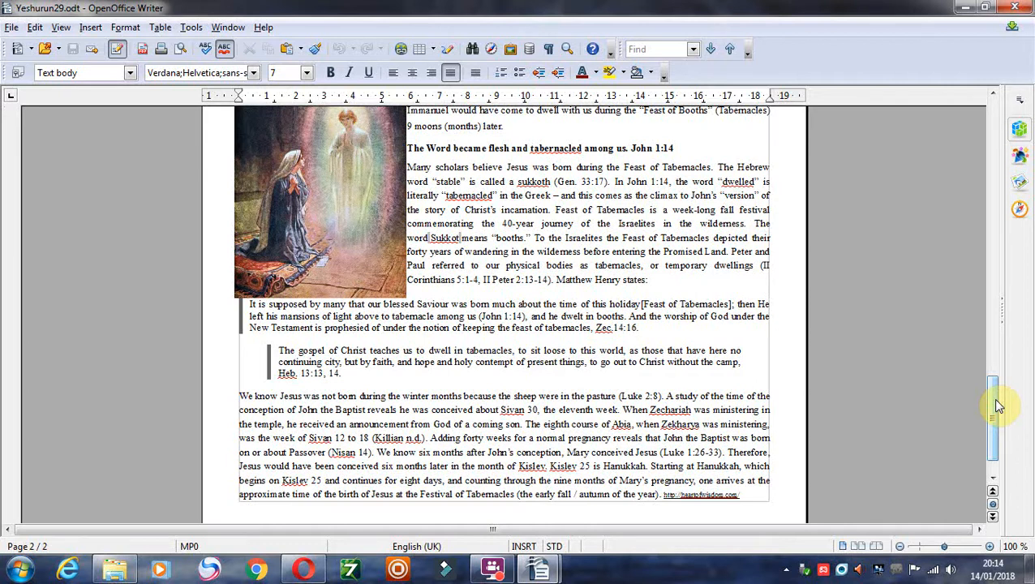
{"action": "scroll", "scroll_direction": "down", "scroll_amount": 3}
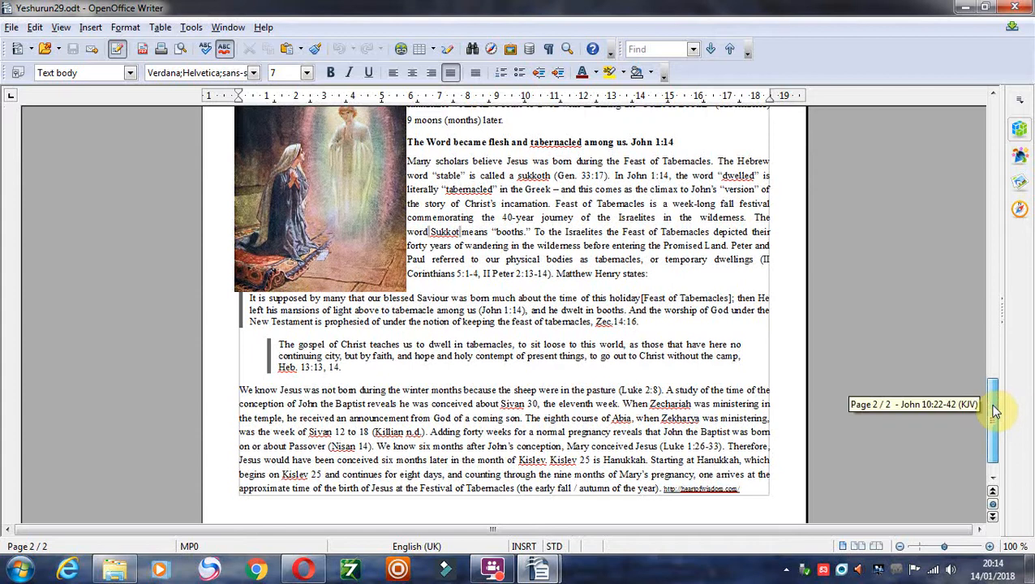
{"action": "scroll", "scroll_direction": "down", "scroll_amount": 3}
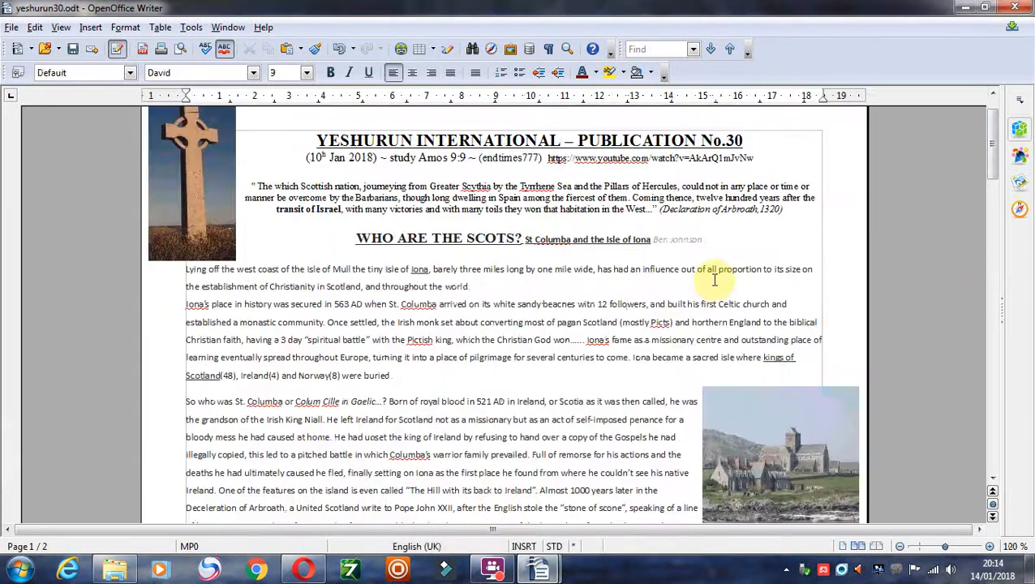
{"action": "mouse_move", "coordinate": [732, 293]}
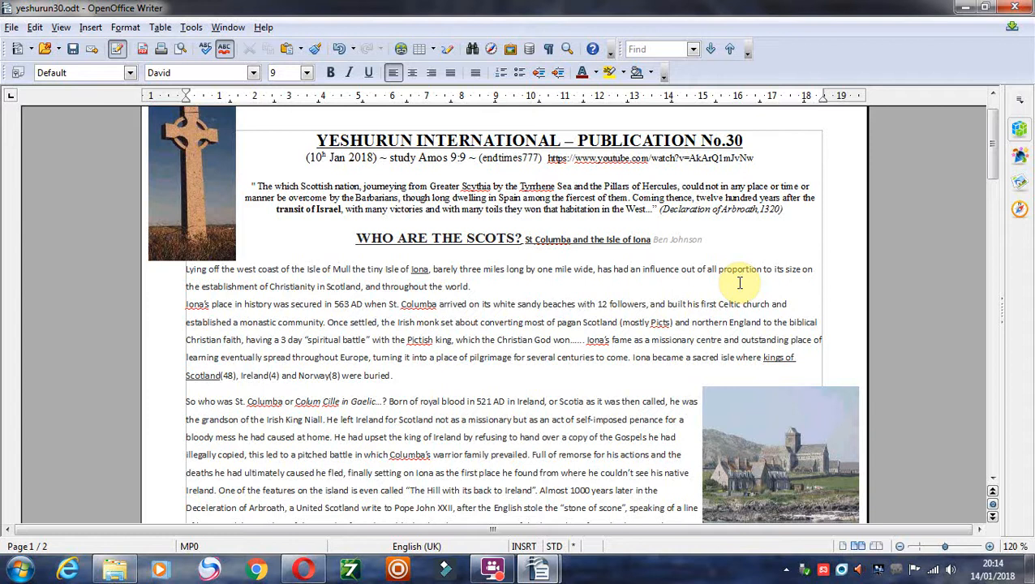
{"action": "mouse_move", "coordinate": [793, 242]}
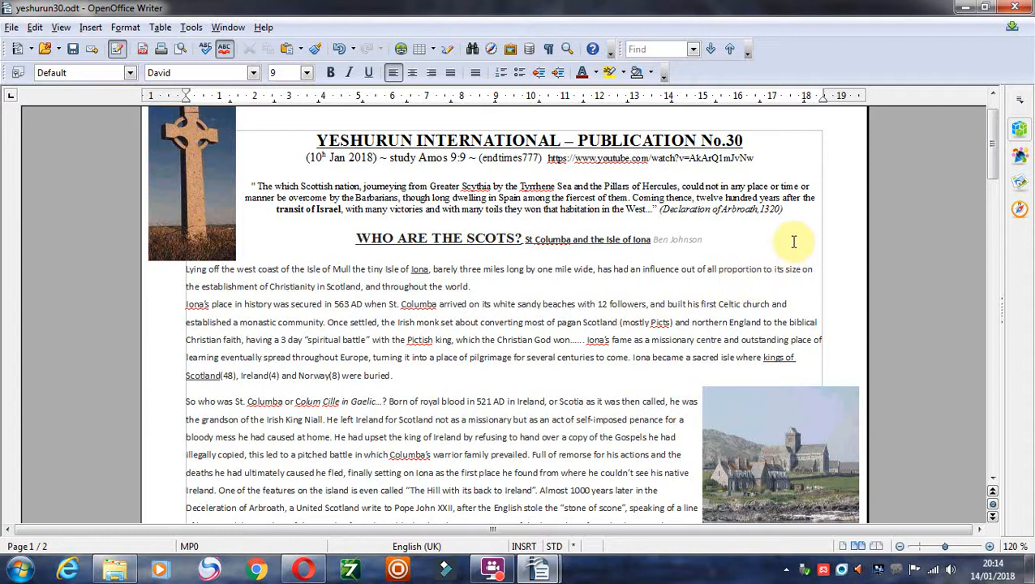
{"action": "mouse_move", "coordinate": [991, 130]}
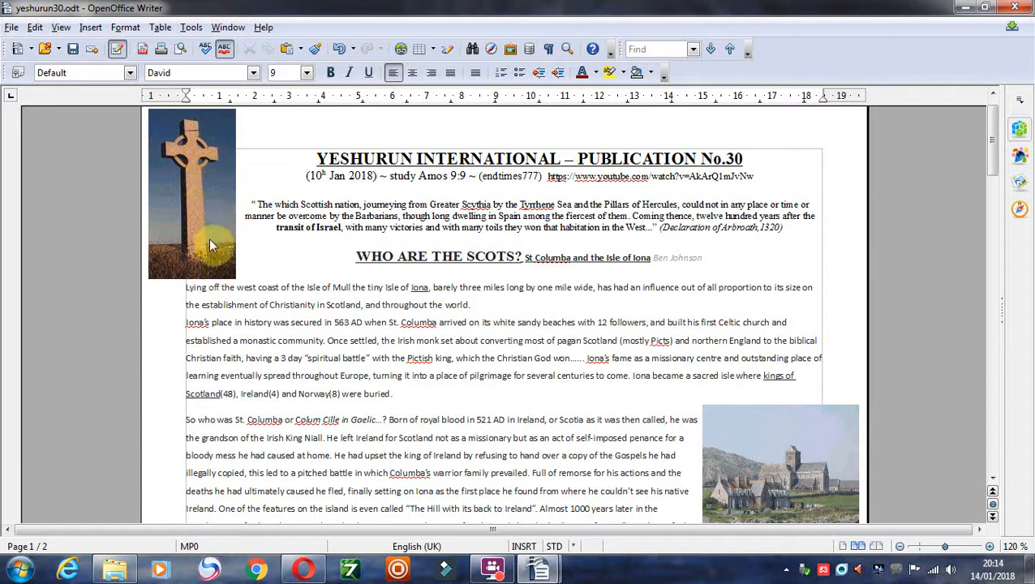
{"action": "mouse_move", "coordinate": [681, 171]}
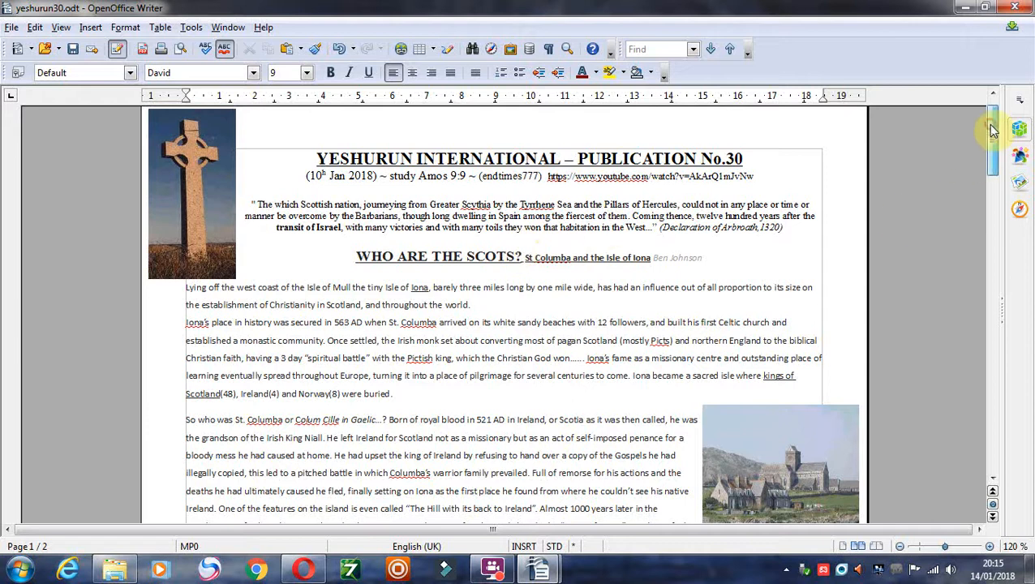
{"action": "scroll", "scroll_direction": "down", "scroll_amount": 3}
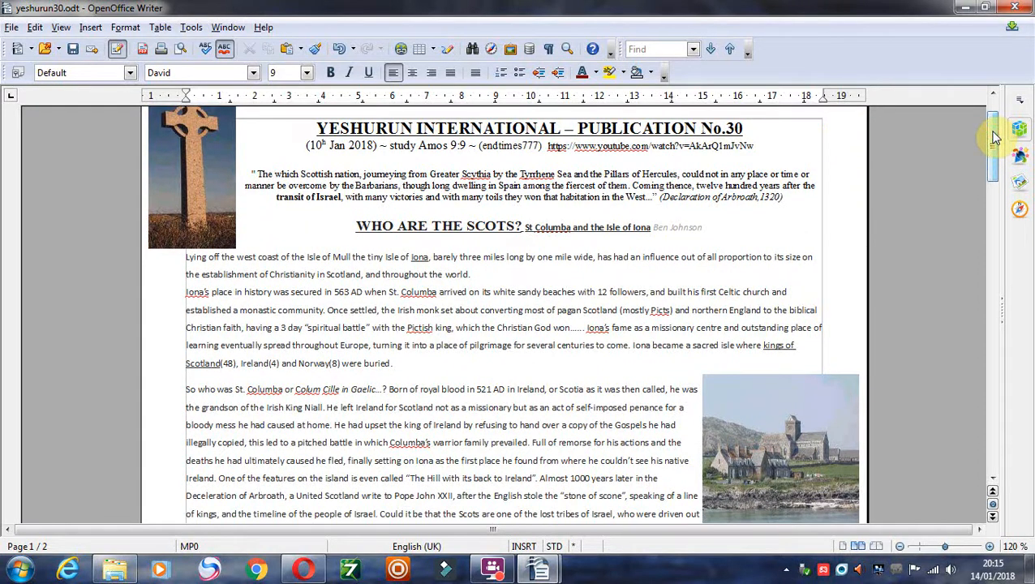
Scroll down past the publication header to the opening paragraphs about Iona's history
{"action": "scroll", "scroll_direction": "down", "scroll_amount": 3}
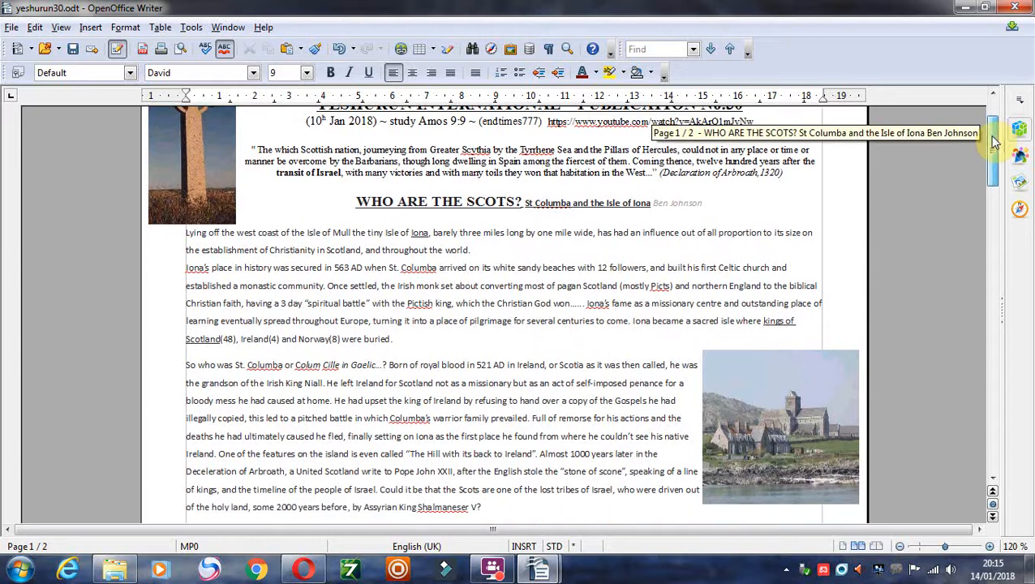
{"action": "scroll", "scroll_direction": "down", "scroll_amount": 3}
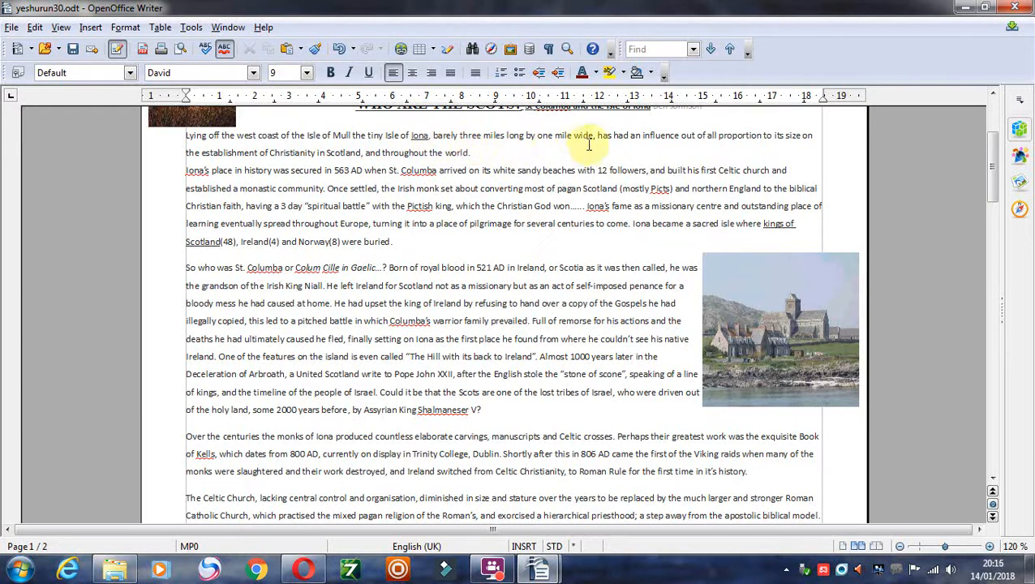
{"action": "mouse_move", "coordinate": [590, 144]}
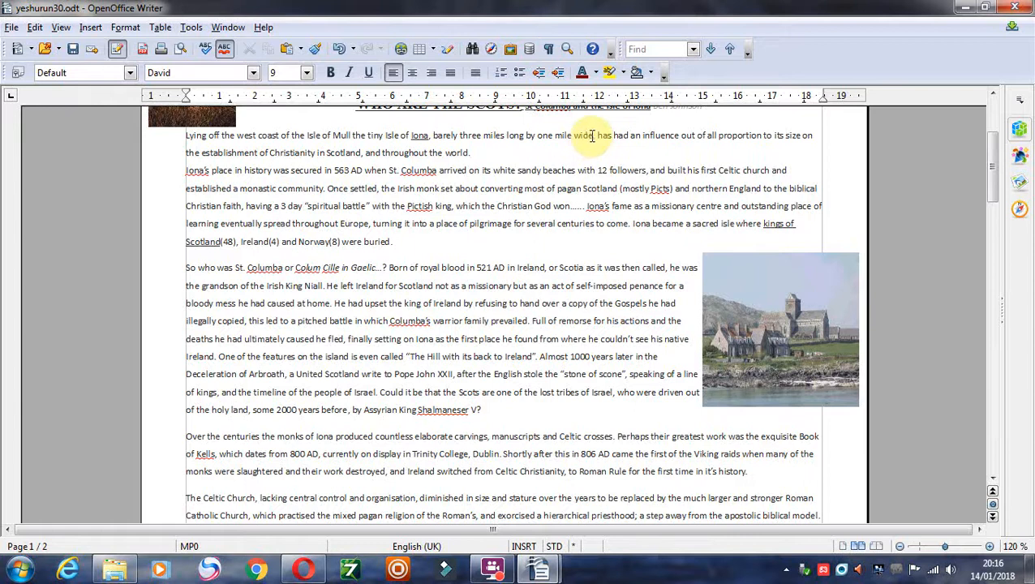
{"action": "scroll", "scroll_direction": "down", "scroll_amount": 3}
{"action": "type", "text": ","}
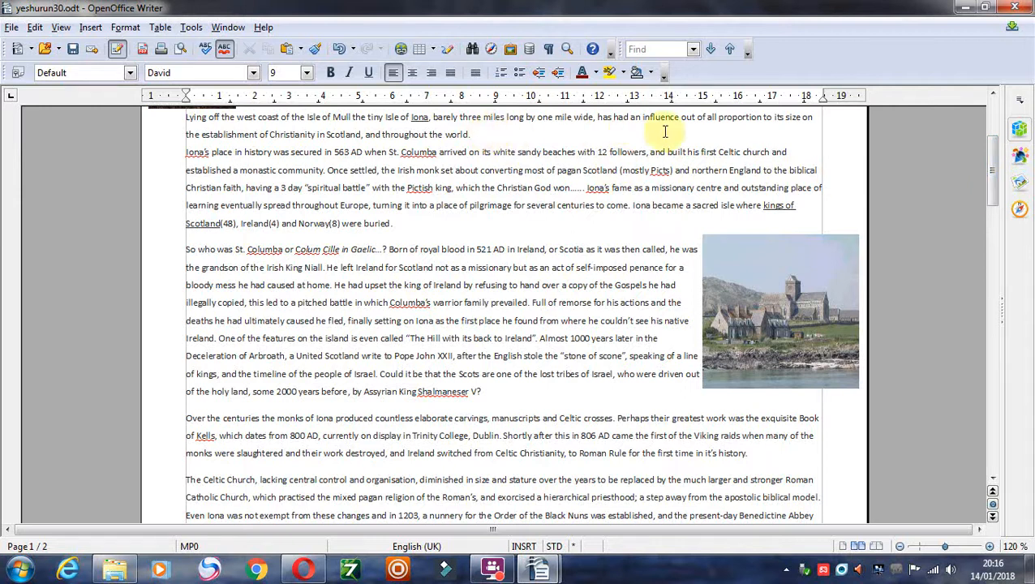
{"action": "mouse_move", "coordinate": [558, 136]}
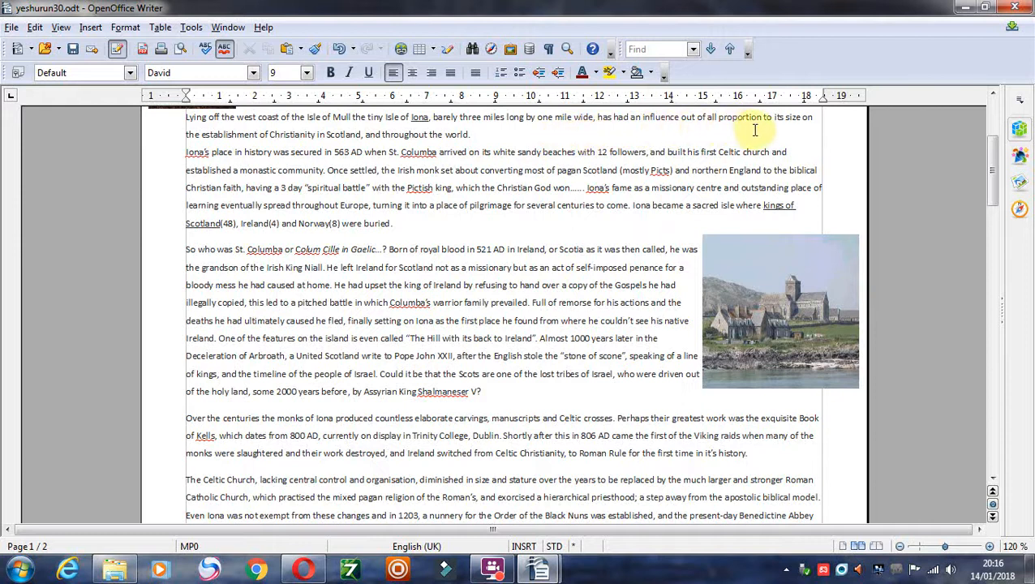
{"action": "mouse_move", "coordinate": [744, 133]}
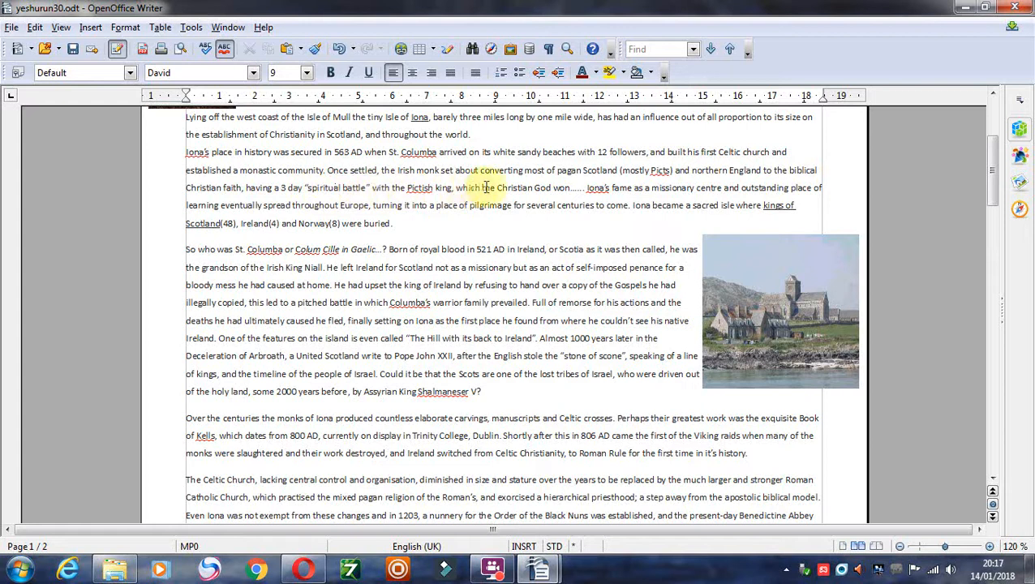
{"action": "mouse_move", "coordinate": [576, 188]}
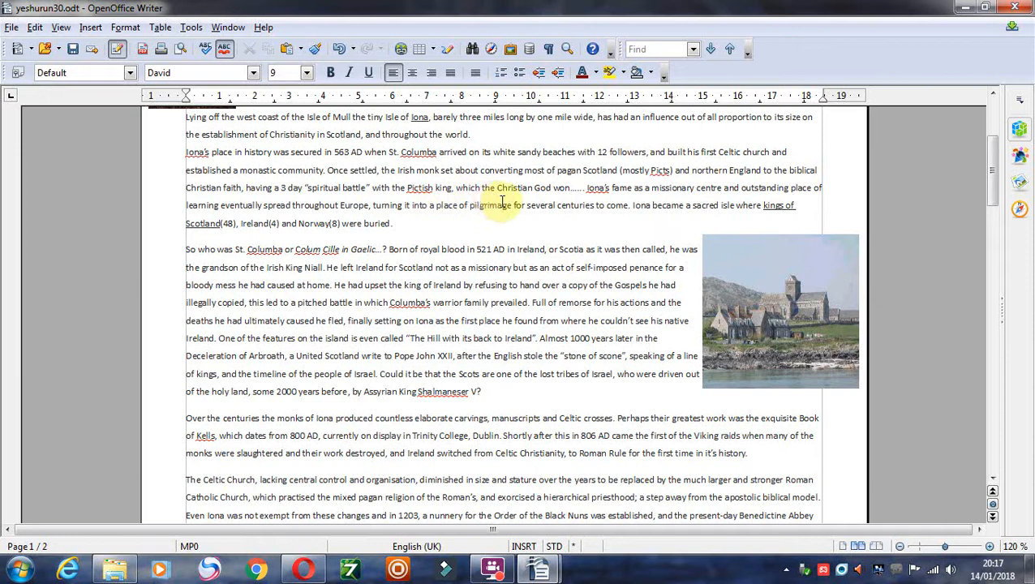
{"action": "mouse_move", "coordinate": [566, 210]}
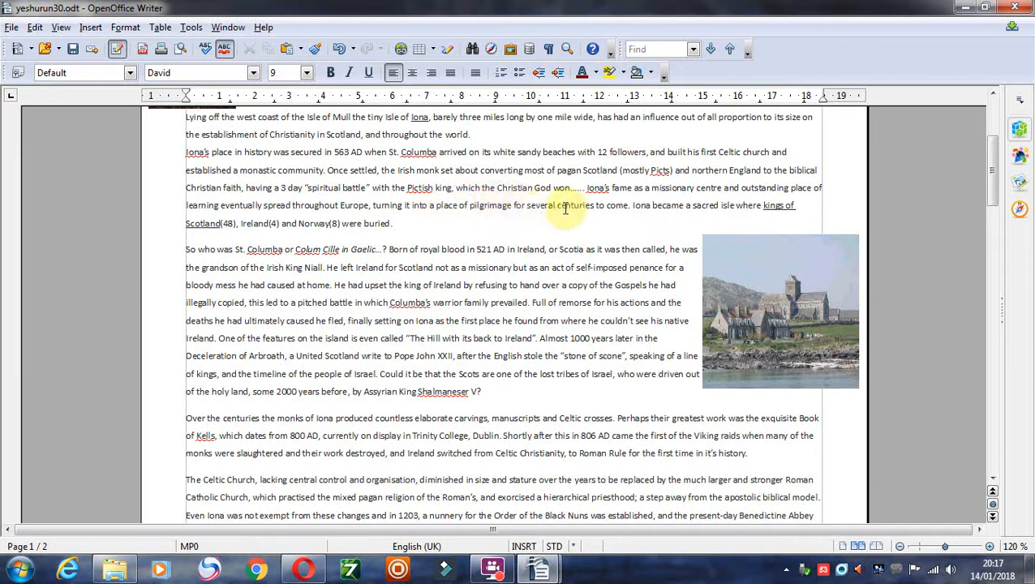
{"action": "mouse_move", "coordinate": [605, 224]}
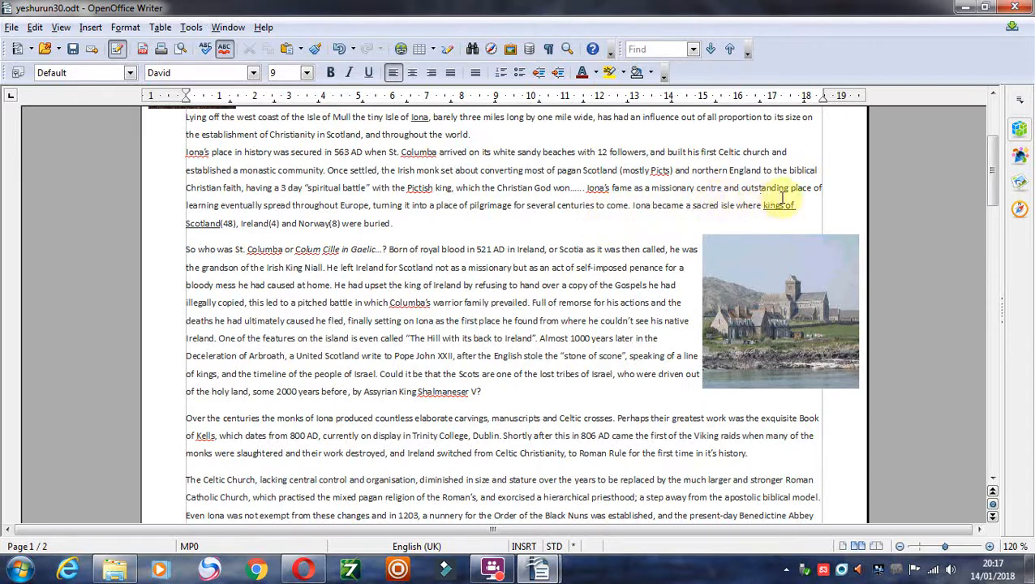
{"action": "mouse_move", "coordinate": [412, 237]}
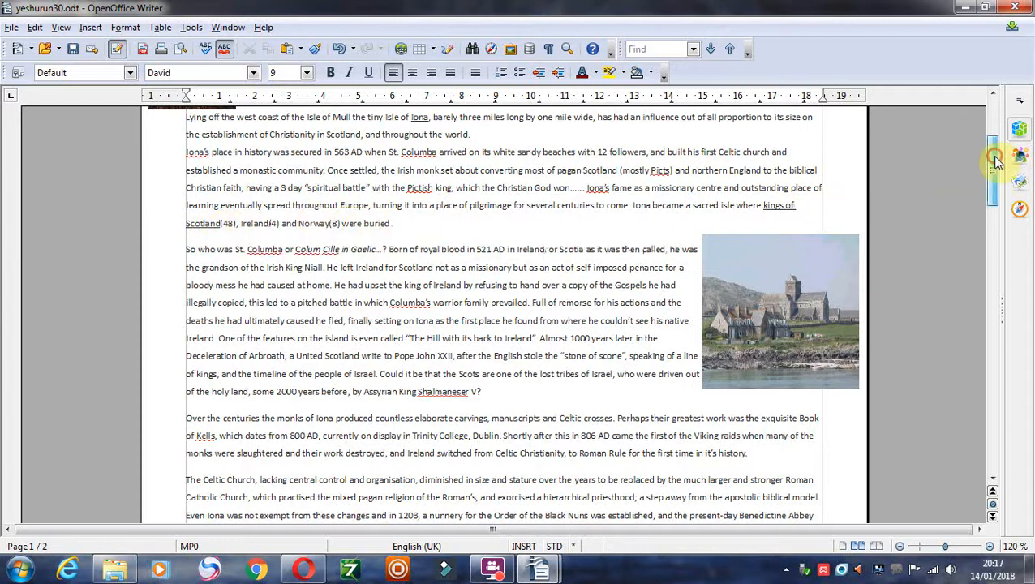
Scroll to the 'So who was St. Columba' paragraphs and place the cursor in that text
{"action": "scroll", "scroll_direction": "down", "scroll_amount": 3}
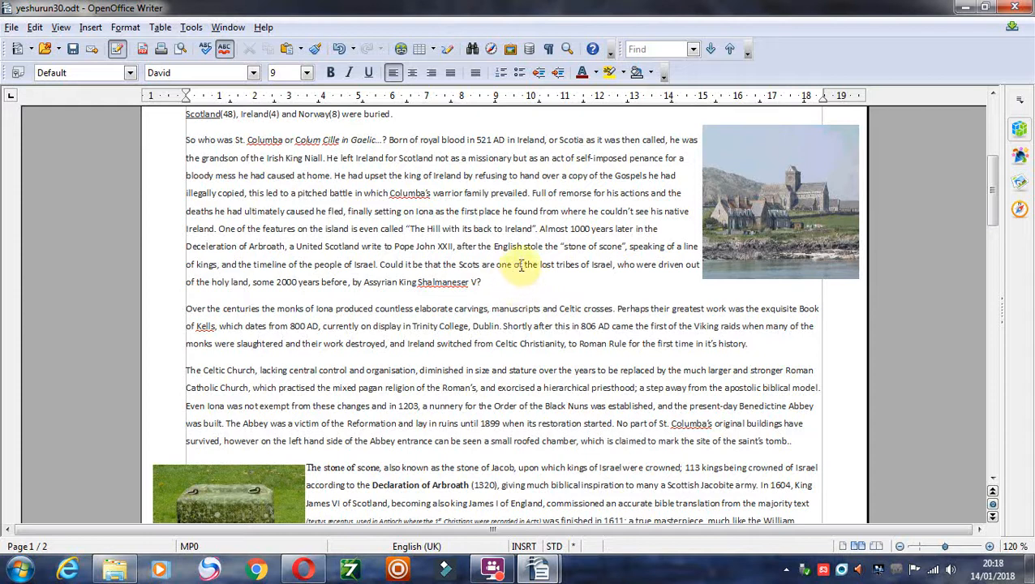
{"action": "mouse_move", "coordinate": [642, 175]}
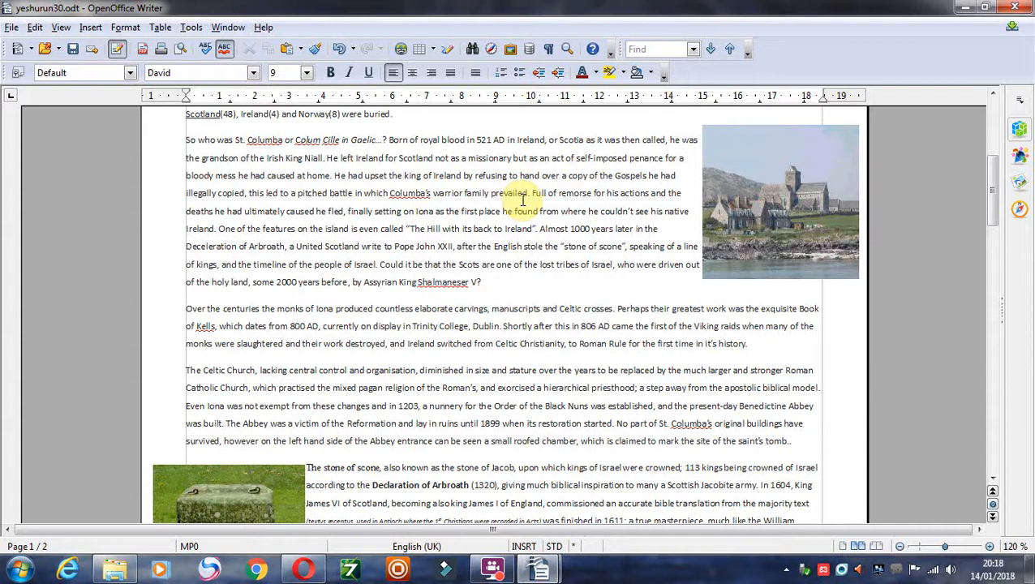
{"action": "mouse_move", "coordinate": [532, 197]}
{"action": "type", "text": "o"}
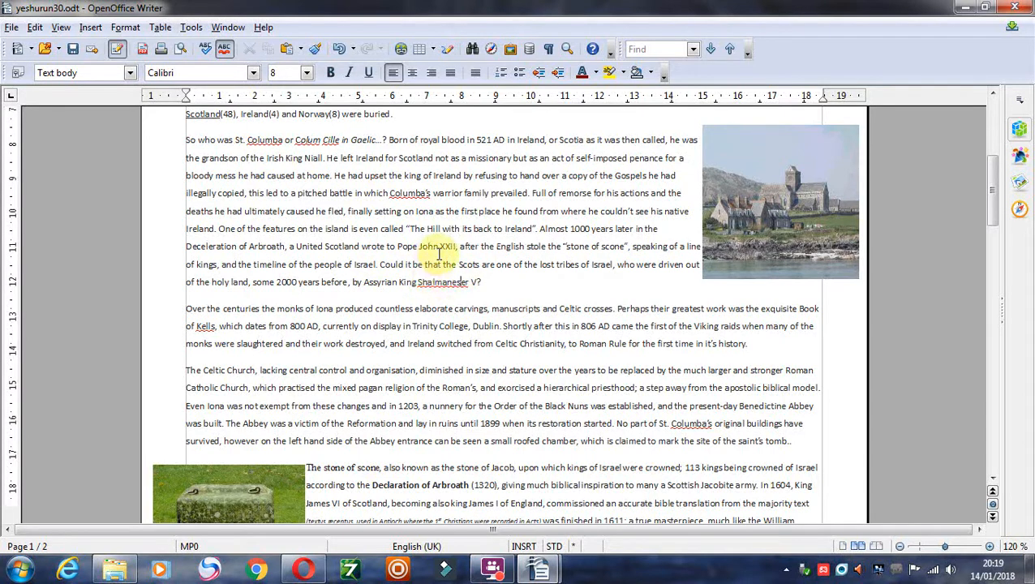
{"action": "left_click", "coordinate": [10, 26]}
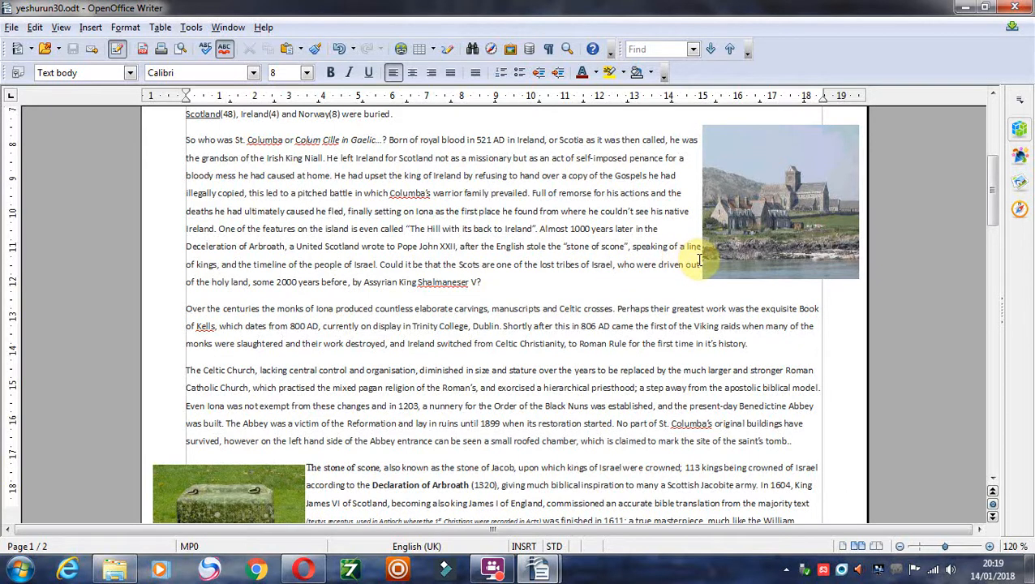
{"action": "mouse_move", "coordinate": [620, 247]}
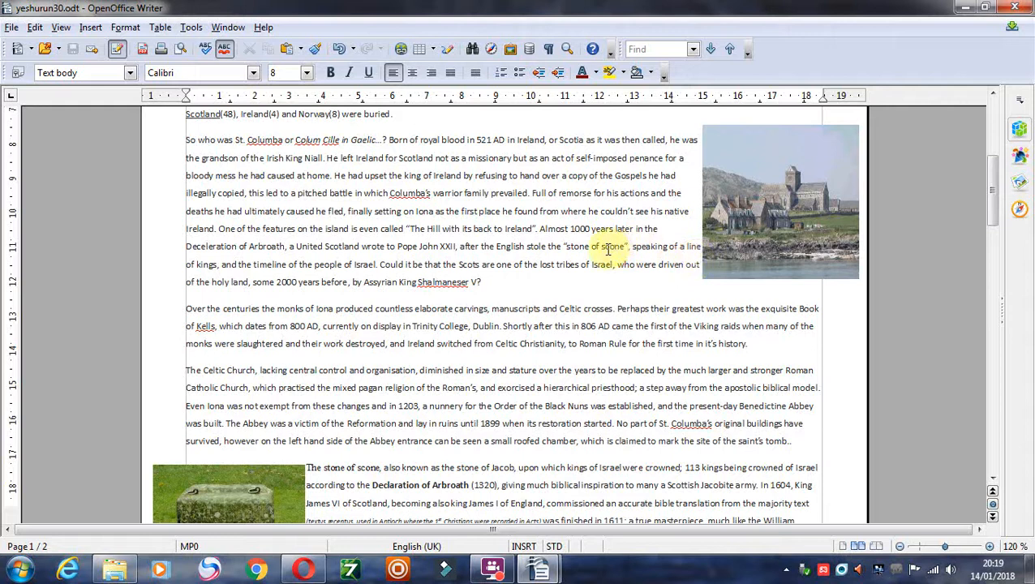
{"action": "mouse_move", "coordinate": [622, 246]}
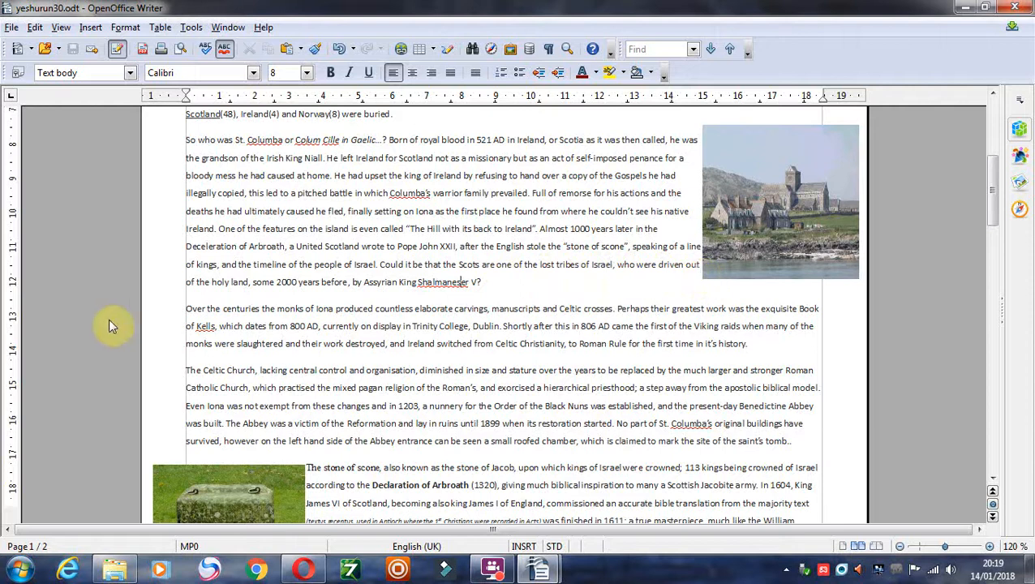
{"action": "mouse_move", "coordinate": [814, 209]}
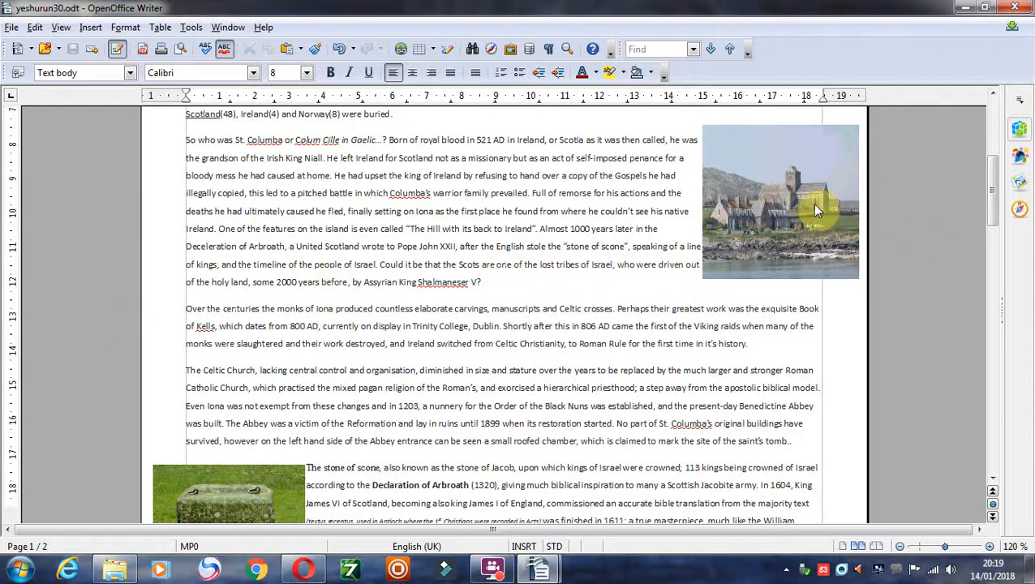
{"action": "scroll", "scroll_direction": "down", "scroll_amount": 3}
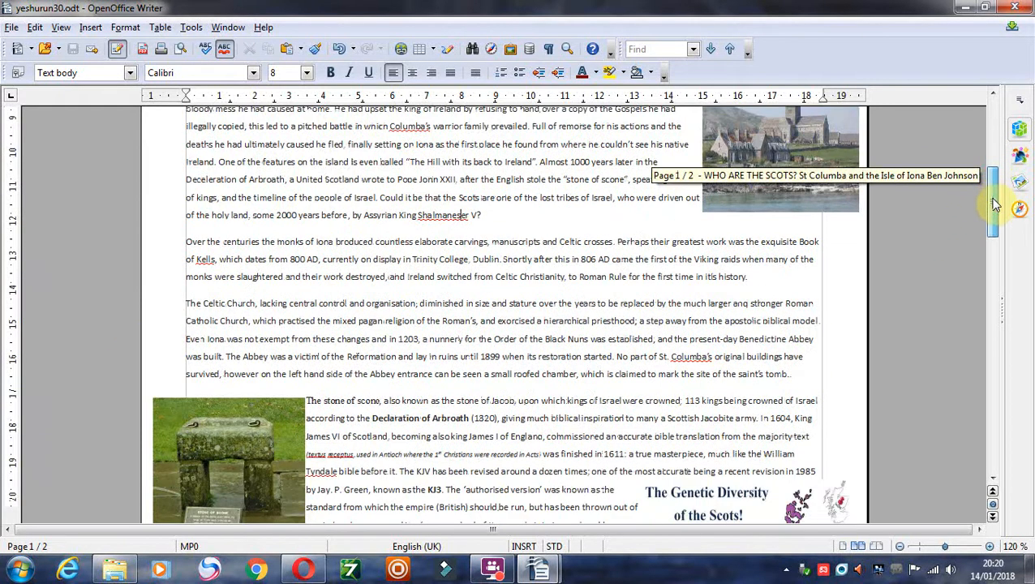
{"action": "scroll", "scroll_direction": "down", "scroll_amount": 3}
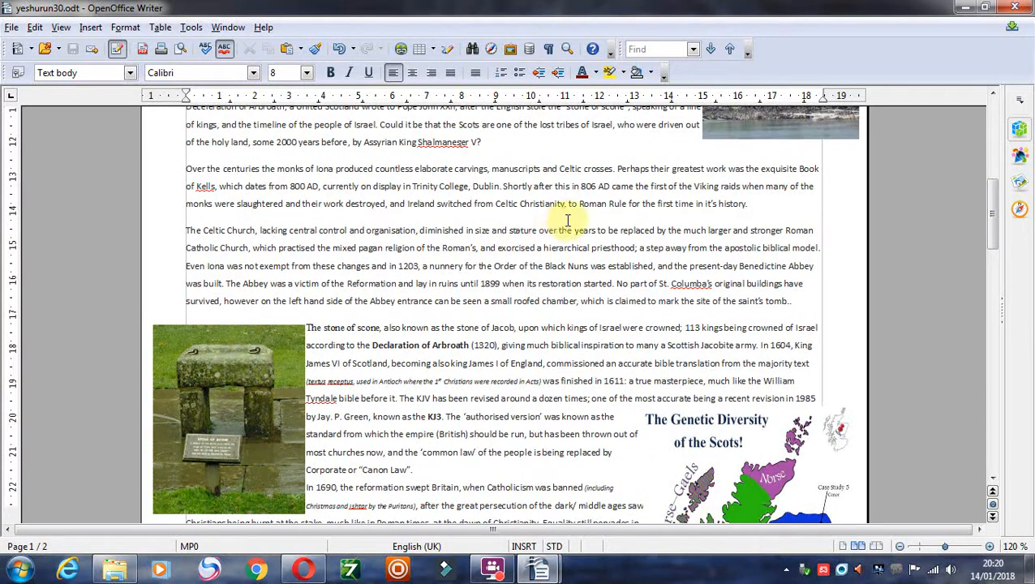
{"action": "scroll", "scroll_direction": "down", "scroll_amount": 3}
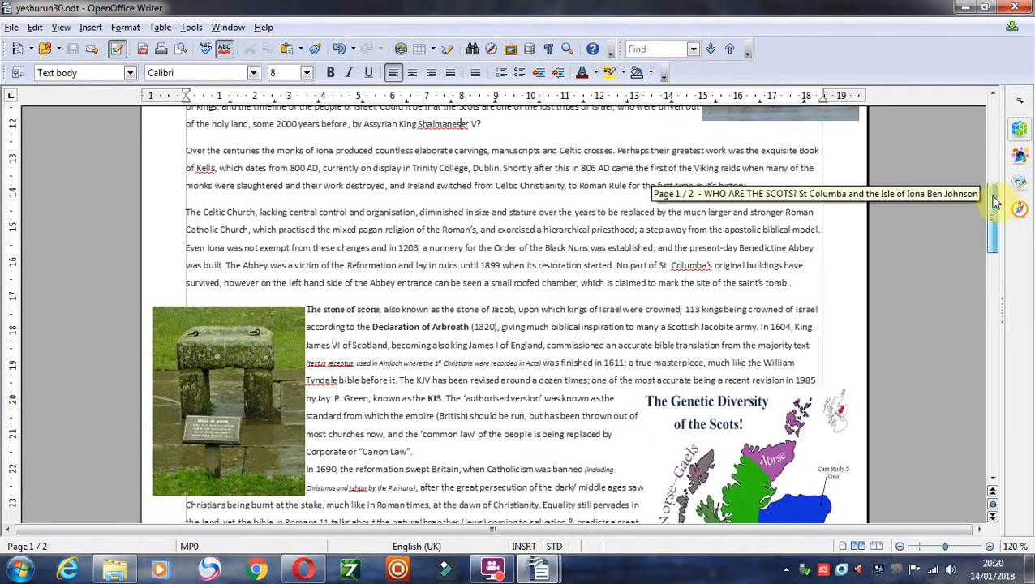
{"action": "scroll", "scroll_direction": "down", "scroll_amount": 3}
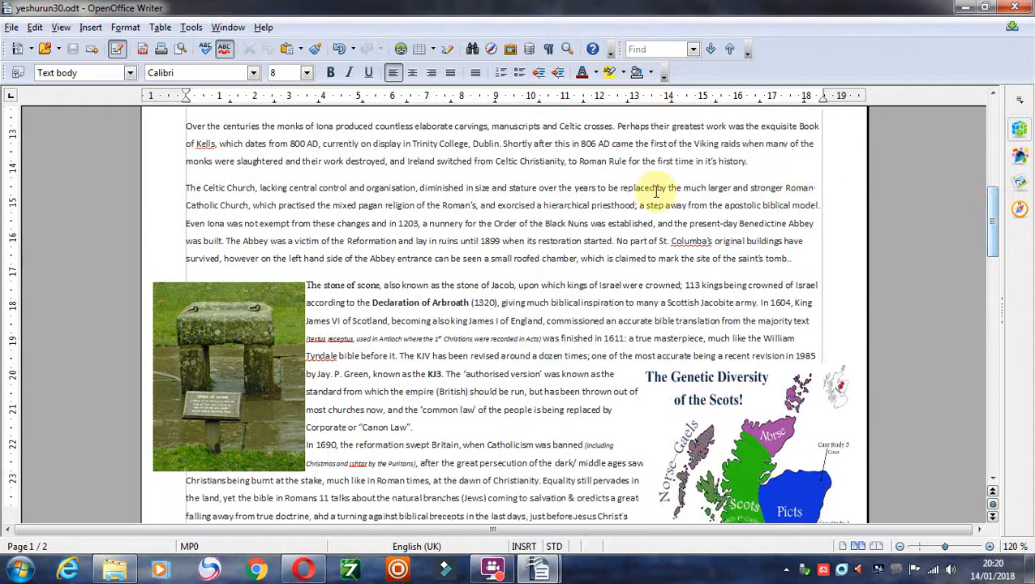
{"action": "mouse_move", "coordinate": [493, 182]}
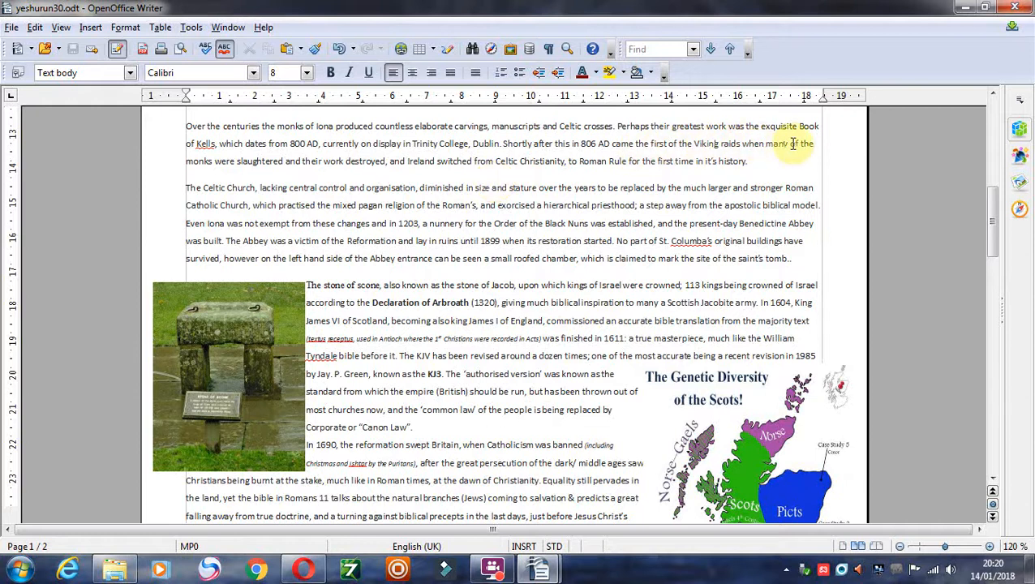
{"action": "mouse_move", "coordinate": [237, 154]}
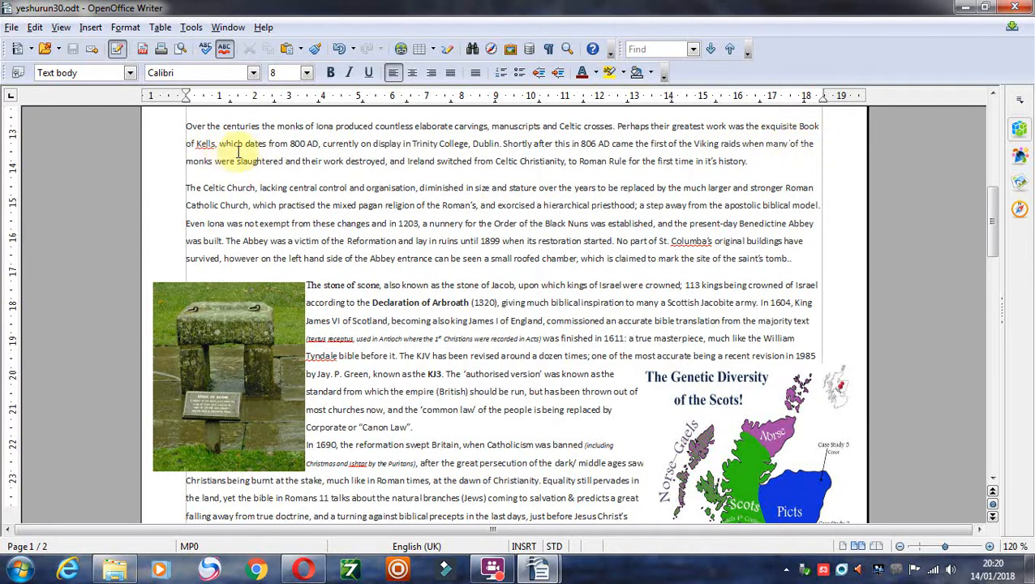
{"action": "mouse_move", "coordinate": [334, 156]}
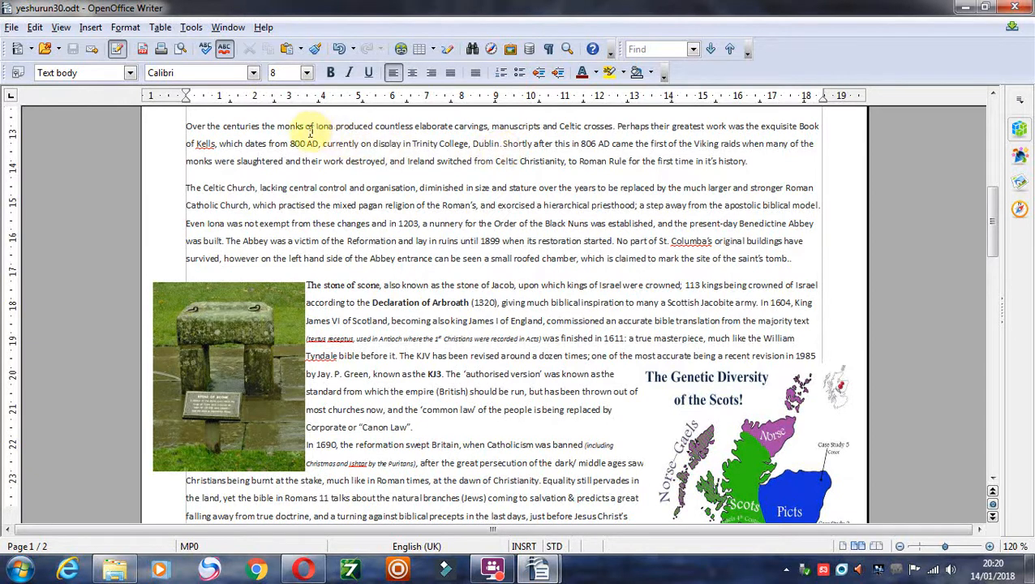
{"action": "mouse_move", "coordinate": [542, 166]}
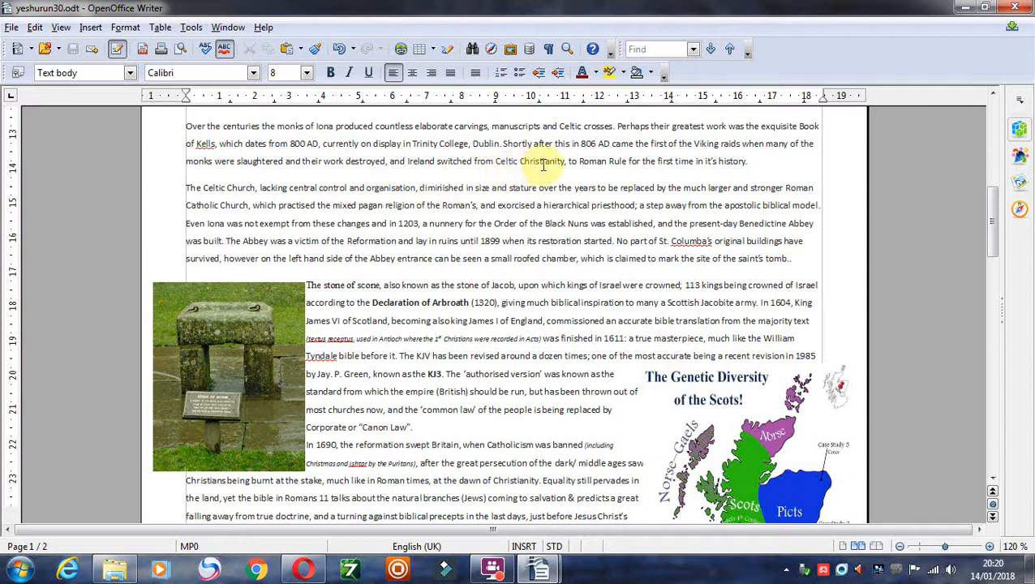
{"action": "mouse_move", "coordinate": [588, 153]}
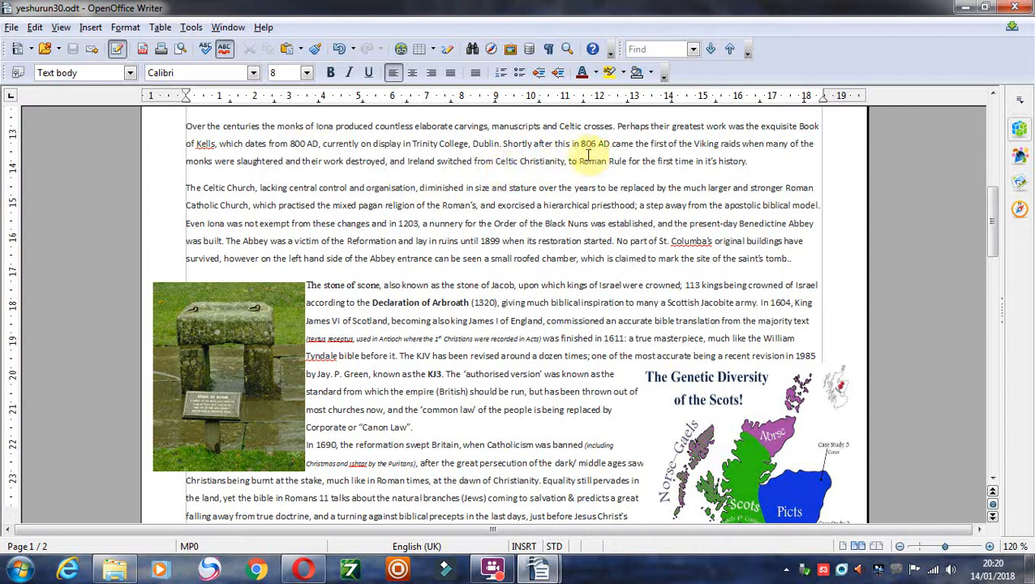
{"action": "mouse_move", "coordinate": [724, 154]}
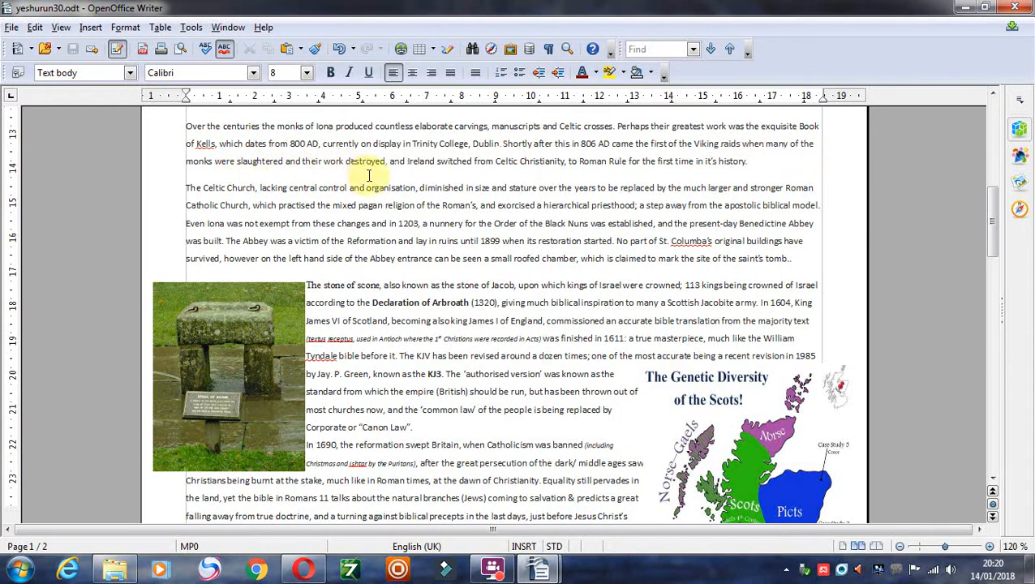
{"action": "mouse_move", "coordinate": [464, 170]}
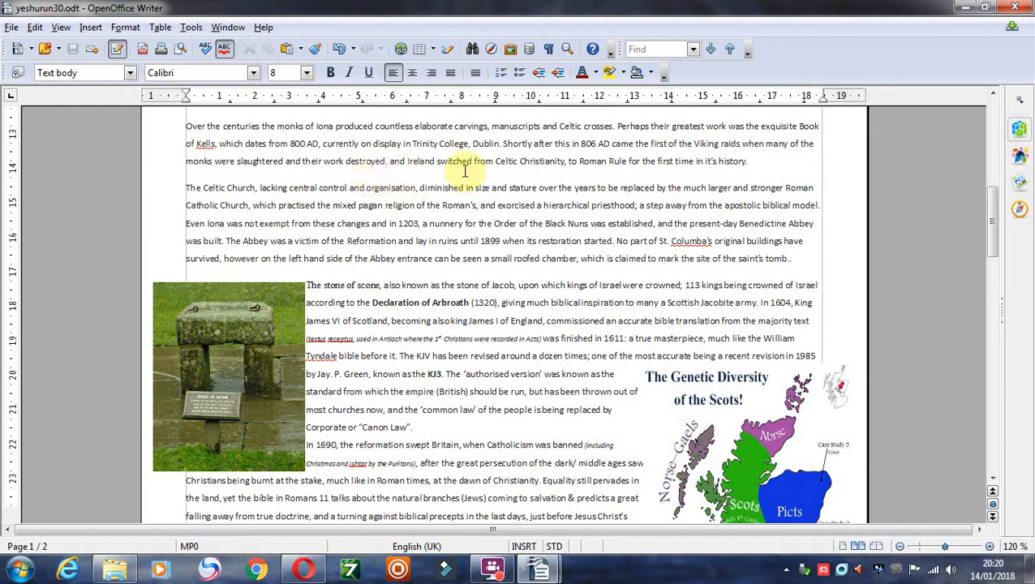
{"action": "mouse_move", "coordinate": [616, 170]}
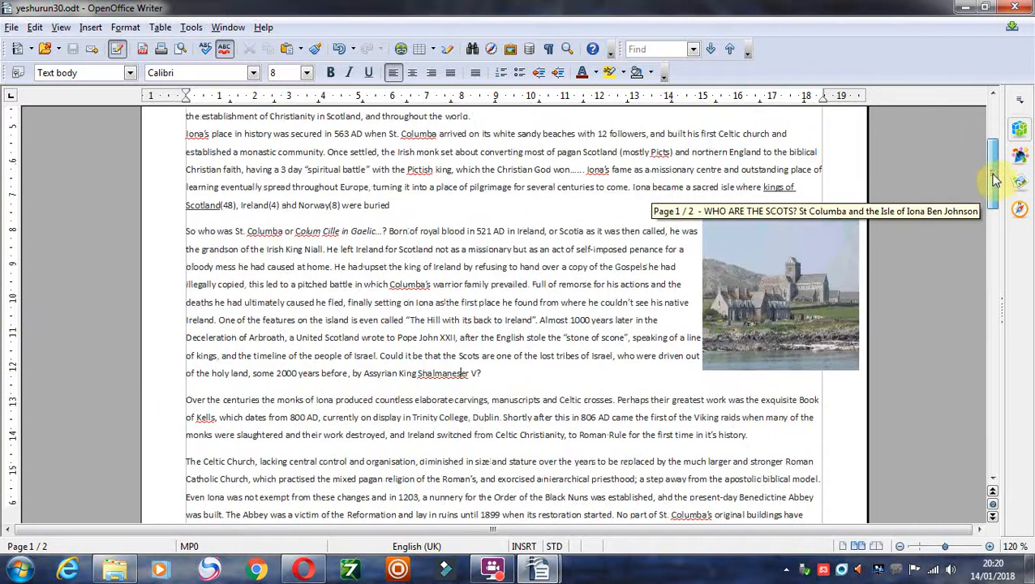
{"action": "scroll", "scroll_direction": "up", "scroll_amount": 3}
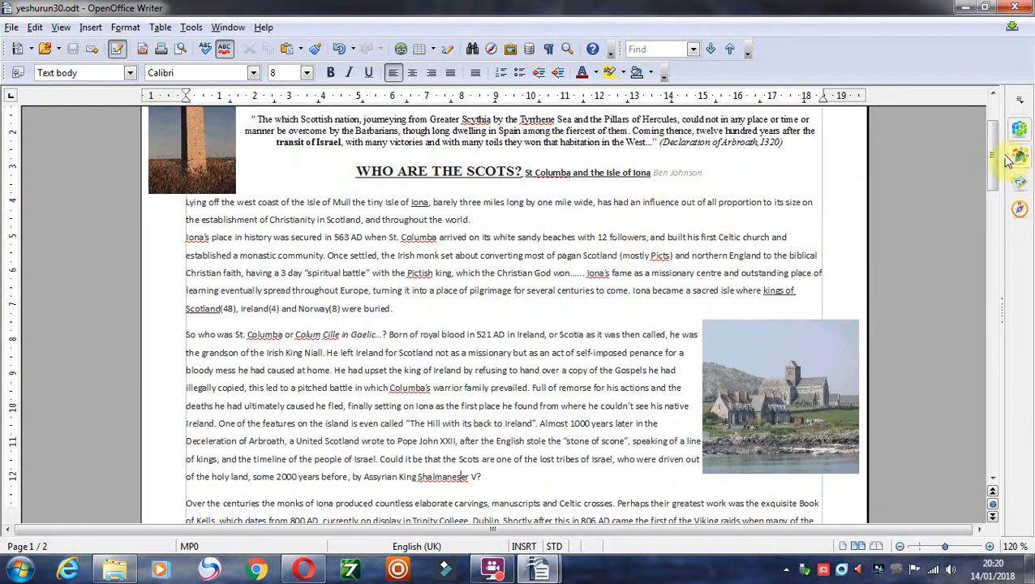
{"action": "scroll", "scroll_direction": "down", "scroll_amount": 3}
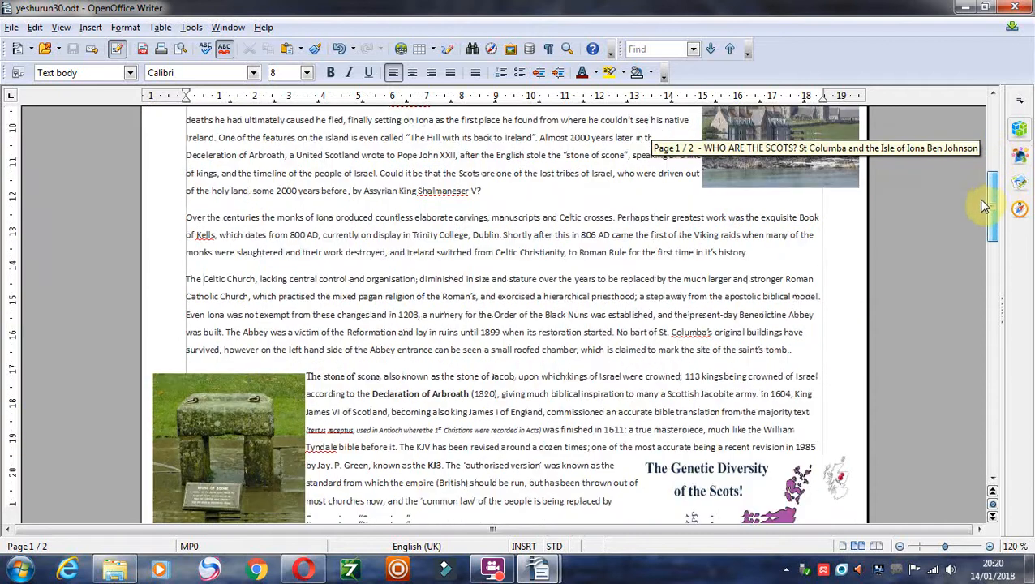
{"action": "scroll", "scroll_direction": "down", "scroll_amount": 3}
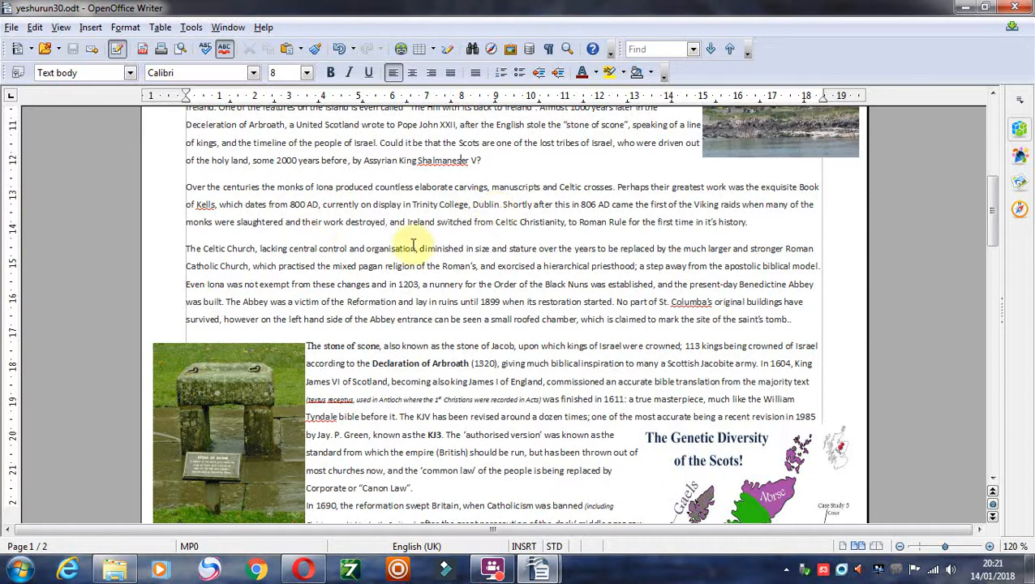
{"action": "mouse_move", "coordinate": [376, 235]}
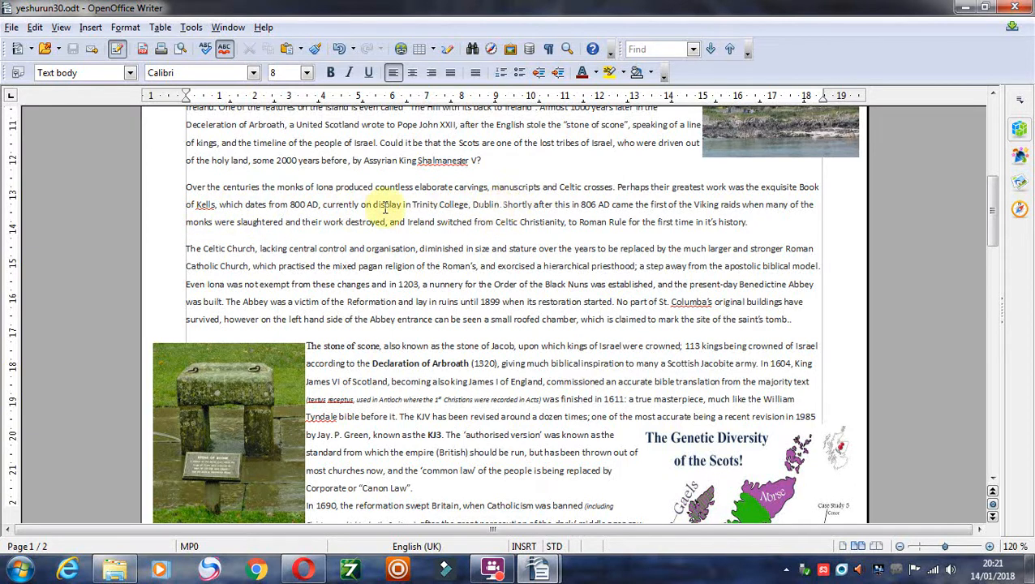
{"action": "mouse_move", "coordinate": [486, 208]}
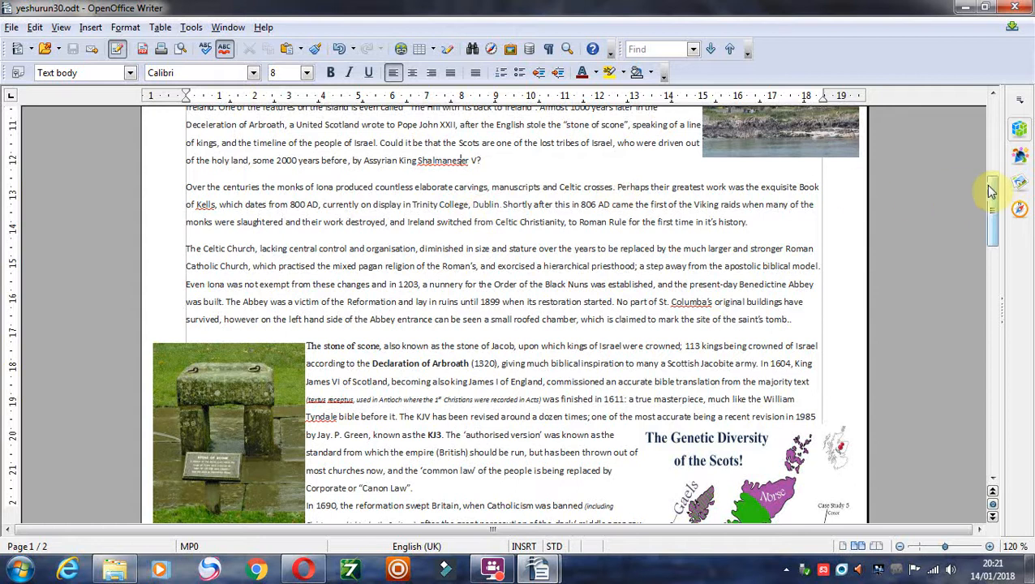
{"action": "scroll", "scroll_direction": "down", "scroll_amount": 3}
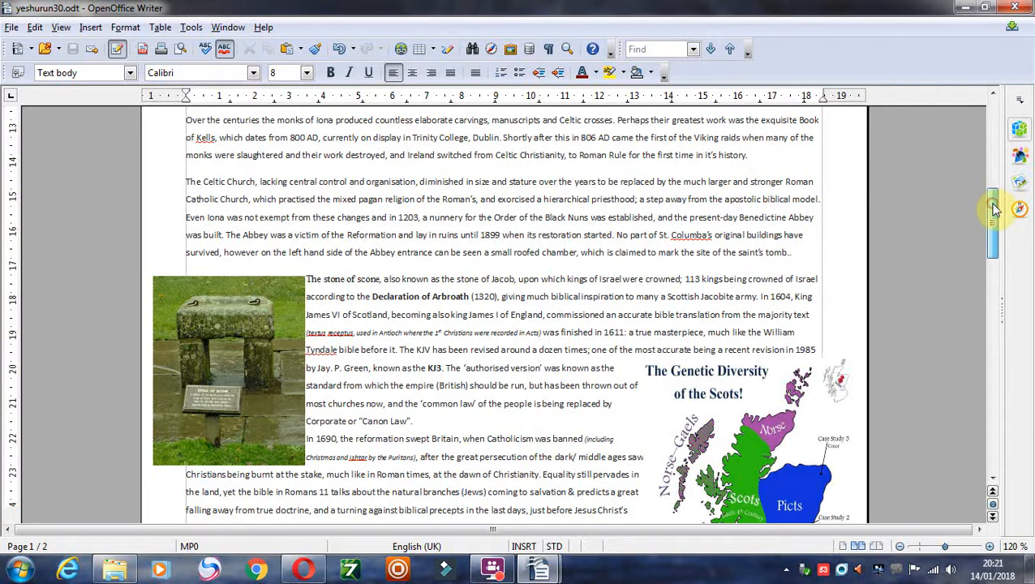
{"action": "scroll", "scroll_direction": "down", "scroll_amount": 3}
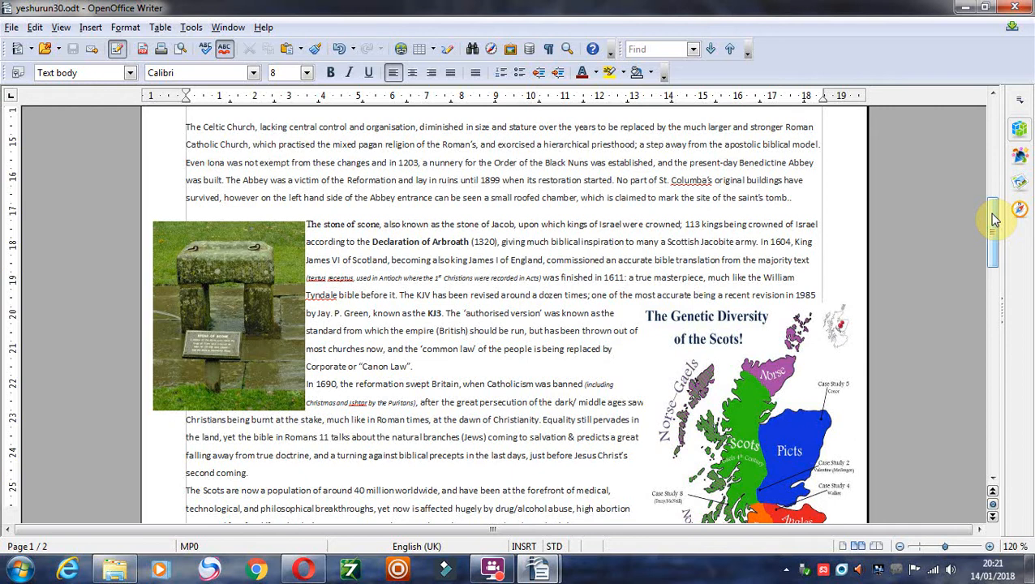
{"action": "mouse_move", "coordinate": [752, 204]}
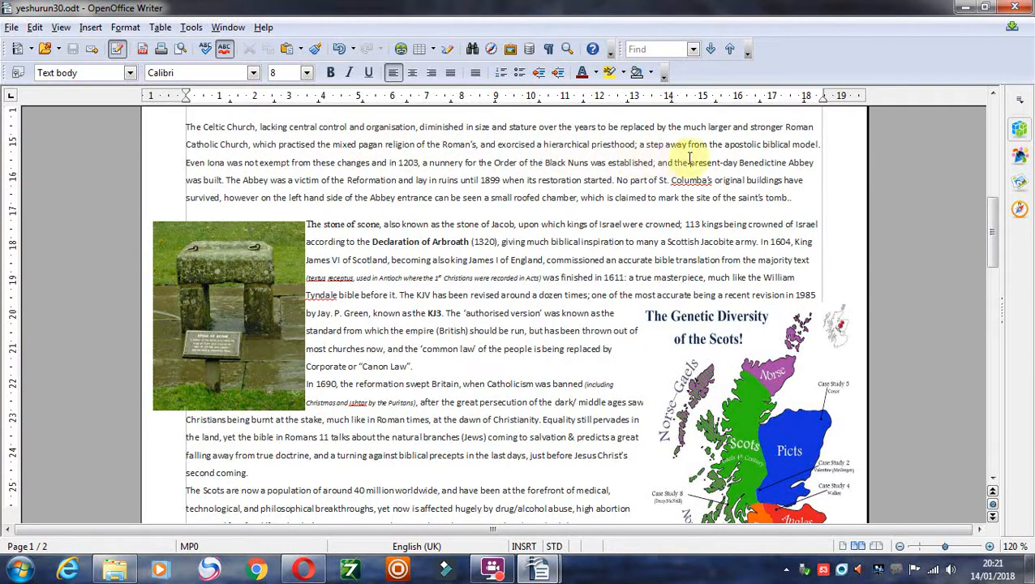
{"action": "mouse_move", "coordinate": [829, 155]}
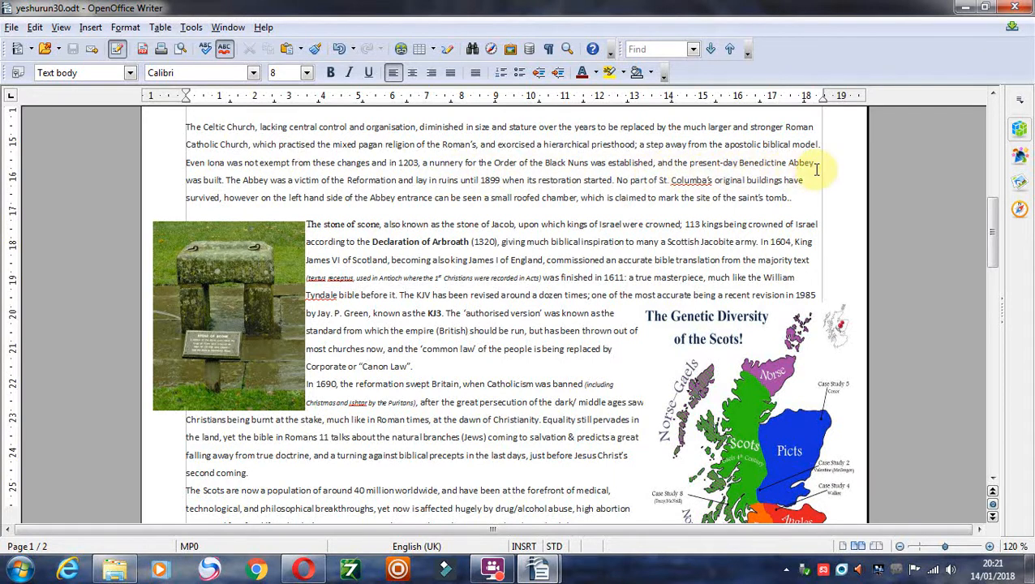
{"action": "mouse_move", "coordinate": [254, 207]}
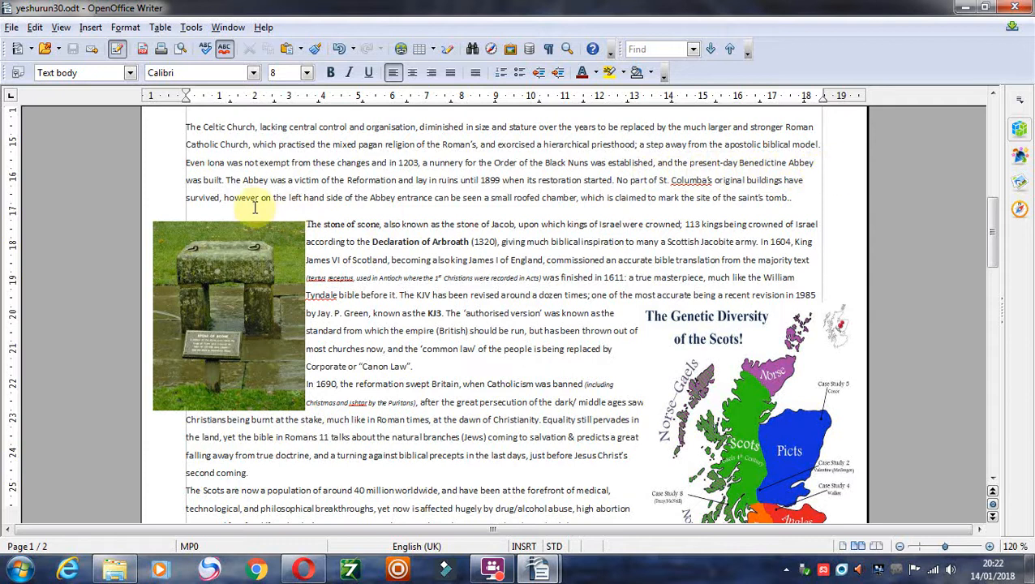
{"action": "mouse_move", "coordinate": [415, 198]}
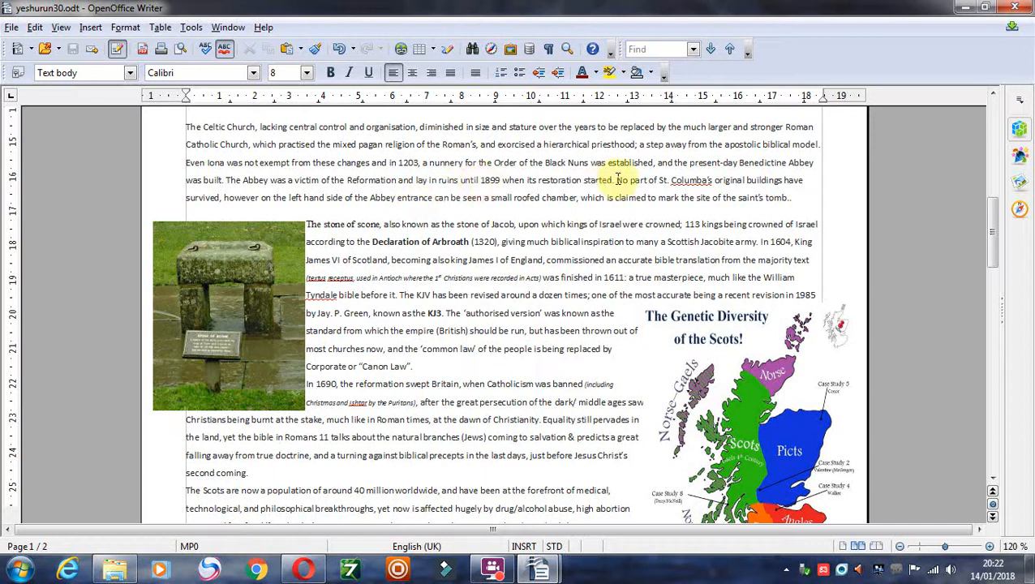
{"action": "mouse_move", "coordinate": [624, 180]}
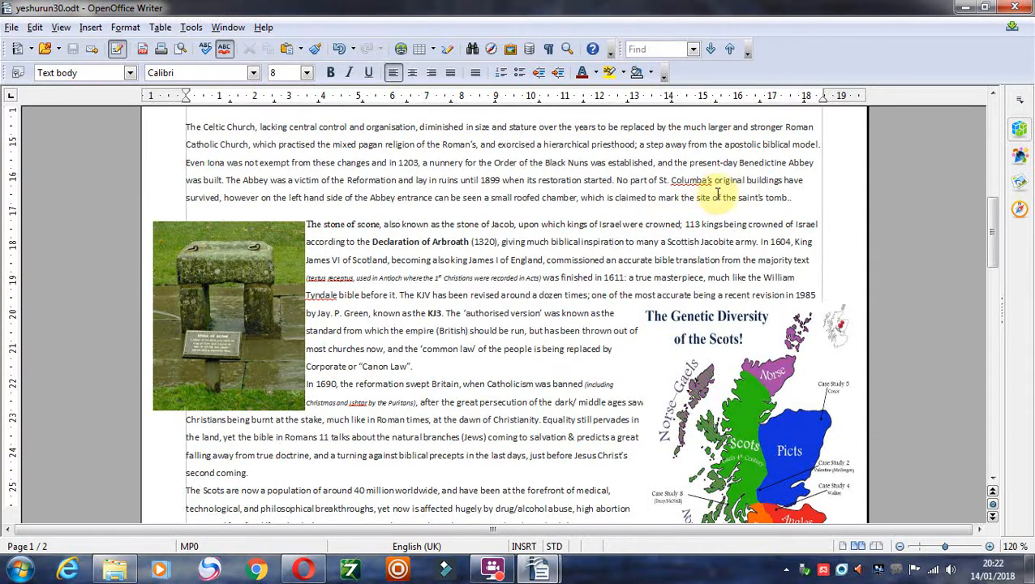
{"action": "mouse_move", "coordinate": [816, 192]}
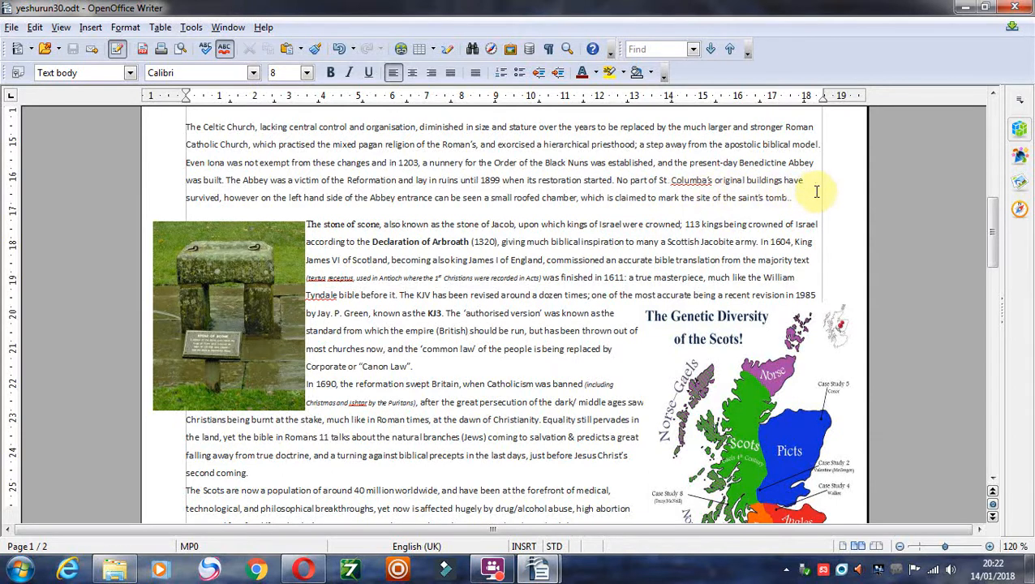
{"action": "mouse_move", "coordinate": [214, 201]}
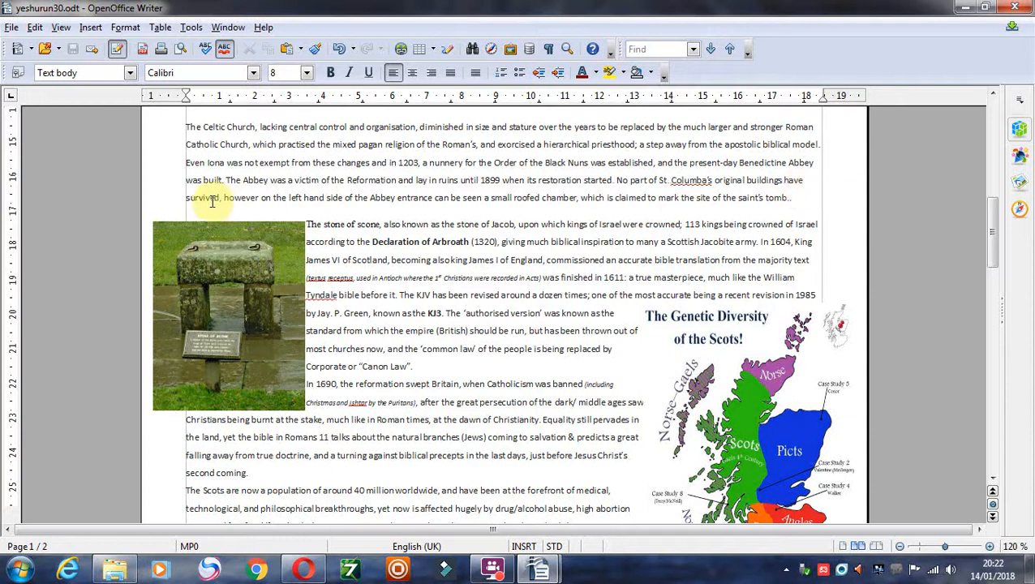
{"action": "mouse_move", "coordinate": [889, 204]}
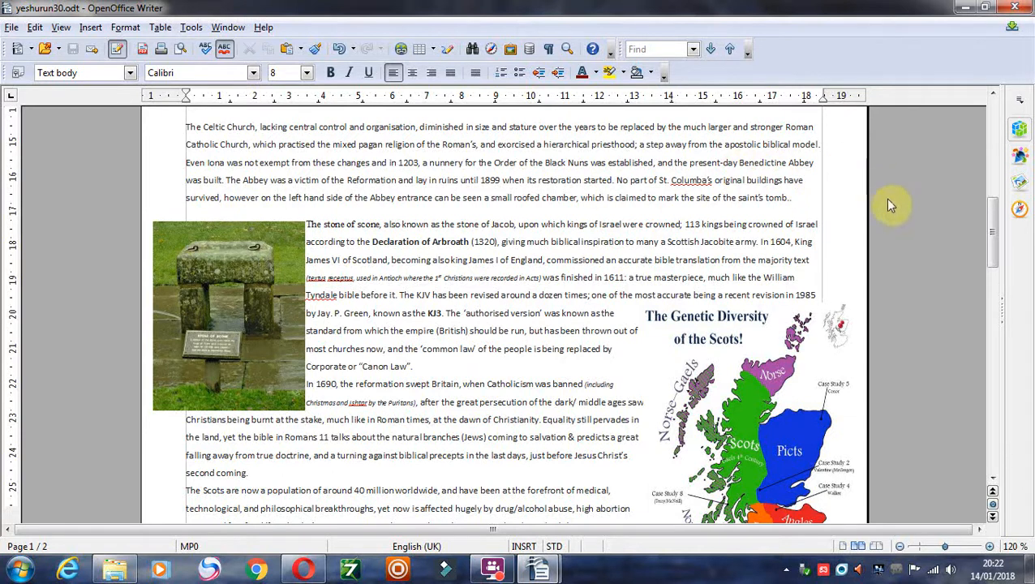
Scroll to the end of page 1 showing the closing Scots paragraph and scribd link
{"action": "scroll", "scroll_direction": "down", "scroll_amount": 3}
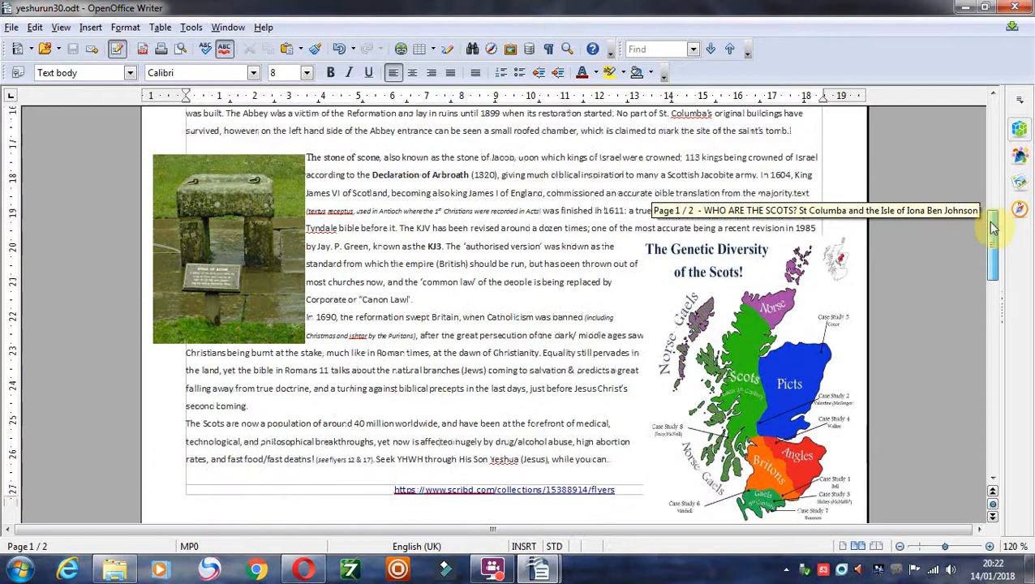
{"action": "scroll", "scroll_direction": "down", "scroll_amount": 3}
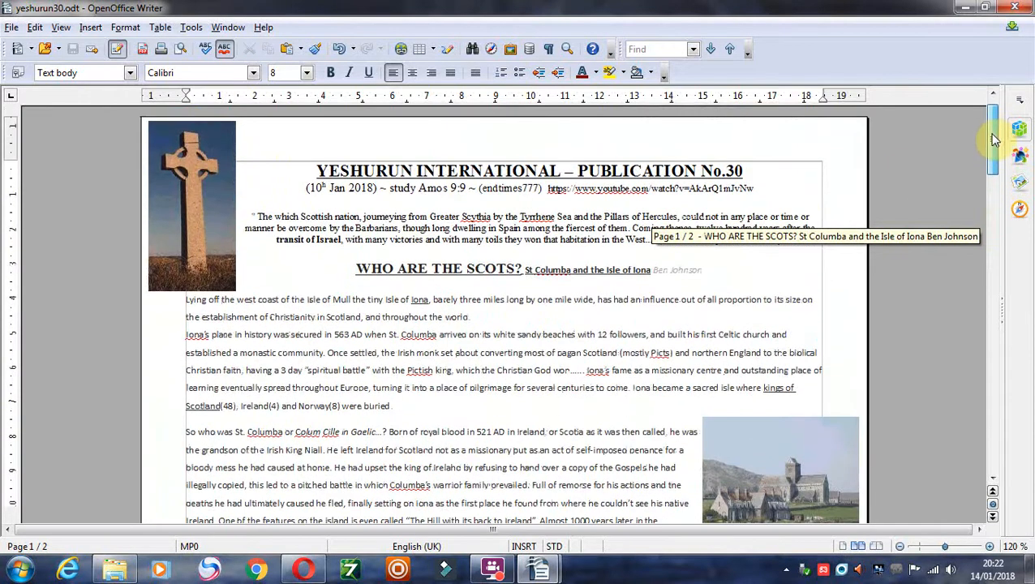
{"action": "scroll", "scroll_direction": "down", "scroll_amount": 3}
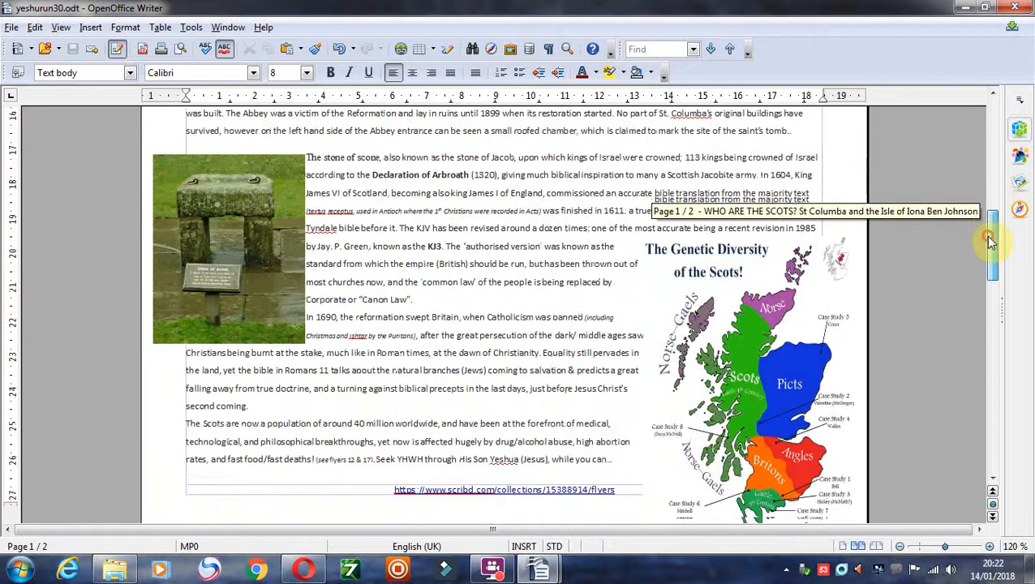
{"action": "scroll", "scroll_direction": "down", "scroll_amount": 3}
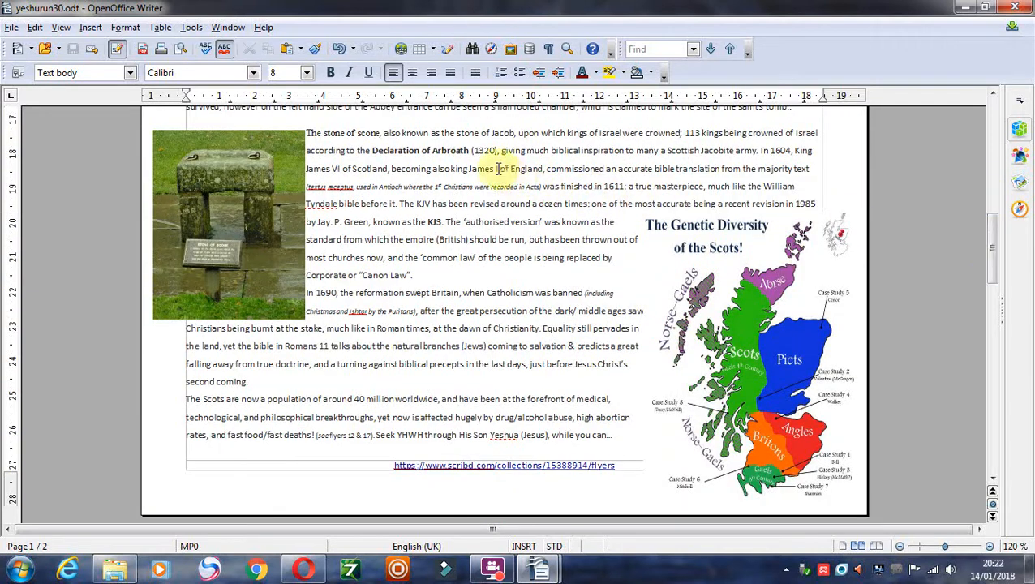
{"action": "mouse_move", "coordinate": [684, 139]}
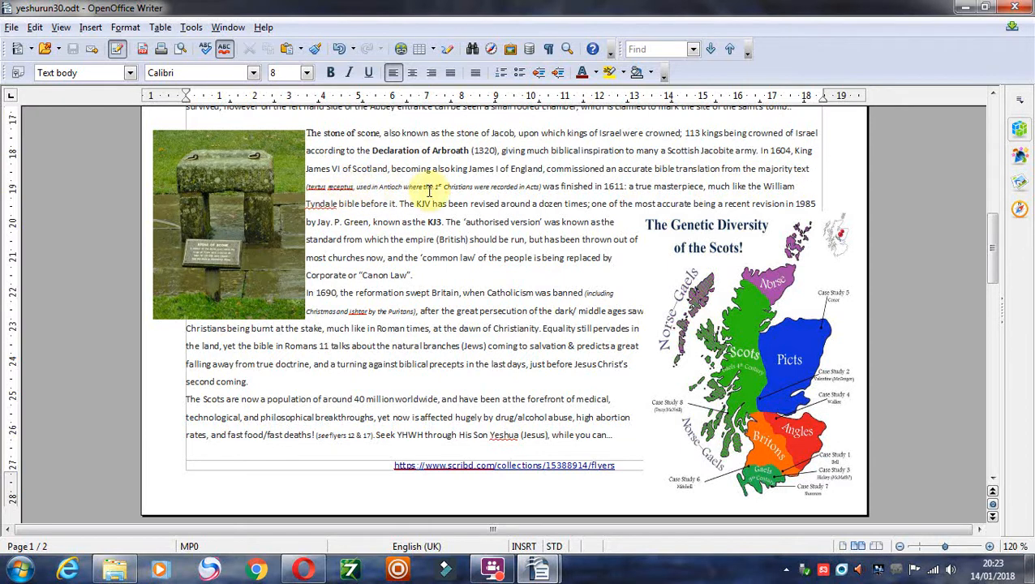
{"action": "mouse_move", "coordinate": [484, 194]}
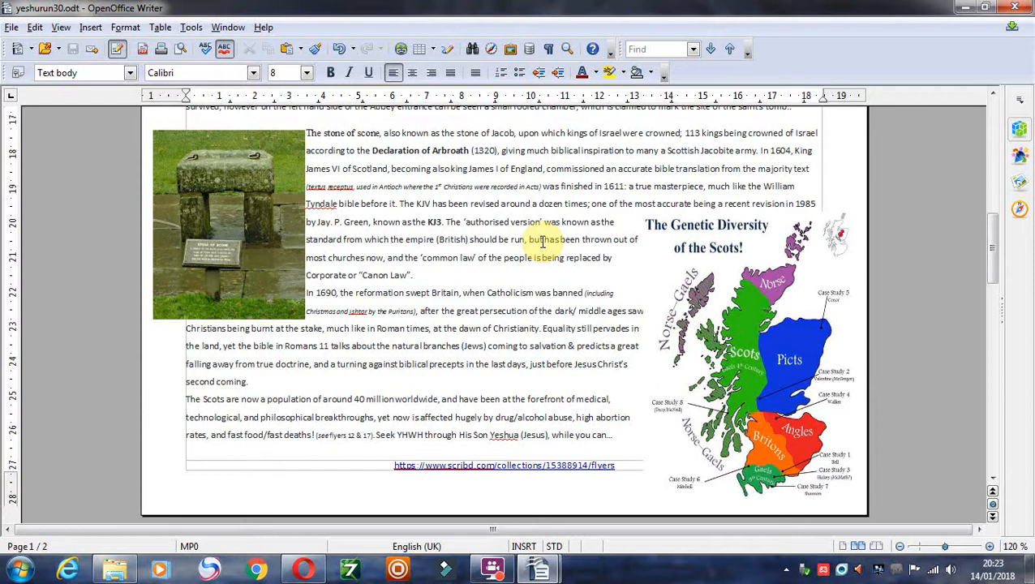
{"action": "mouse_move", "coordinate": [590, 205]}
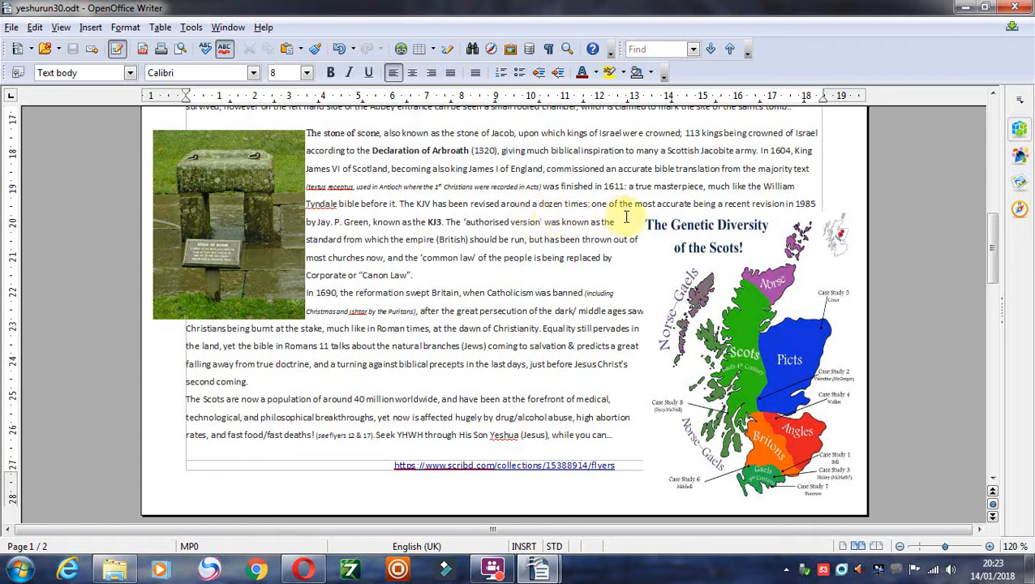
{"action": "mouse_move", "coordinate": [781, 214]}
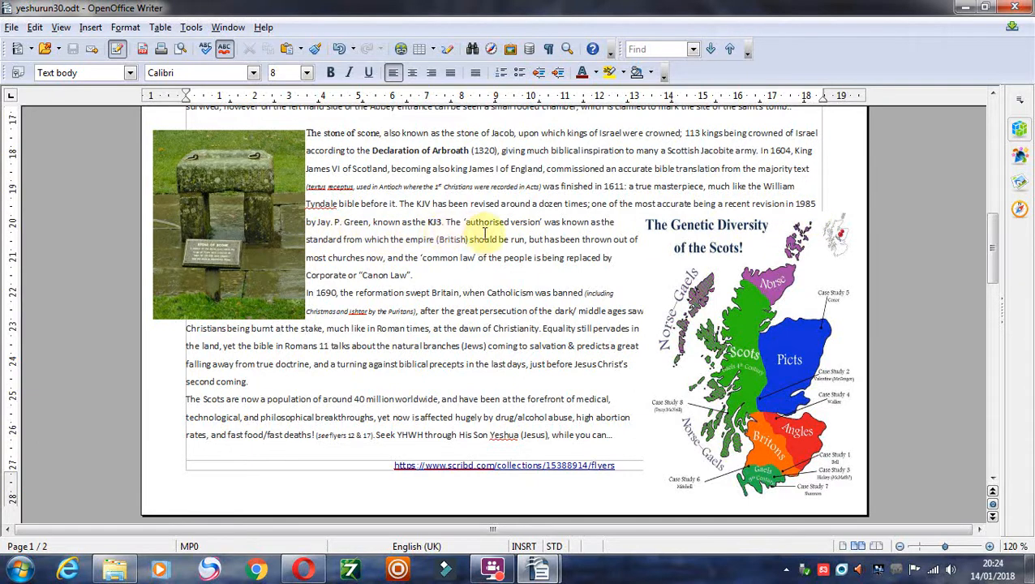
{"action": "mouse_move", "coordinate": [600, 240]}
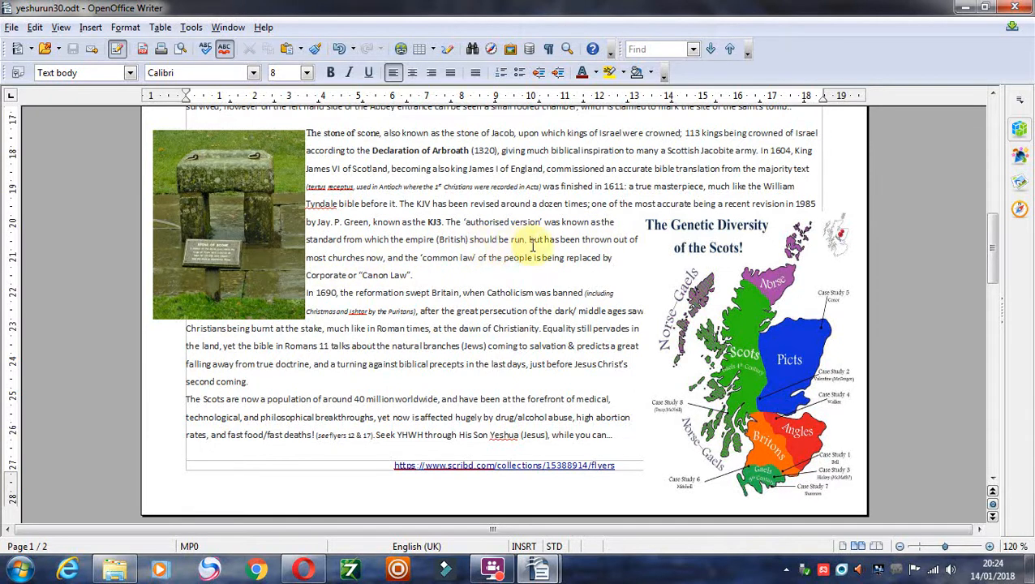
{"action": "mouse_move", "coordinate": [577, 256]}
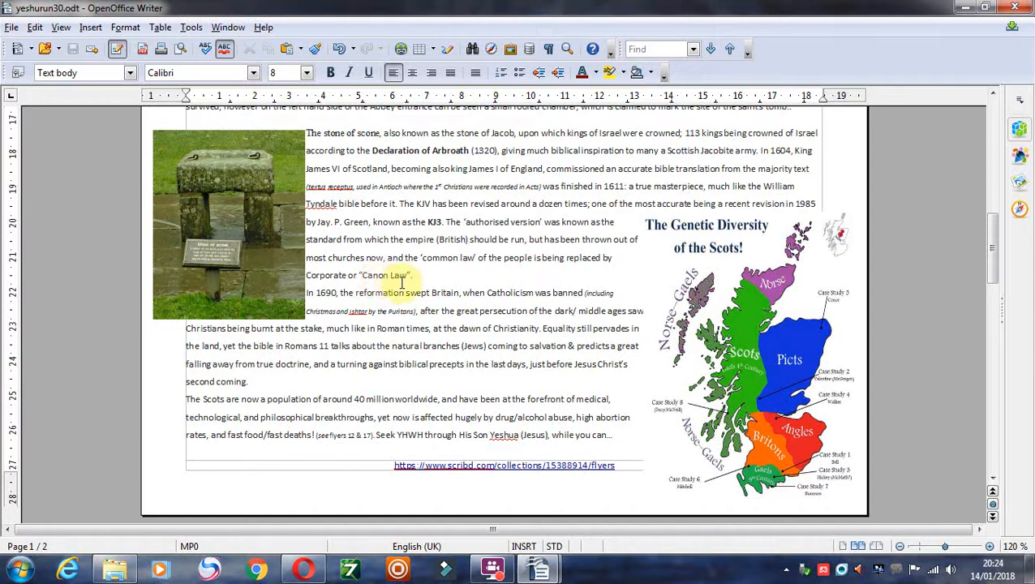
{"action": "mouse_move", "coordinate": [425, 283]}
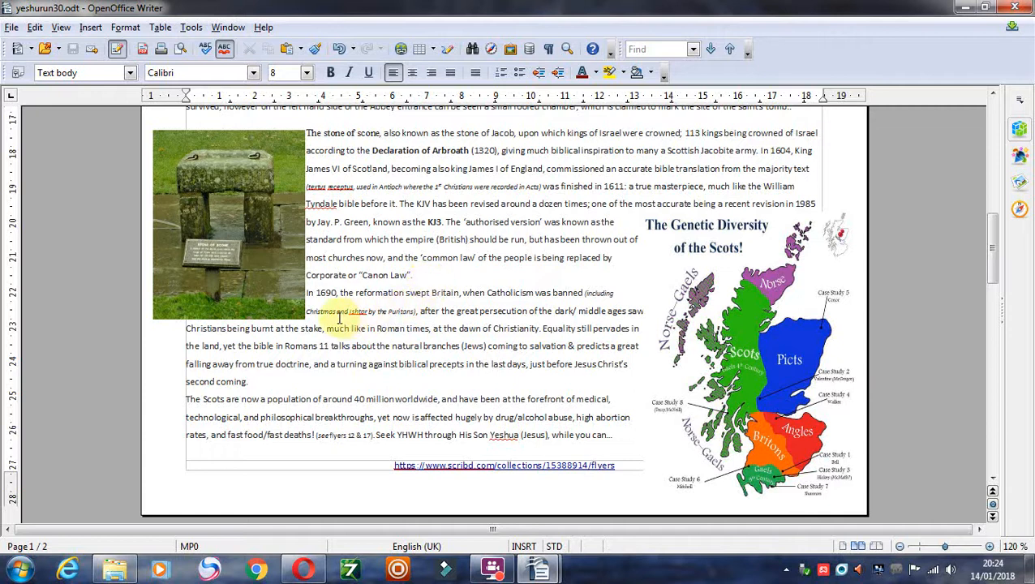
{"action": "mouse_move", "coordinate": [509, 266]}
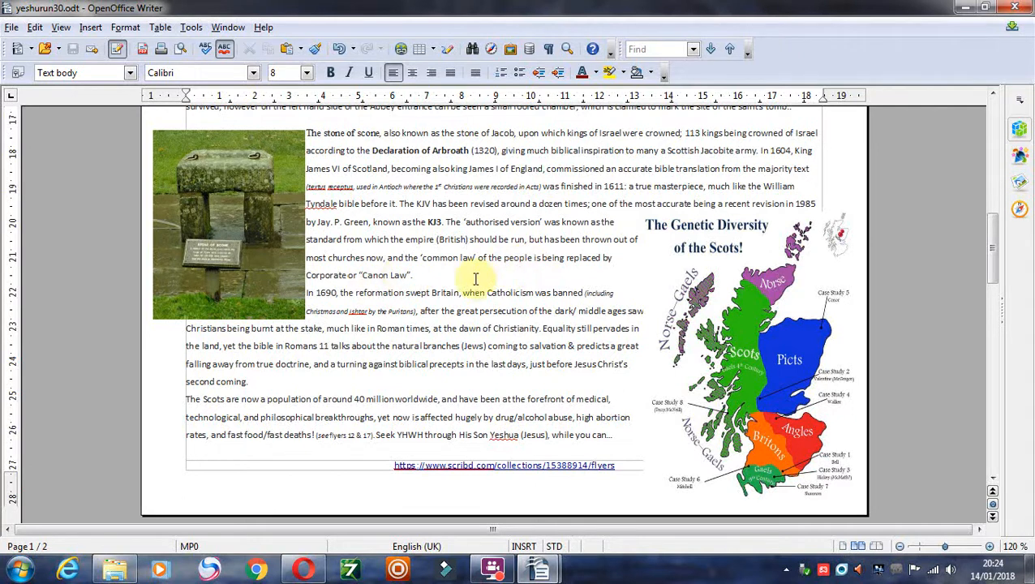
{"action": "mouse_move", "coordinate": [418, 278]}
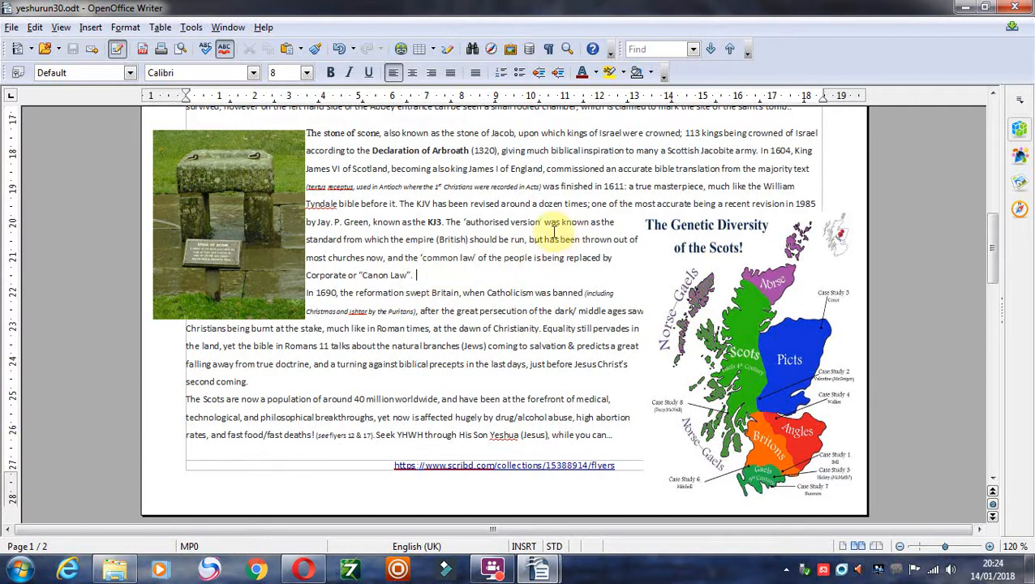
{"action": "mouse_move", "coordinate": [515, 258]}
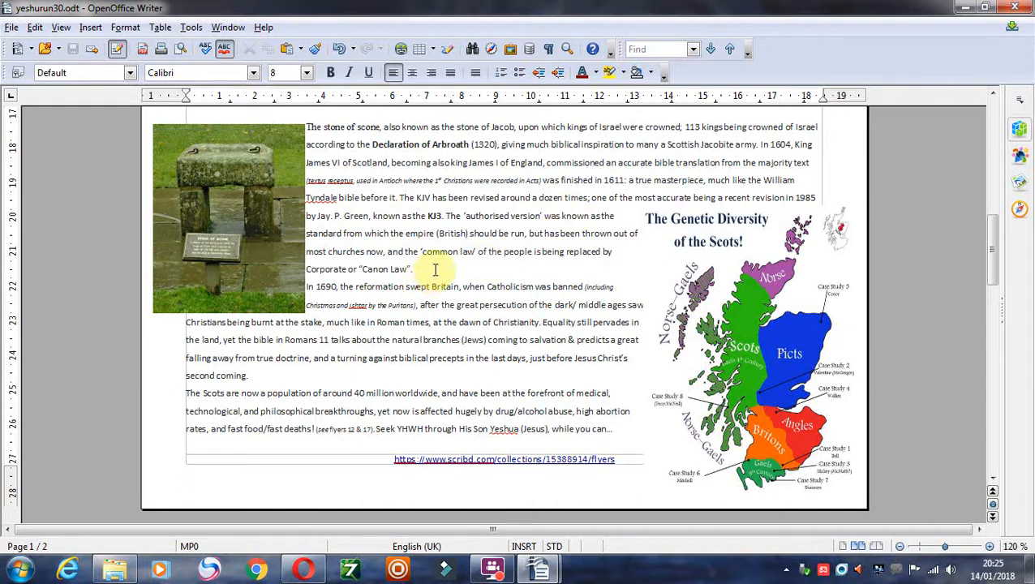
{"action": "mouse_move", "coordinate": [405, 295]}
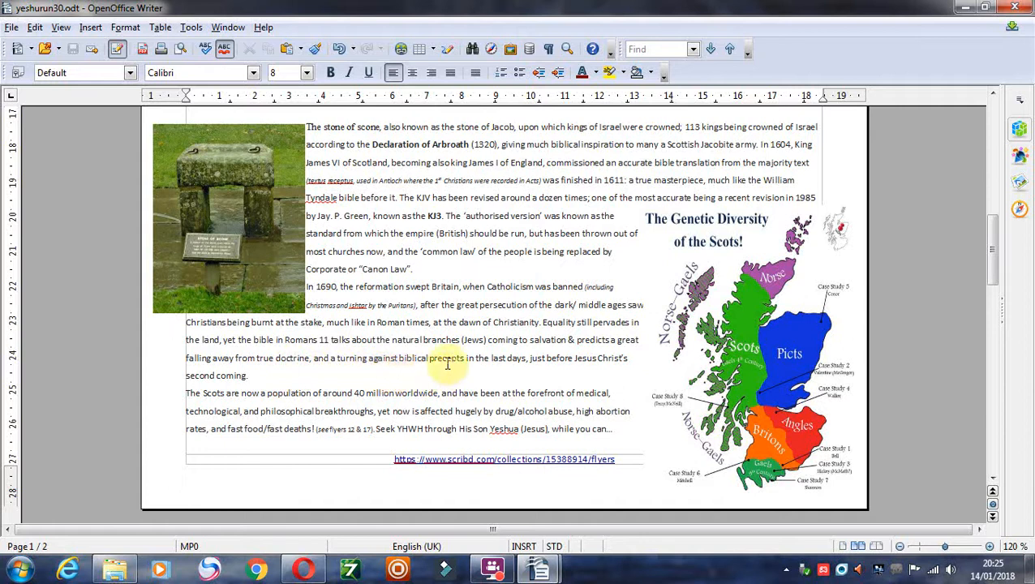
{"action": "mouse_move", "coordinate": [626, 369]}
{"action": "type", "text": " now"}
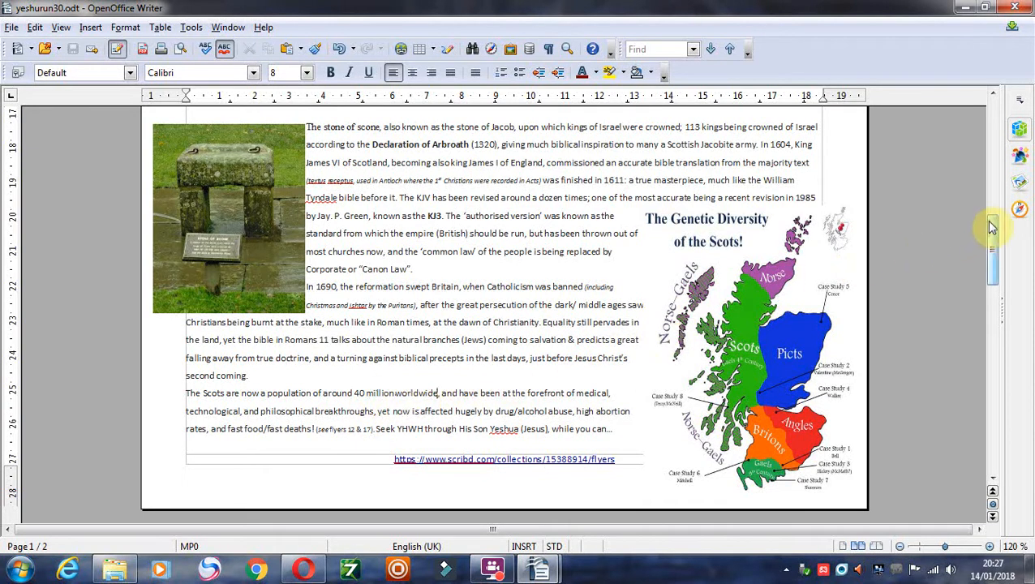
{"action": "scroll", "scroll_direction": "down", "scroll_amount": 3}
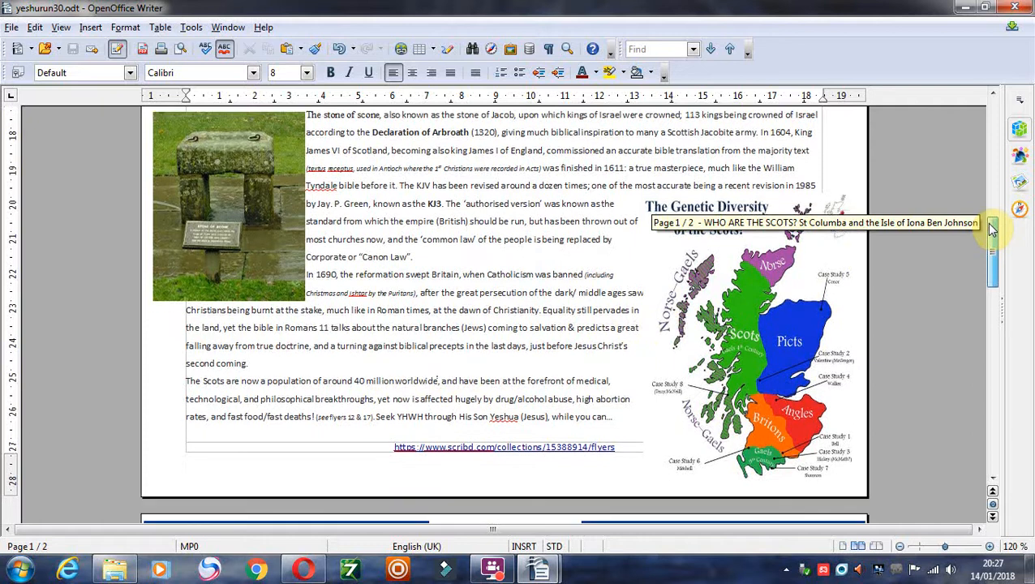
{"action": "scroll", "scroll_direction": "down", "scroll_amount": 3}
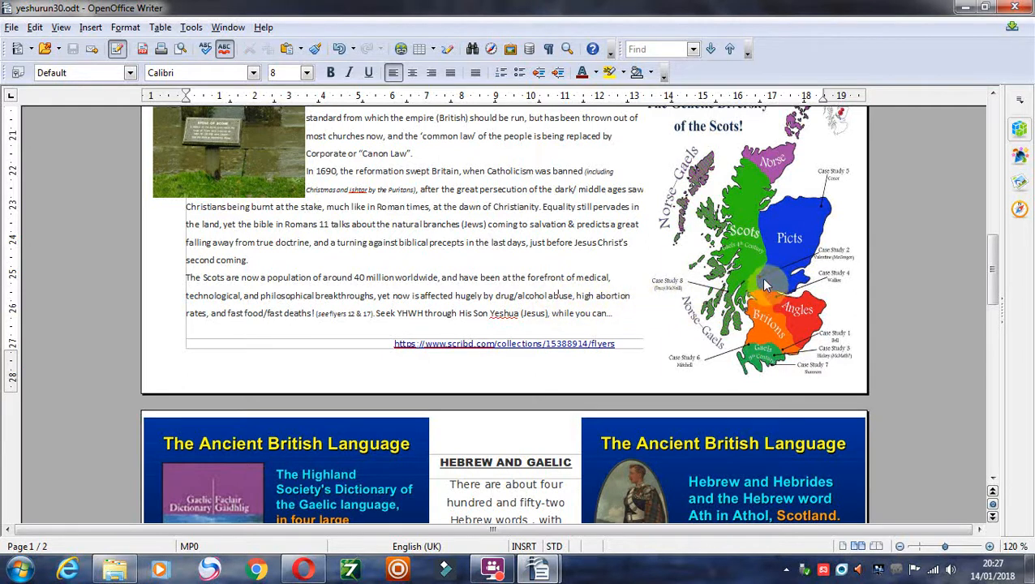
{"action": "mouse_move", "coordinate": [766, 289]}
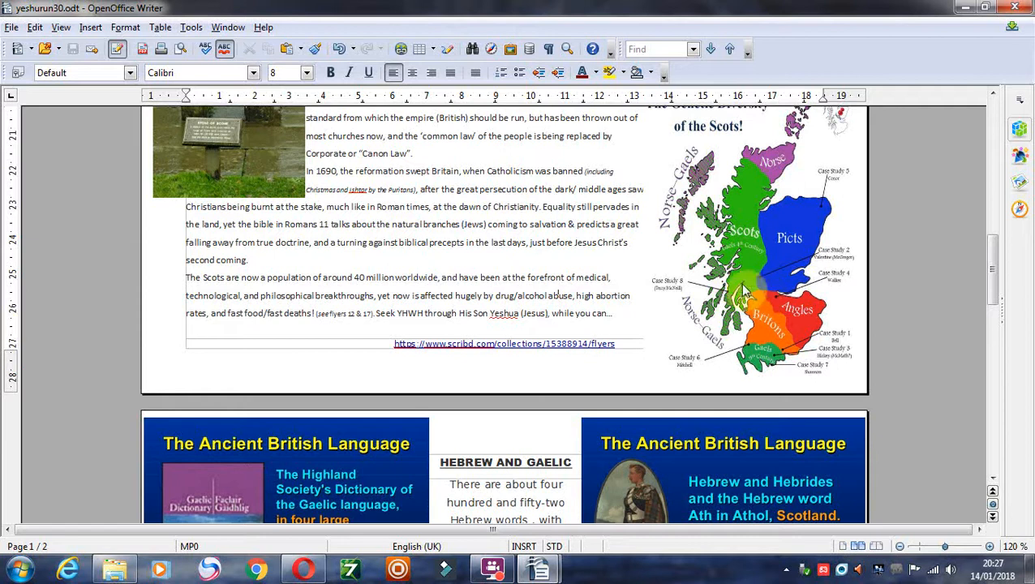
{"action": "mouse_move", "coordinate": [770, 306]}
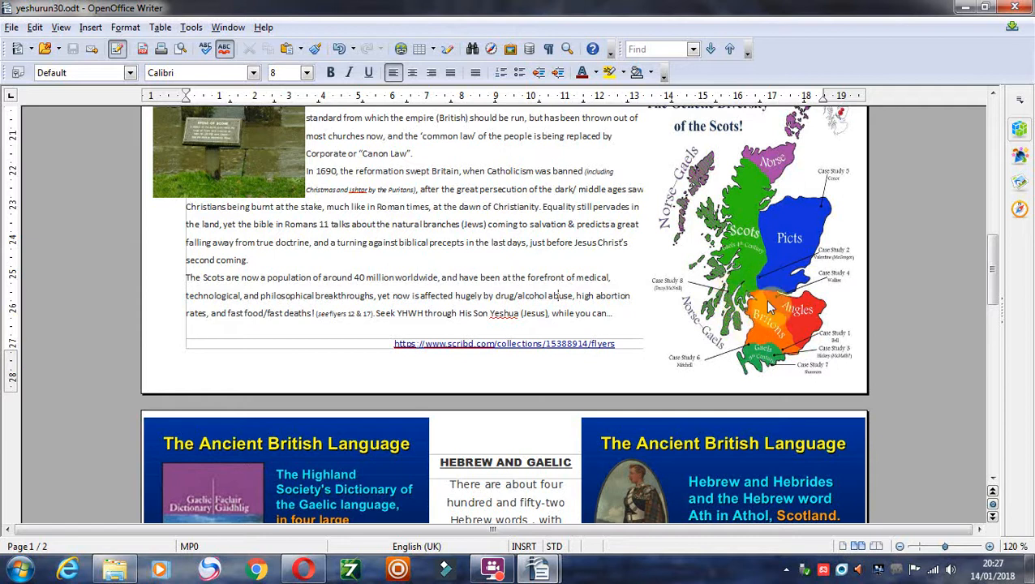
{"action": "mouse_move", "coordinate": [711, 321]}
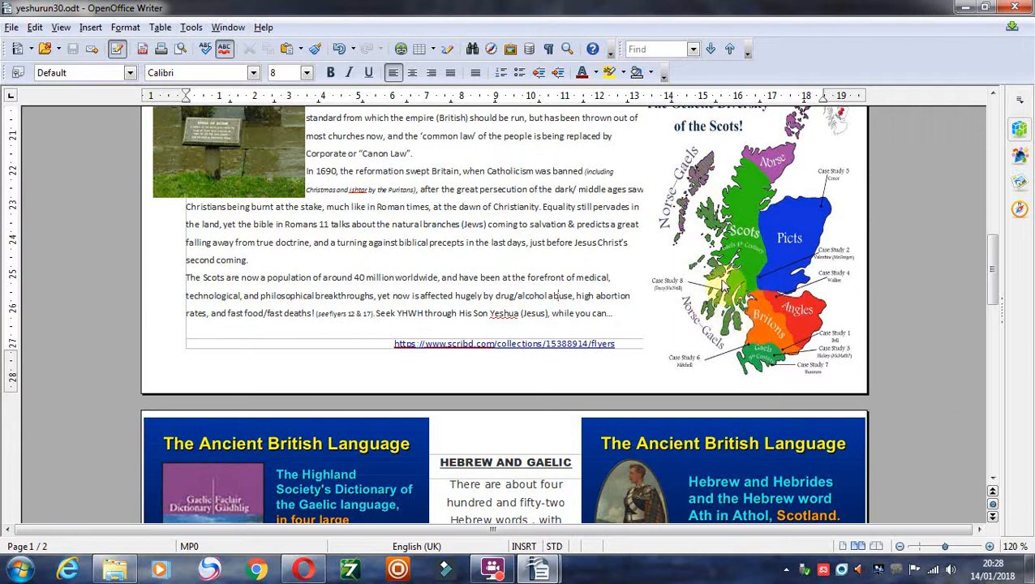
{"action": "mouse_move", "coordinate": [766, 295]}
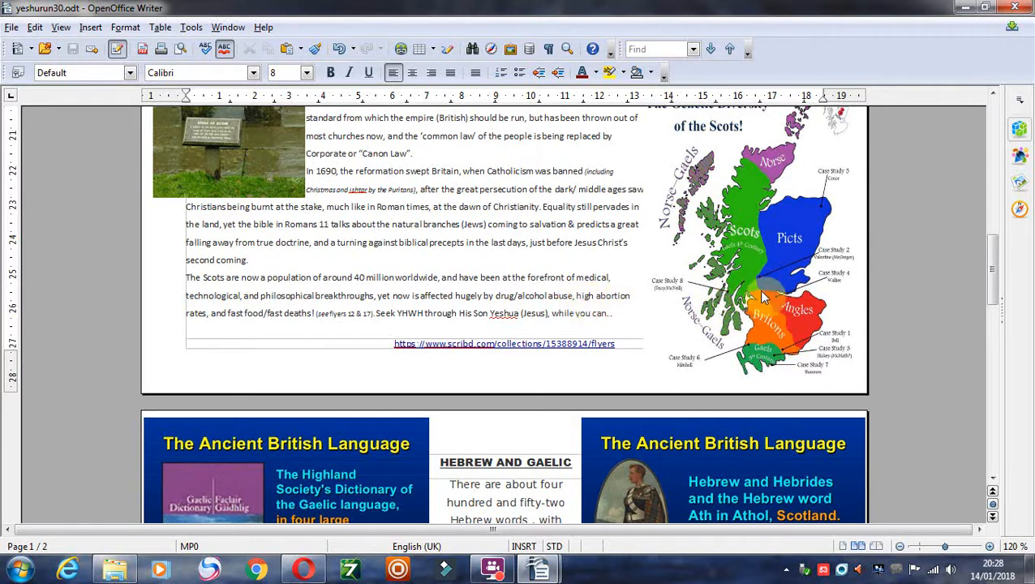
{"action": "mouse_move", "coordinate": [211, 321]}
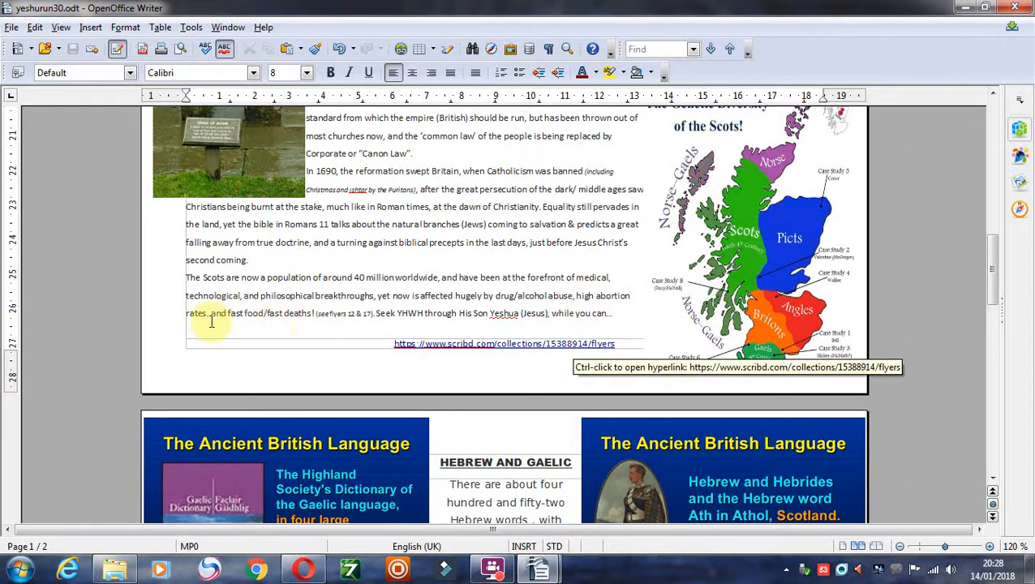
{"action": "mouse_move", "coordinate": [265, 318]}
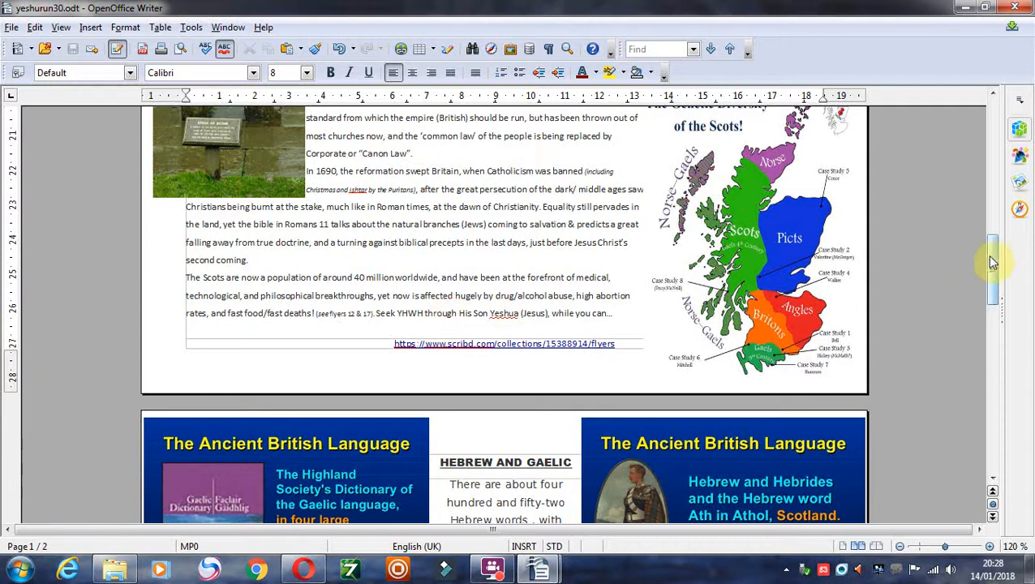
Scroll down to page 2's Ancient British Language panels and HEBREW AND GAELIC column
{"action": "scroll", "scroll_direction": "down", "scroll_amount": 3}
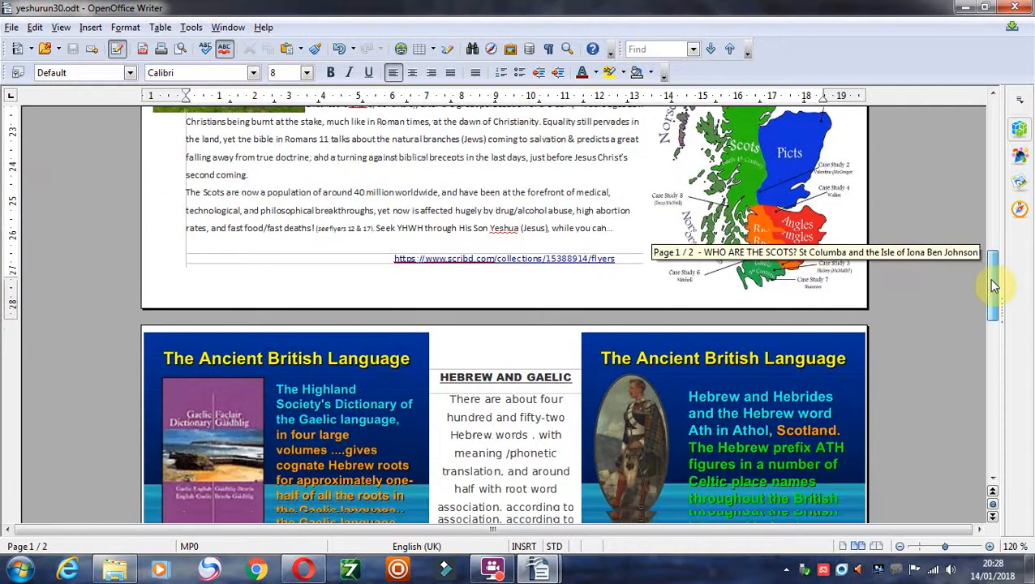
{"action": "scroll", "scroll_direction": "down", "scroll_amount": 3}
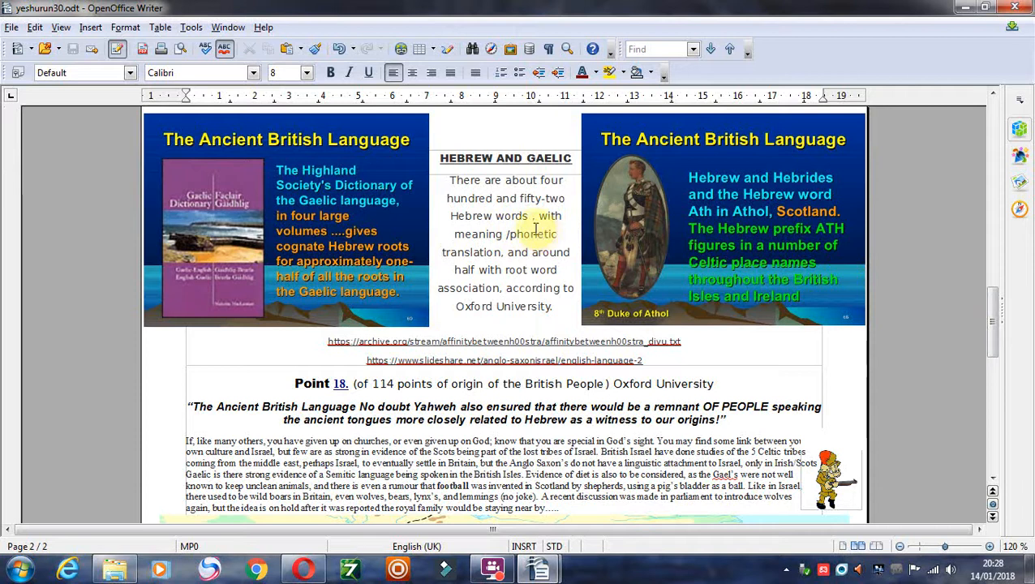
{"action": "mouse_move", "coordinate": [561, 197]}
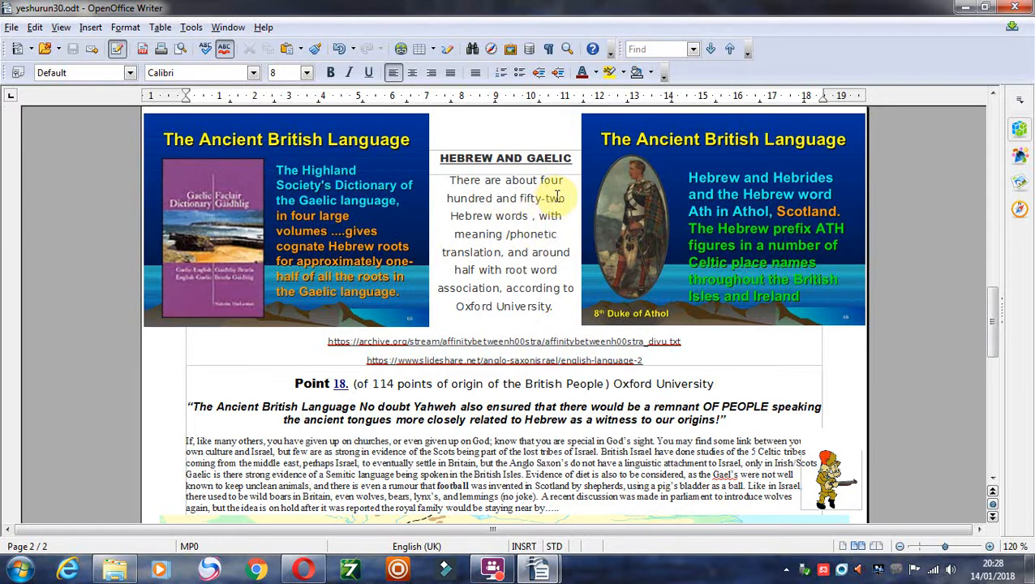
{"action": "mouse_move", "coordinate": [556, 230]}
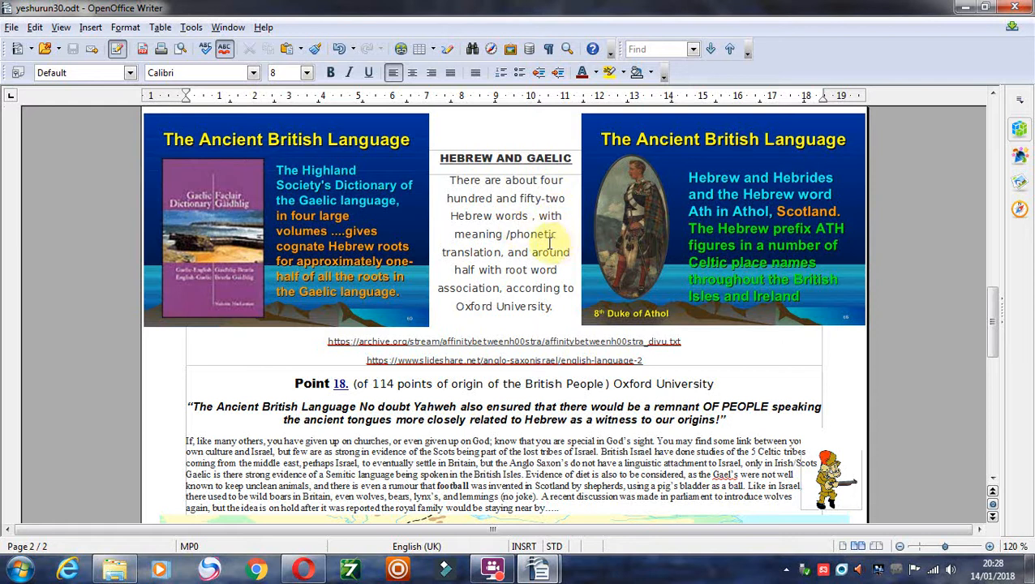
{"action": "mouse_move", "coordinate": [478, 252]}
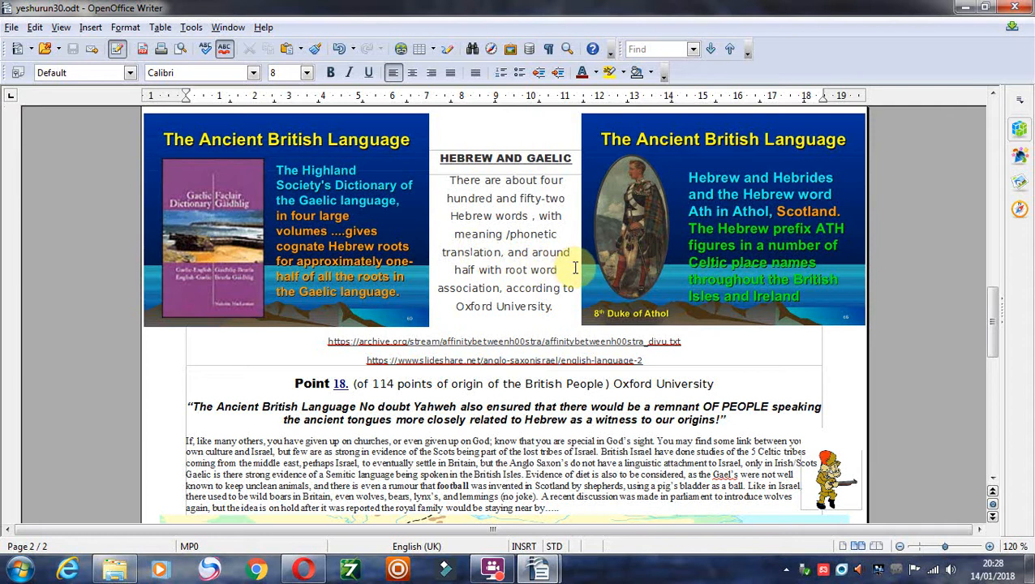
{"action": "mouse_move", "coordinate": [321, 253]}
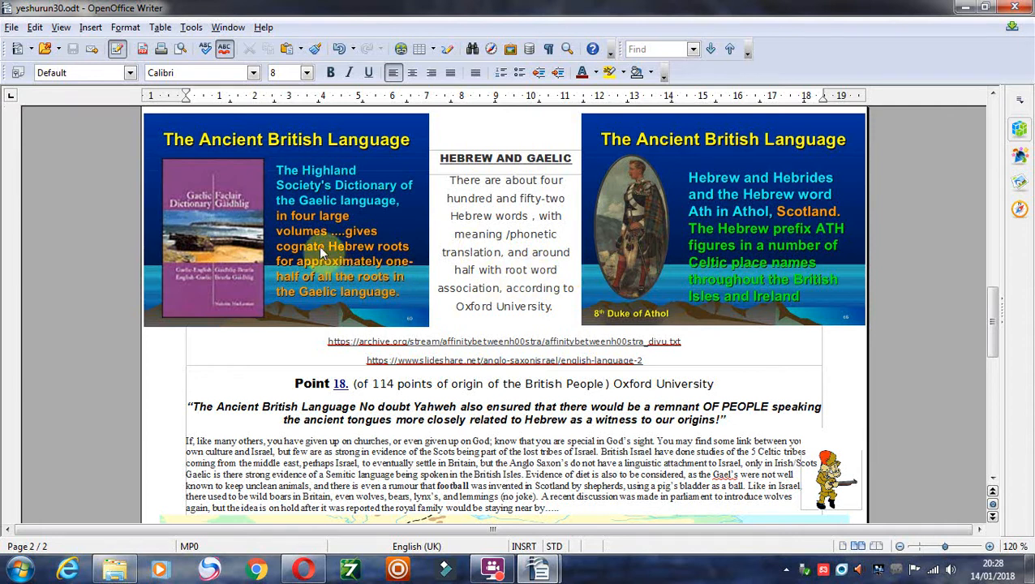
{"action": "mouse_move", "coordinate": [360, 268]}
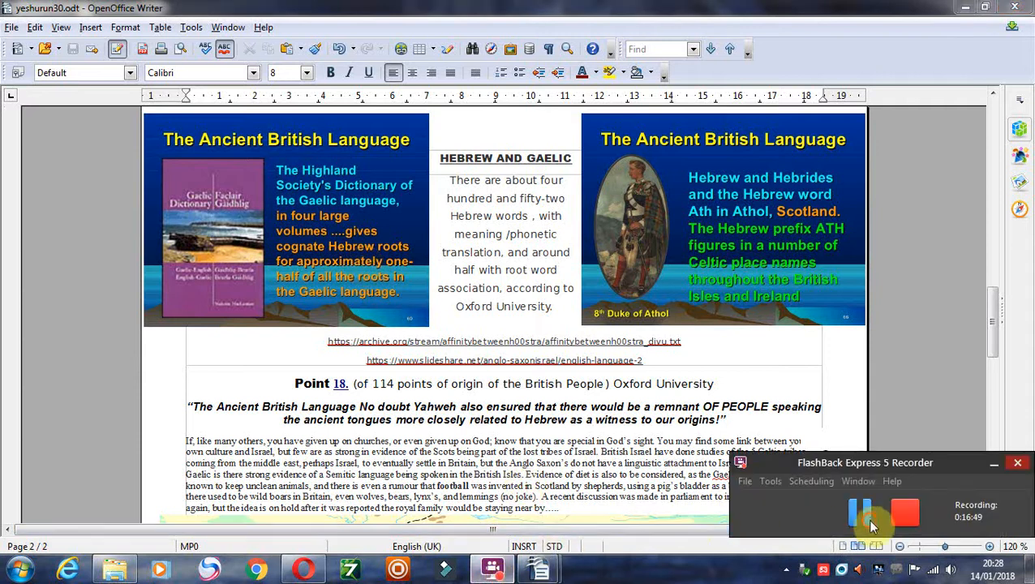
{"action": "mouse_move", "coordinate": [344, 198]}
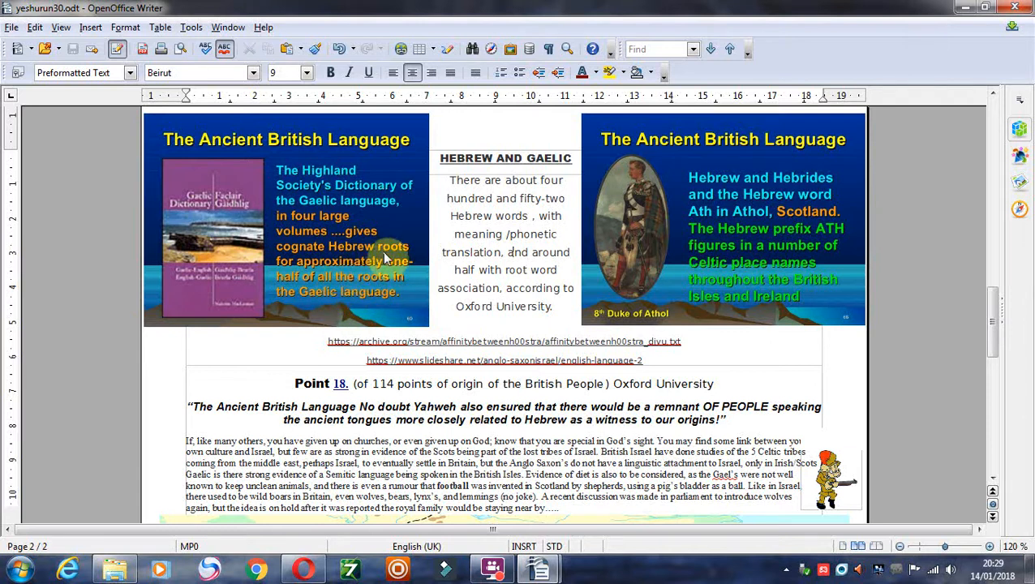
{"action": "mouse_move", "coordinate": [892, 214]}
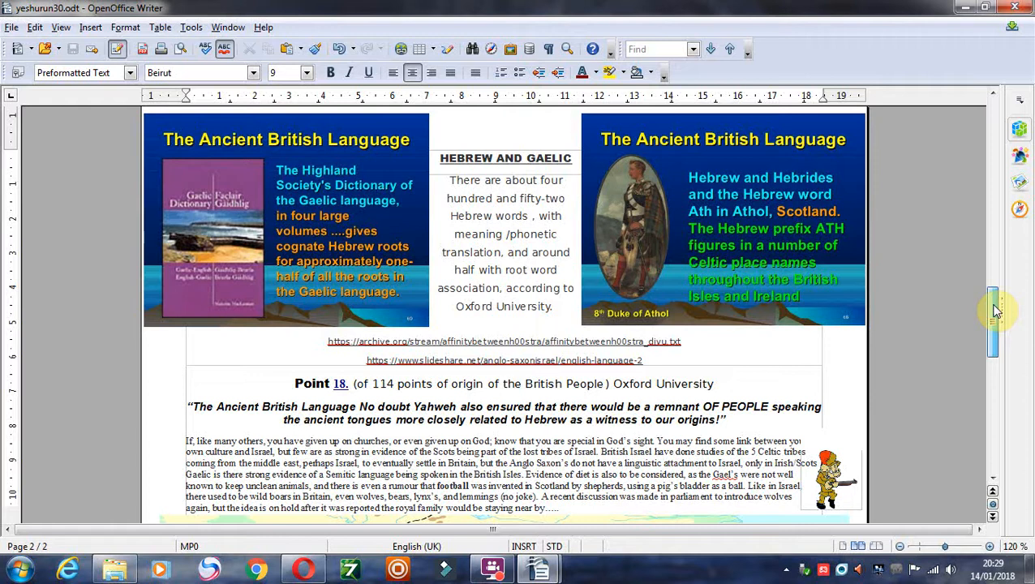
Scroll past the Point 18 quote and map to the Ancient Irish History text and click into it
{"action": "scroll", "scroll_direction": "down", "scroll_amount": 3}
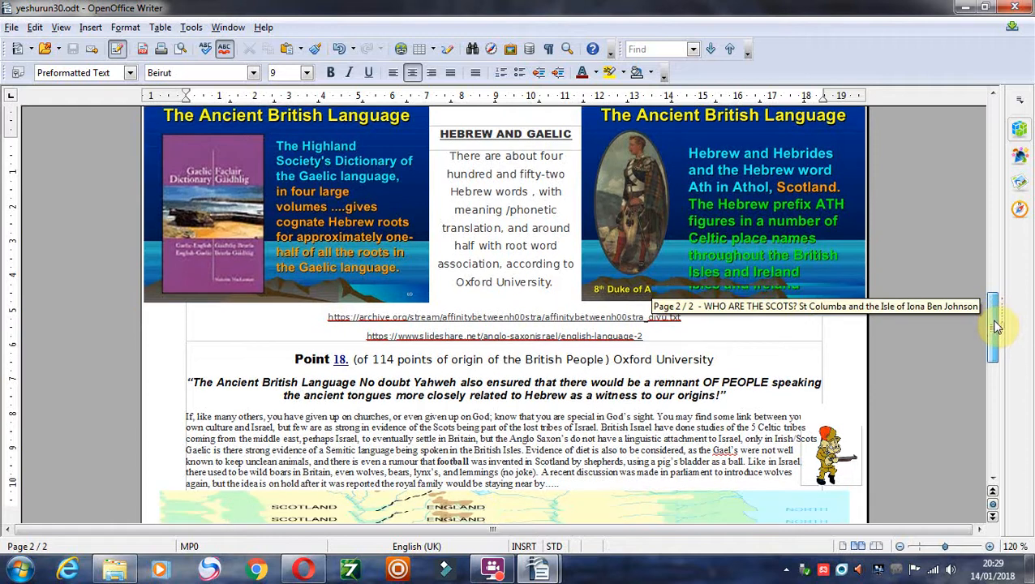
{"action": "scroll", "scroll_direction": "down", "scroll_amount": 3}
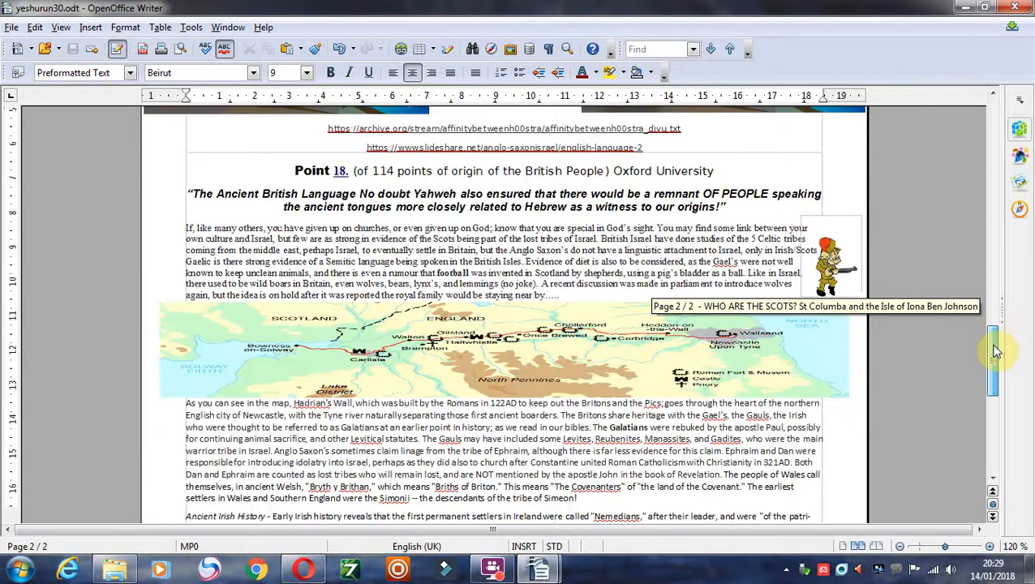
{"action": "scroll", "scroll_direction": "down", "scroll_amount": 3}
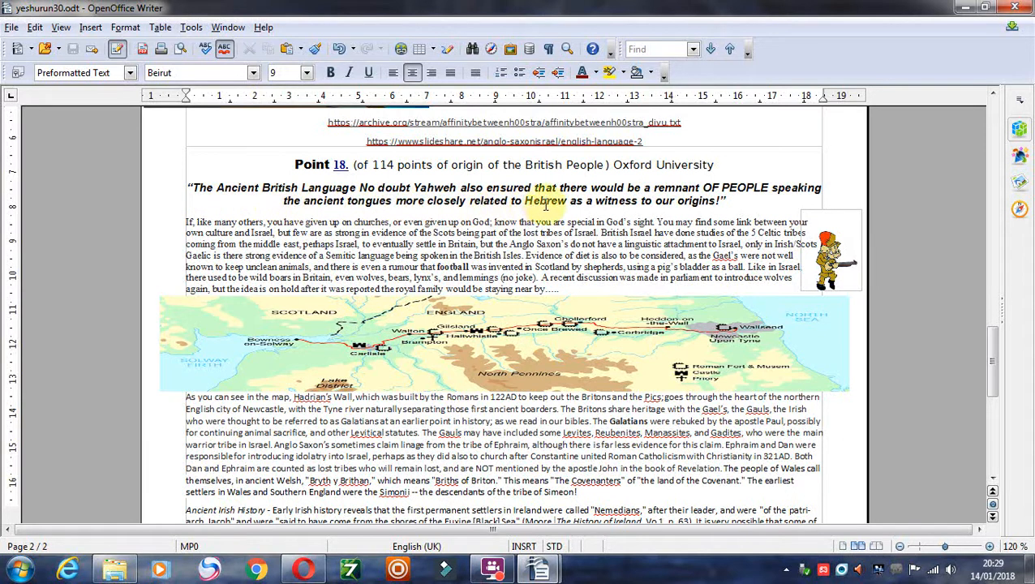
{"action": "left_click", "coordinate": [727, 201]}
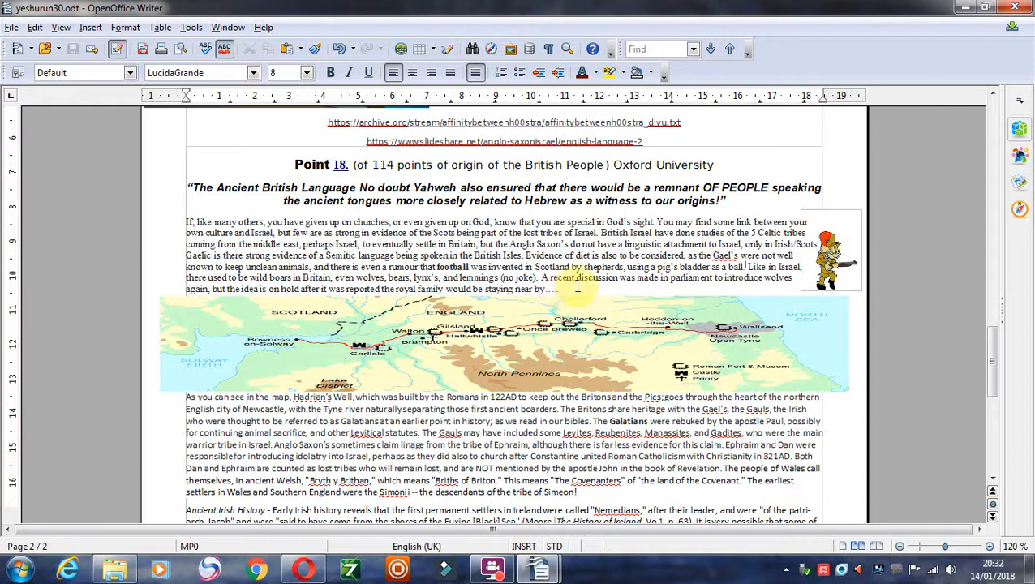
{"action": "double_click", "coordinate": [688, 277]}
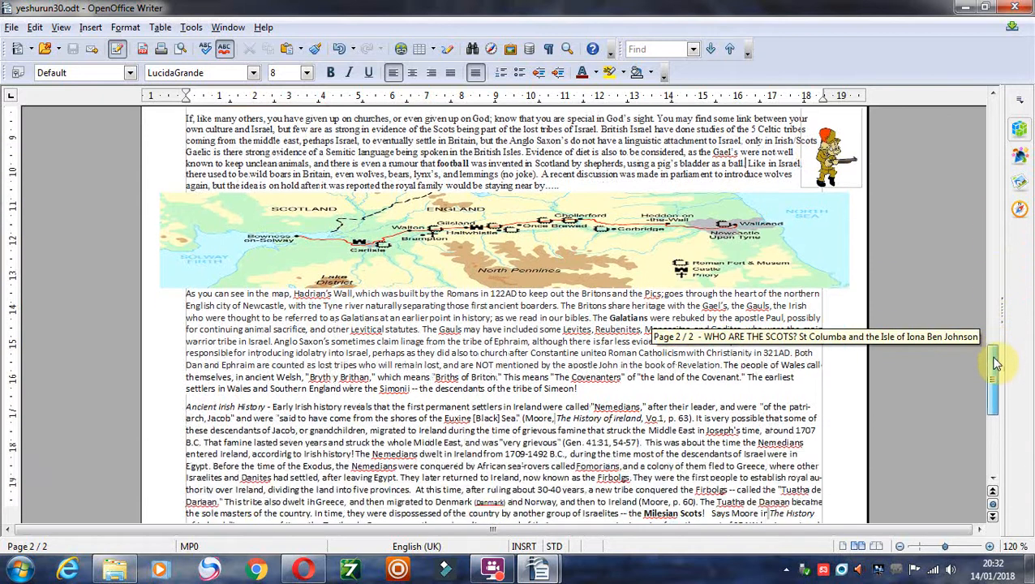
{"action": "scroll", "scroll_direction": "down", "scroll_amount": 3}
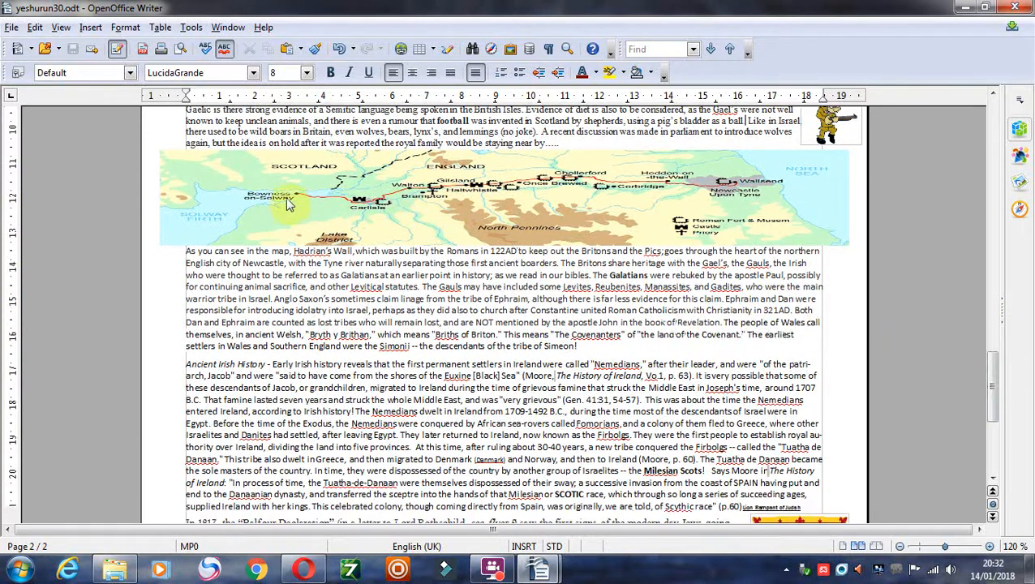
{"action": "mouse_move", "coordinate": [297, 201]}
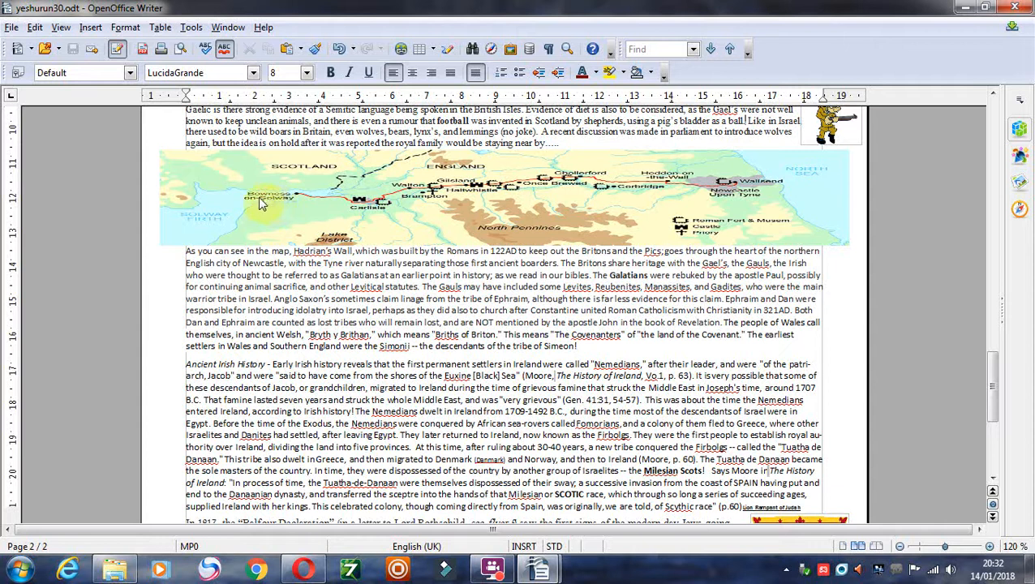
{"action": "mouse_move", "coordinate": [714, 195]}
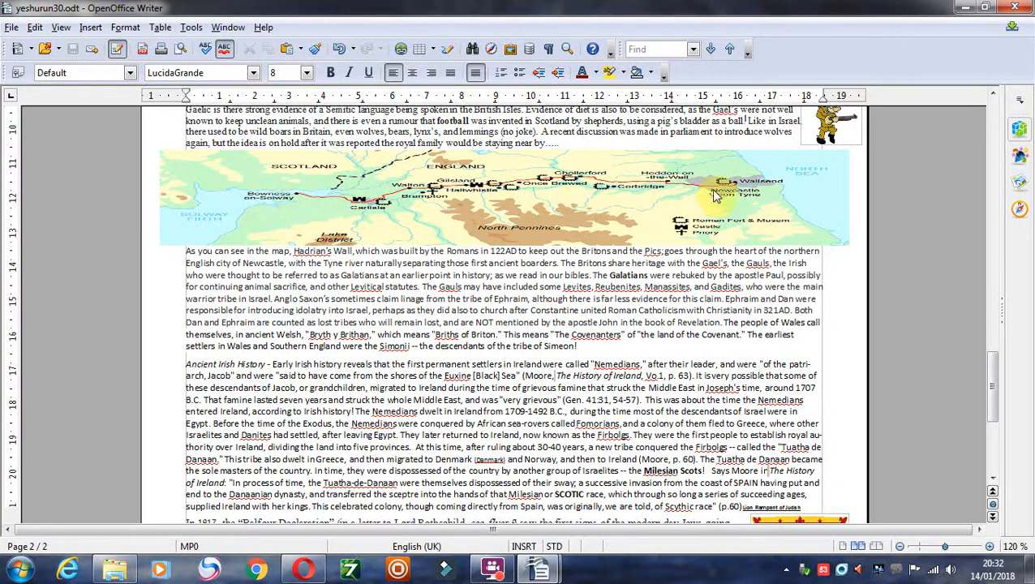
{"action": "mouse_move", "coordinate": [736, 195]}
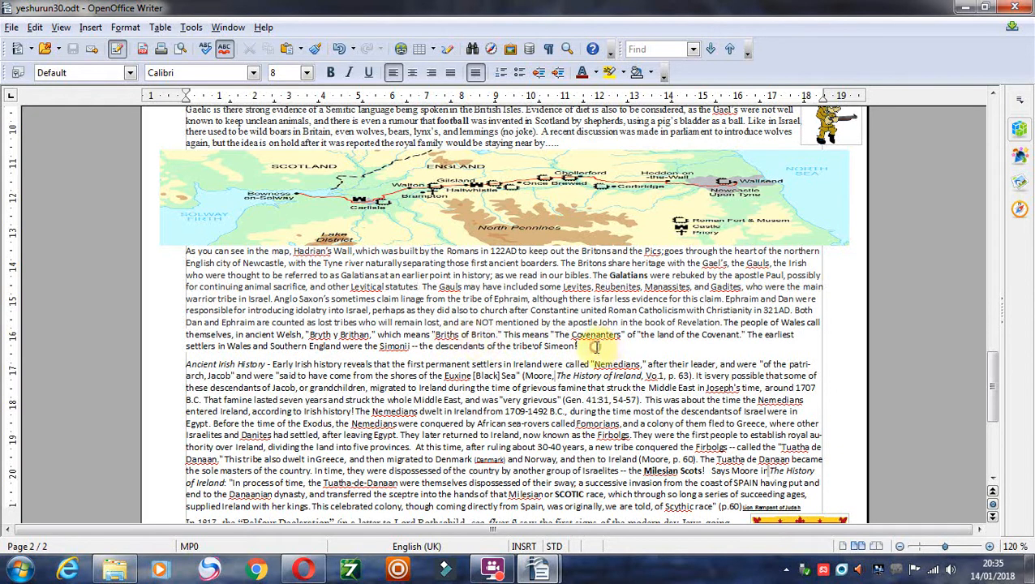
{"action": "mouse_move", "coordinate": [595, 347]}
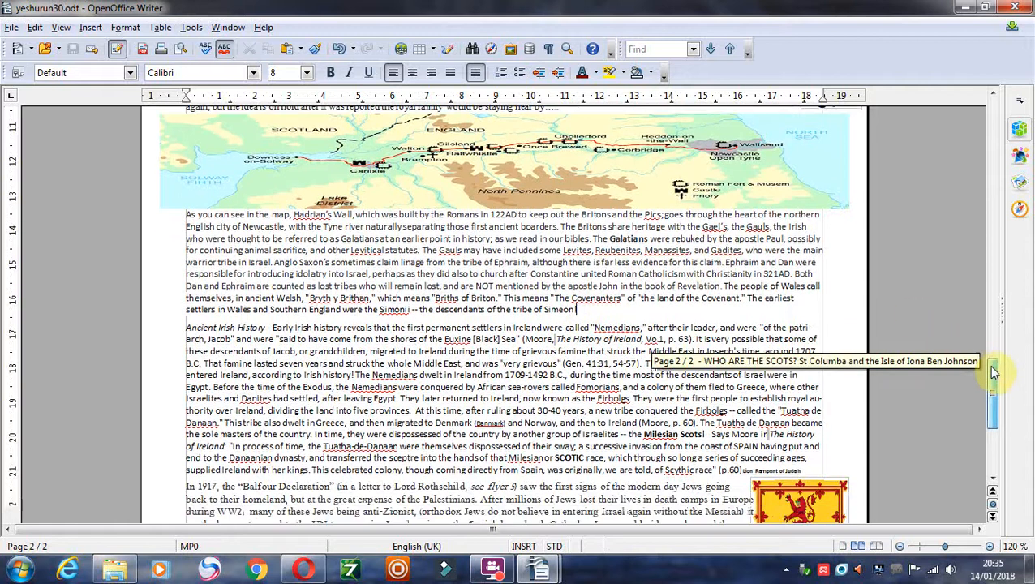
{"action": "scroll", "scroll_direction": "down", "scroll_amount": 3}
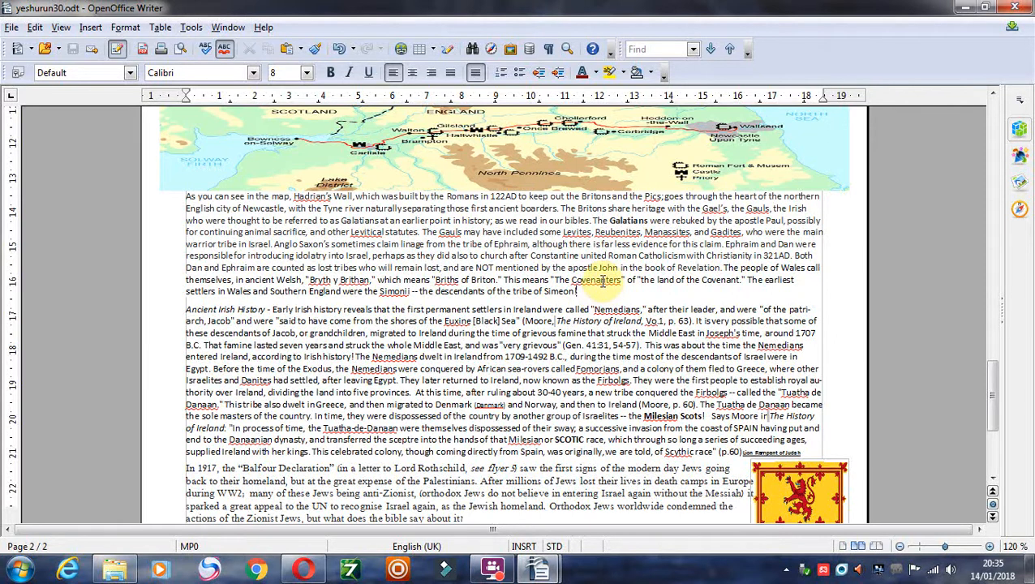
{"action": "mouse_move", "coordinate": [610, 289]}
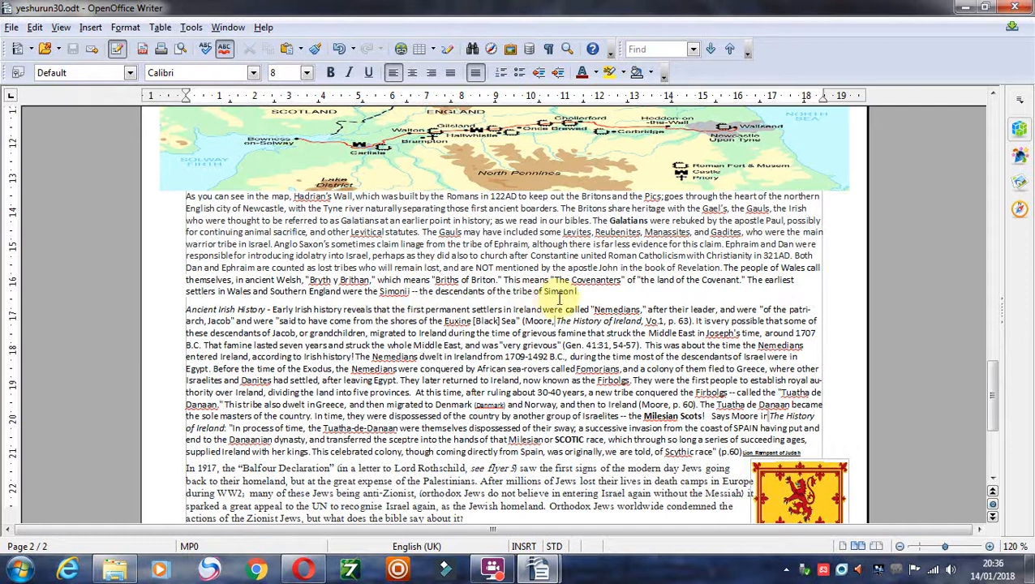
Scroll to the bottom of page 2 showing the closing paragraphs and scribd link
{"action": "scroll", "scroll_direction": "down", "scroll_amount": 3}
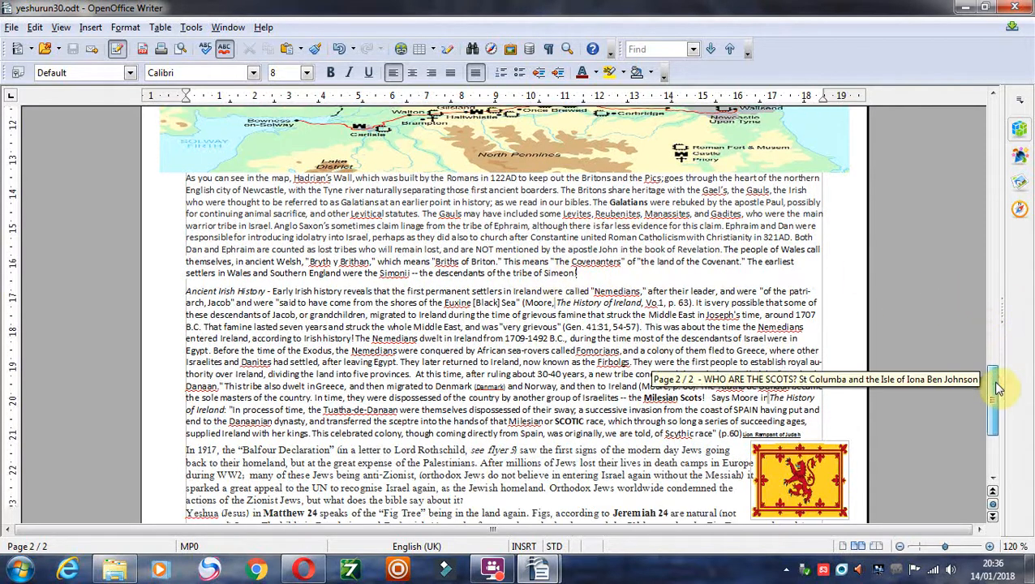
{"action": "scroll", "scroll_direction": "down", "scroll_amount": 3}
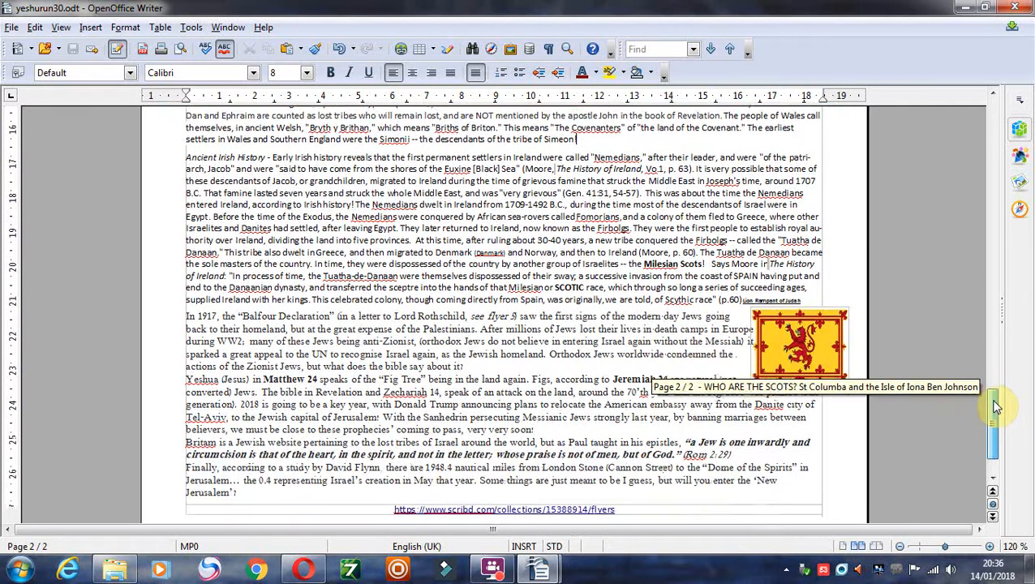
{"action": "scroll", "scroll_direction": "down", "scroll_amount": 3}
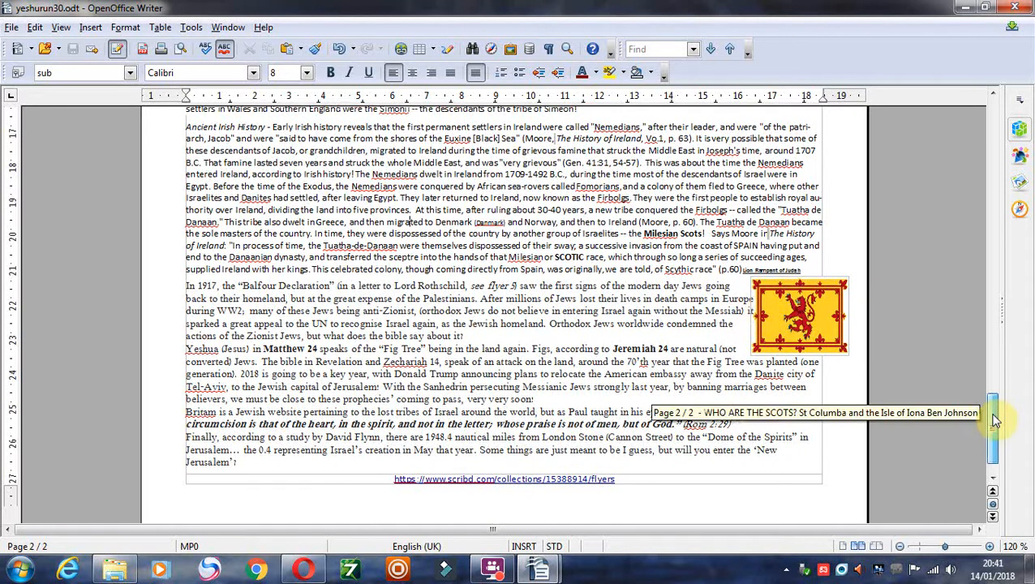
{"action": "scroll", "scroll_direction": "down", "scroll_amount": 3}
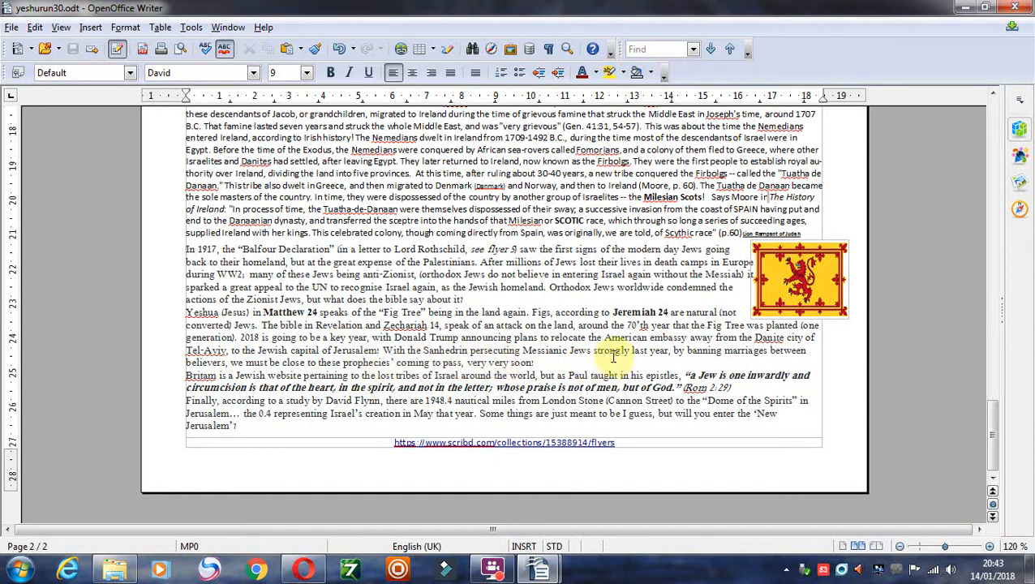
{"action": "mouse_move", "coordinate": [750, 363]}
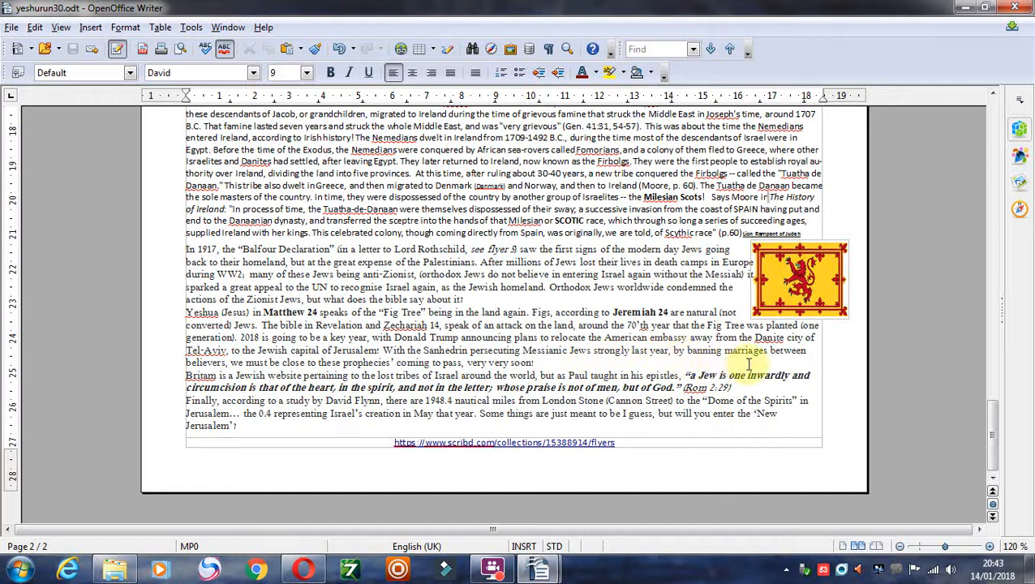
{"action": "mouse_move", "coordinate": [179, 383]}
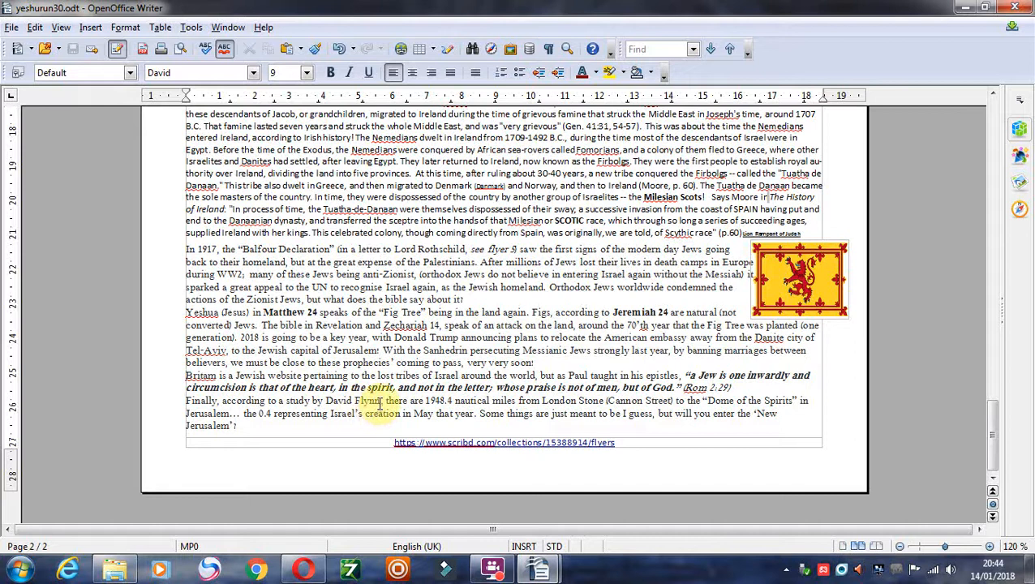
{"action": "double_click", "coordinate": [352, 400]}
{"action": "type", "text": ","}
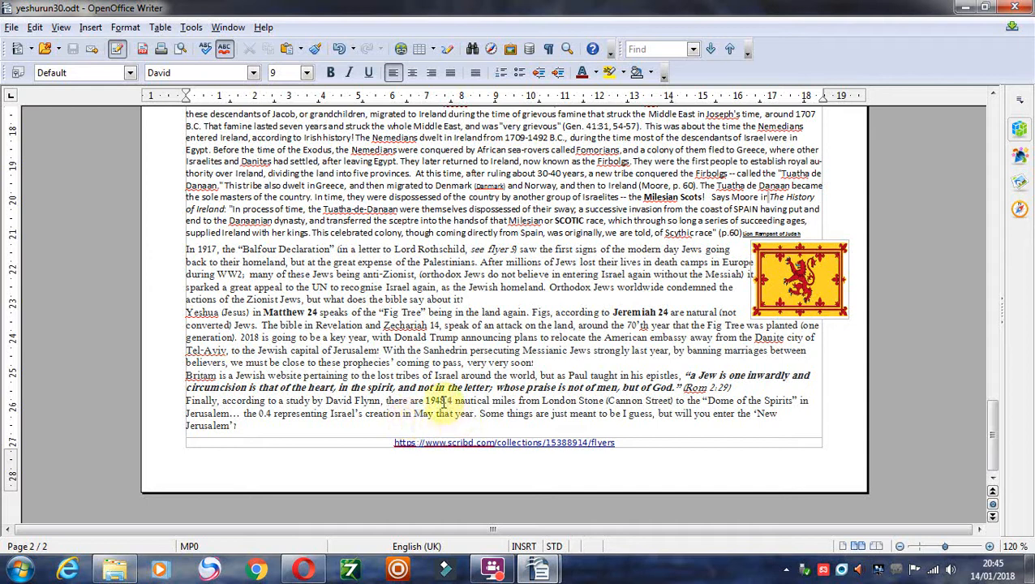
{"action": "mouse_move", "coordinate": [493, 425]}
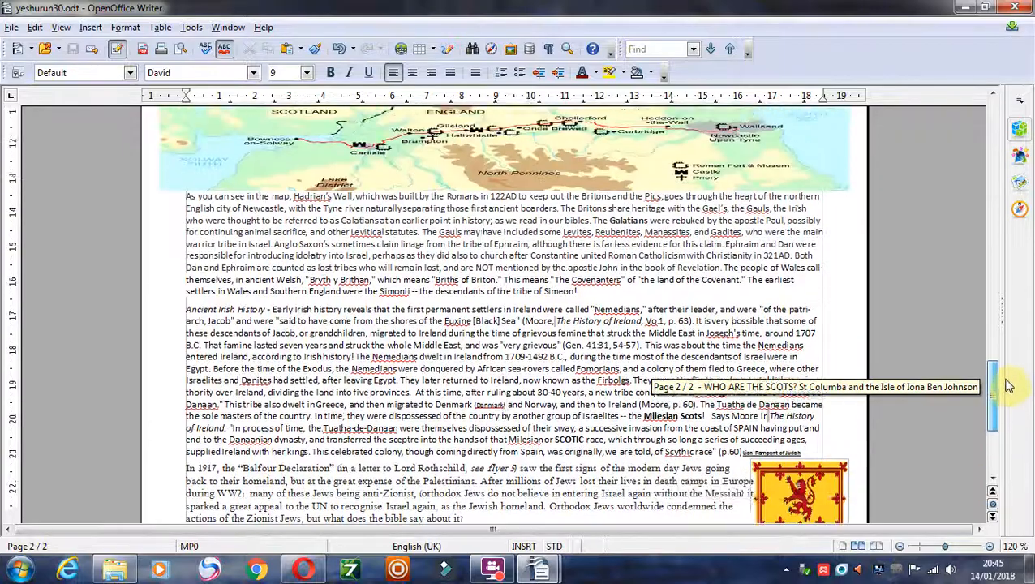
Scroll back down to page 2's closing scribd link and bring up the screen recorder's controls
{"action": "scroll", "scroll_direction": "down", "scroll_amount": 3}
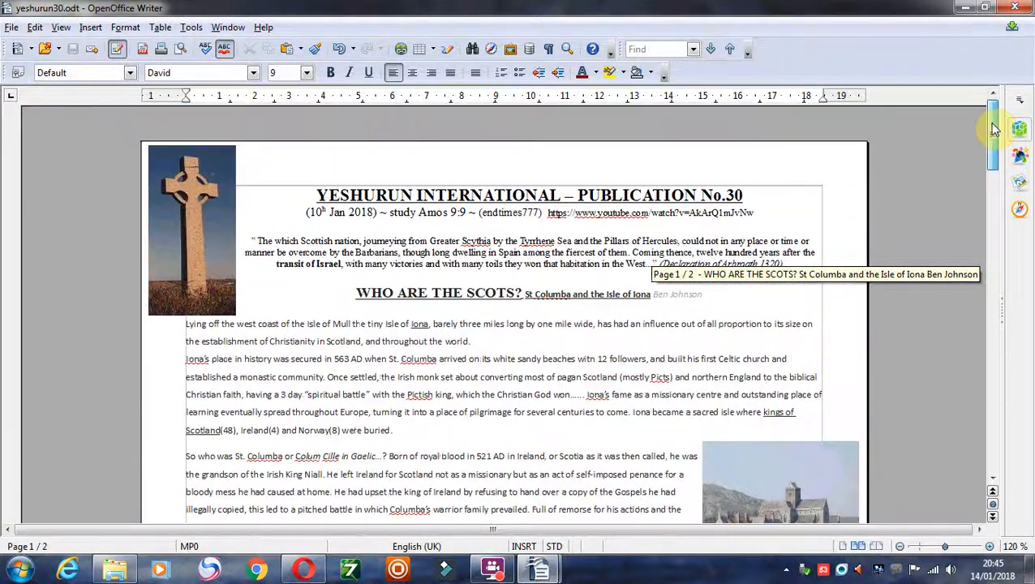
{"action": "scroll", "scroll_direction": "down", "scroll_amount": 3}
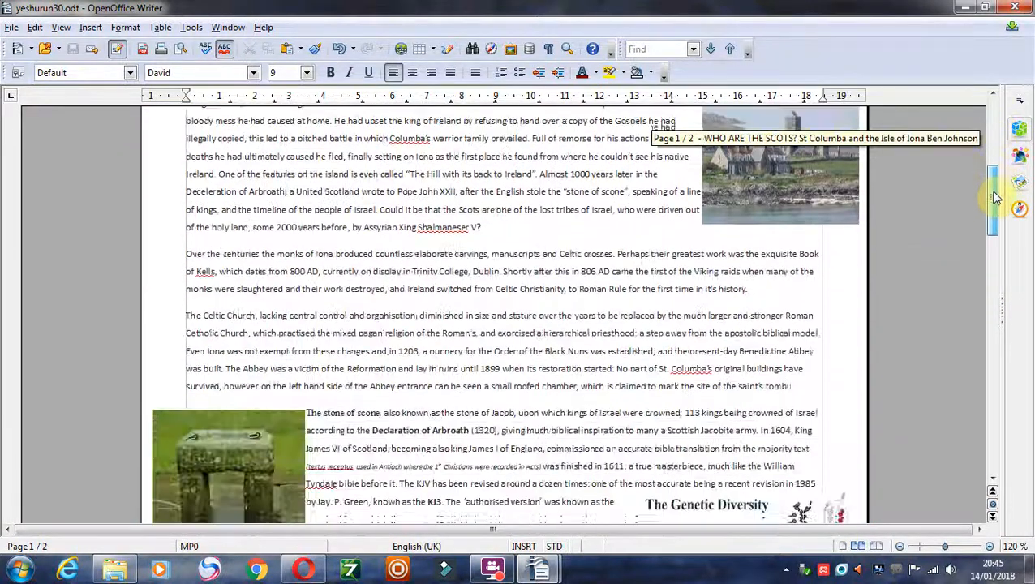
{"action": "scroll", "scroll_direction": "down", "scroll_amount": 3}
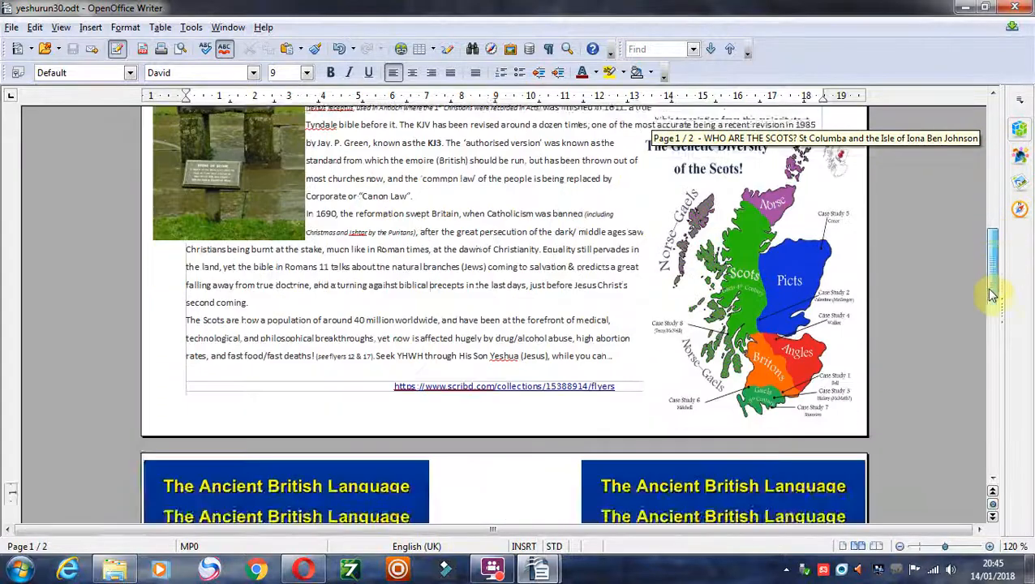
{"action": "scroll", "scroll_direction": "down", "scroll_amount": 3}
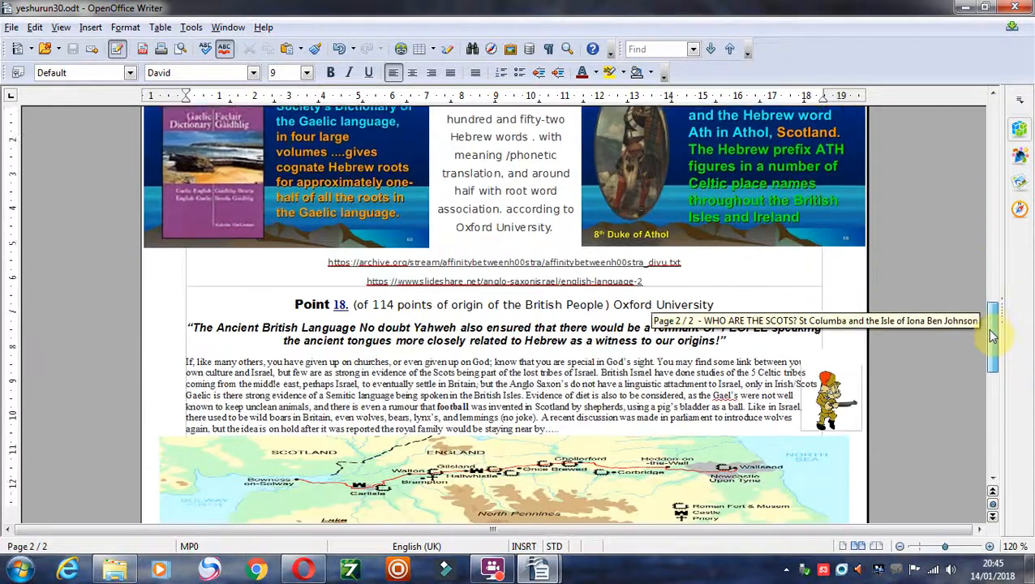
{"action": "scroll", "scroll_direction": "down", "scroll_amount": 3}
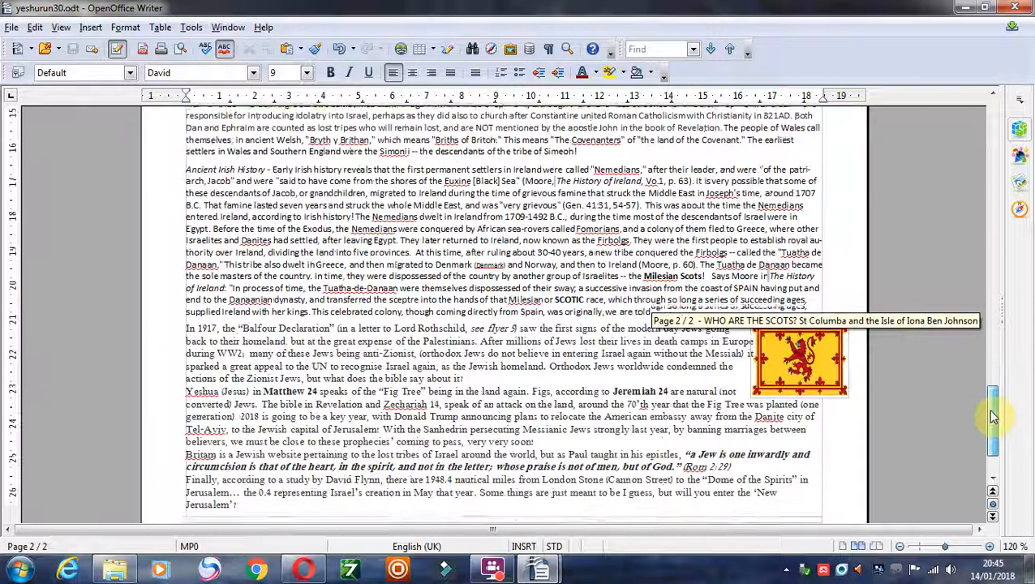
{"action": "scroll", "scroll_direction": "down", "scroll_amount": 3}
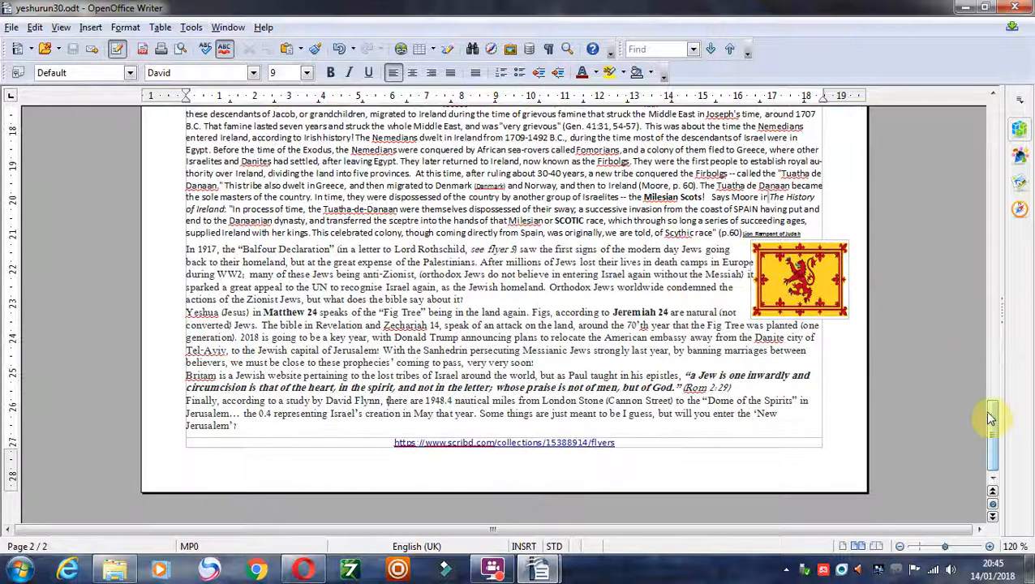
{"action": "mouse_move", "coordinate": [992, 418]}
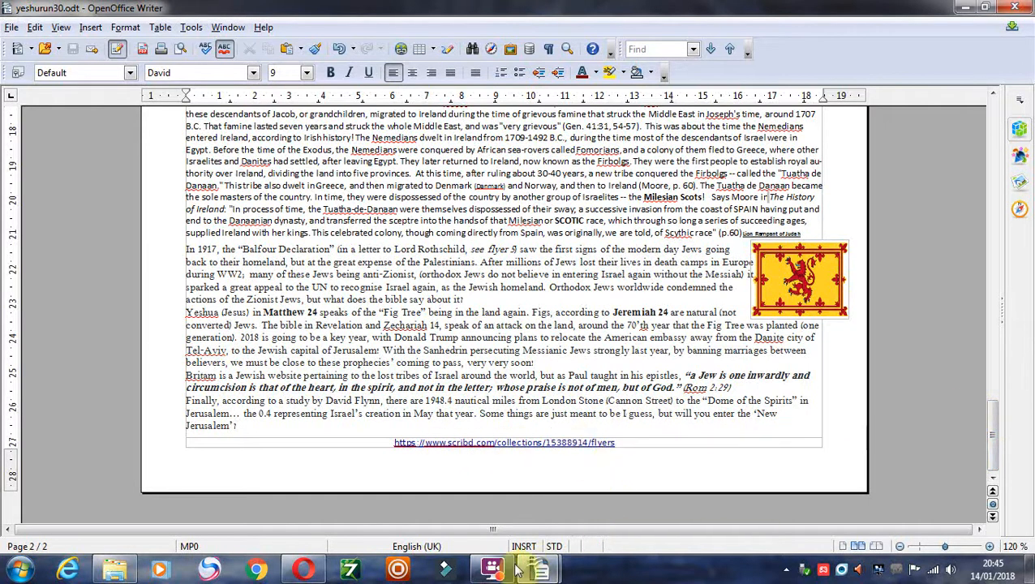
{"action": "left_click", "coordinate": [490, 567]}
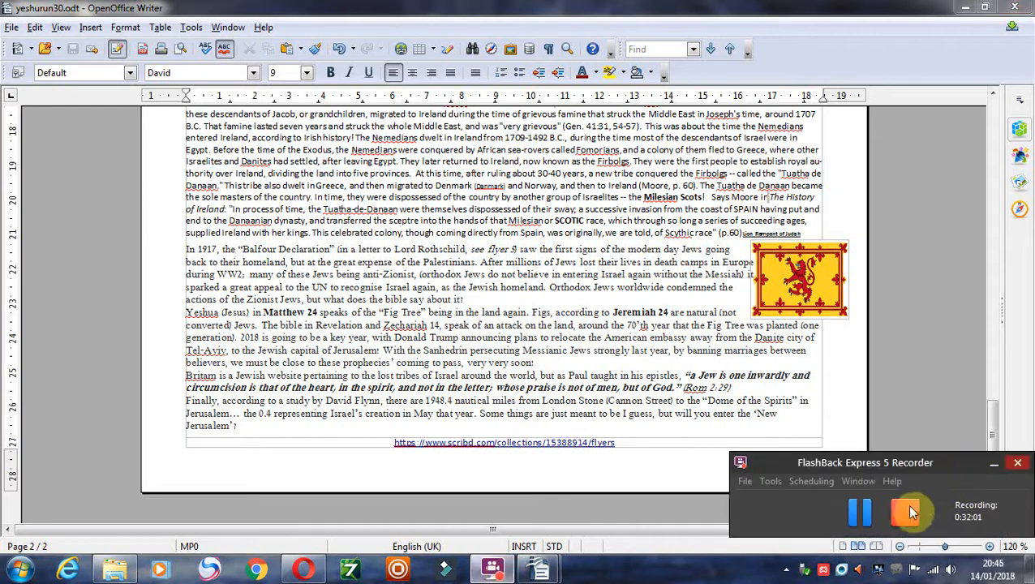